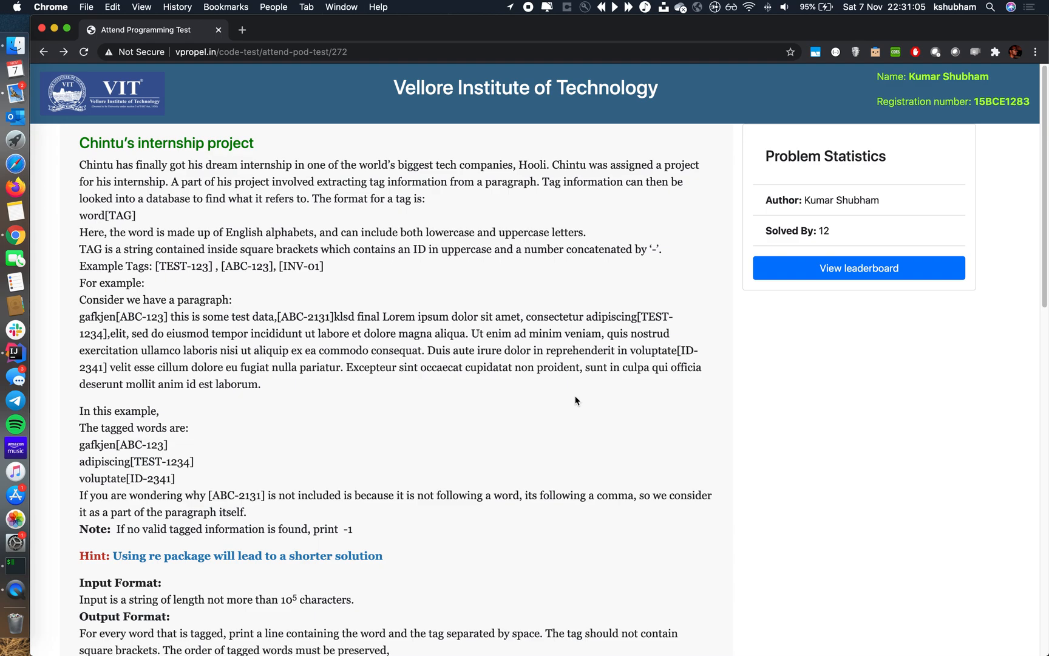
mouse_move(555, 366)
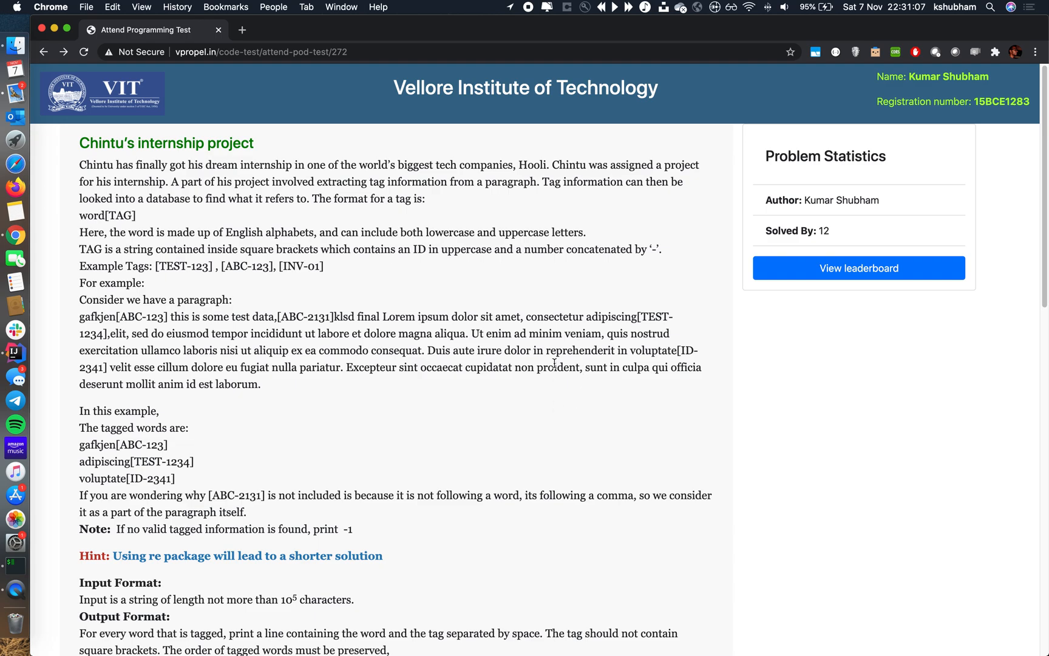
mouse_move(546, 383)
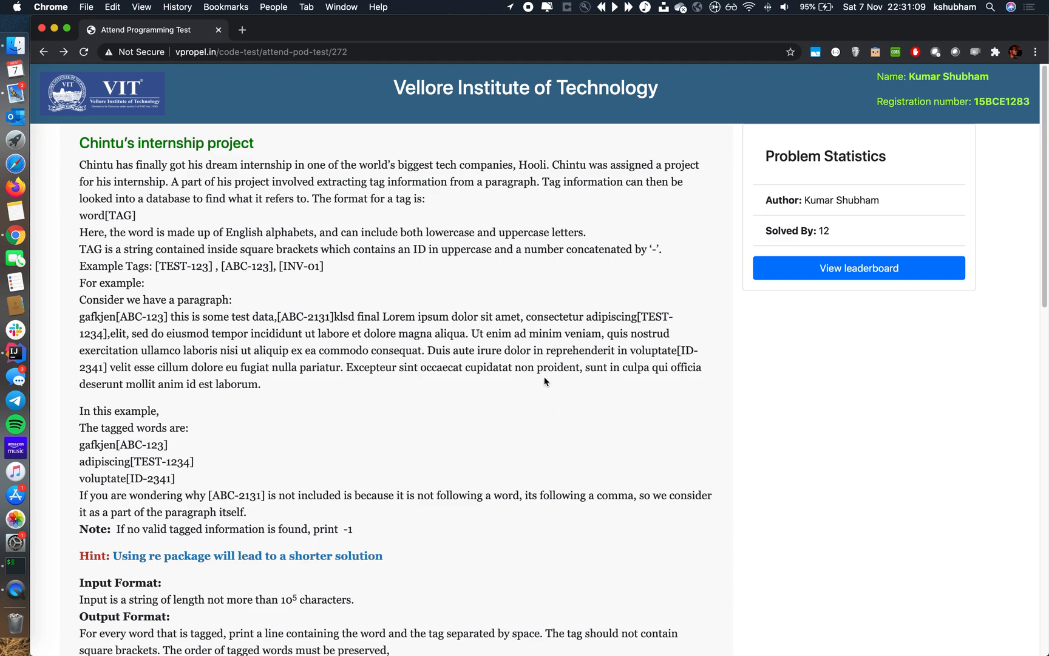
mouse_move(530, 250)
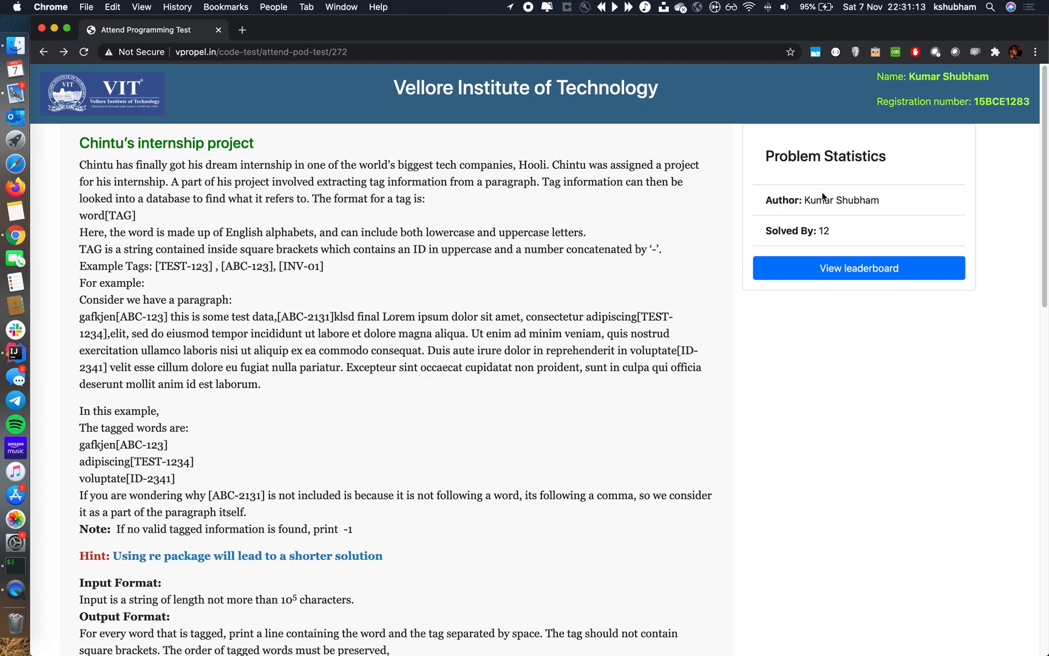
- Use the example paragraph as regex101's test string and match a literal '\[', giving 4 matches
double_click(840, 199)
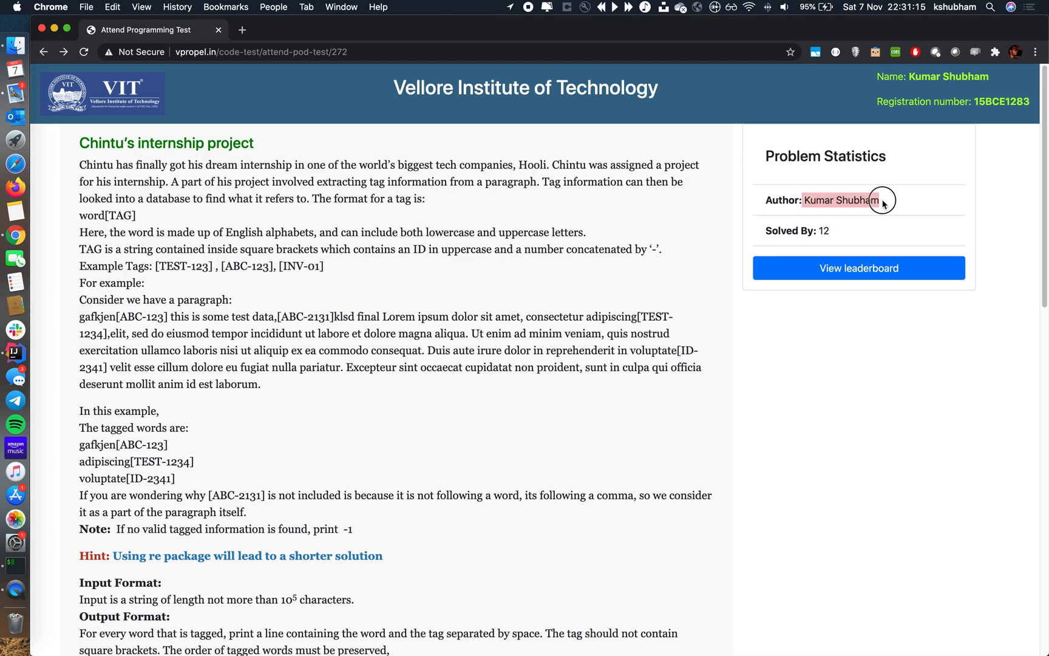
mouse_move(370, 263)
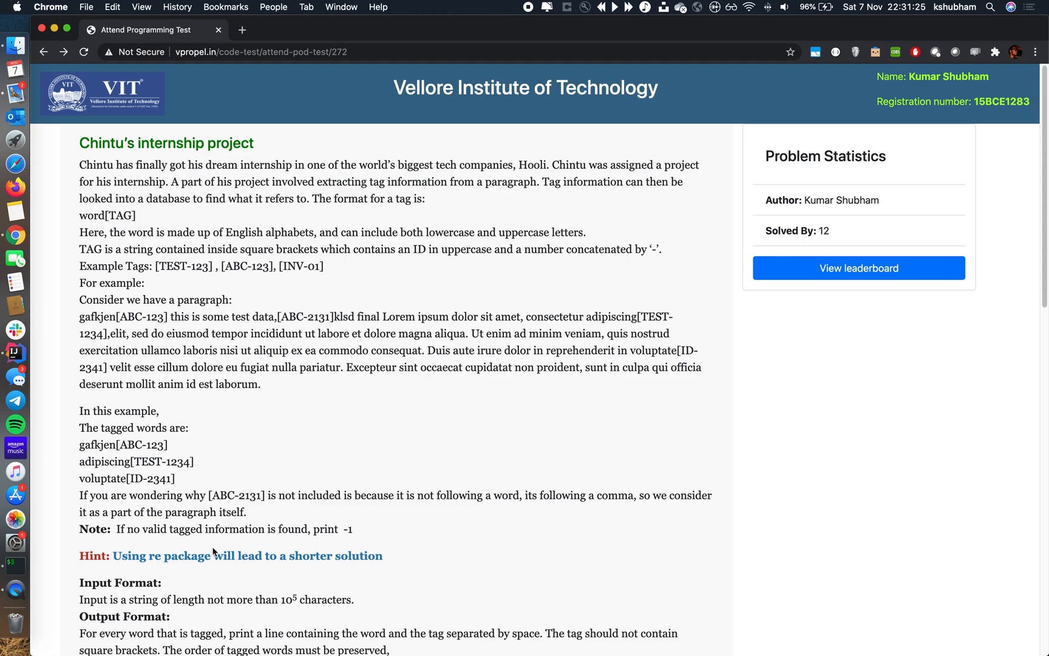
mouse_move(238, 462)
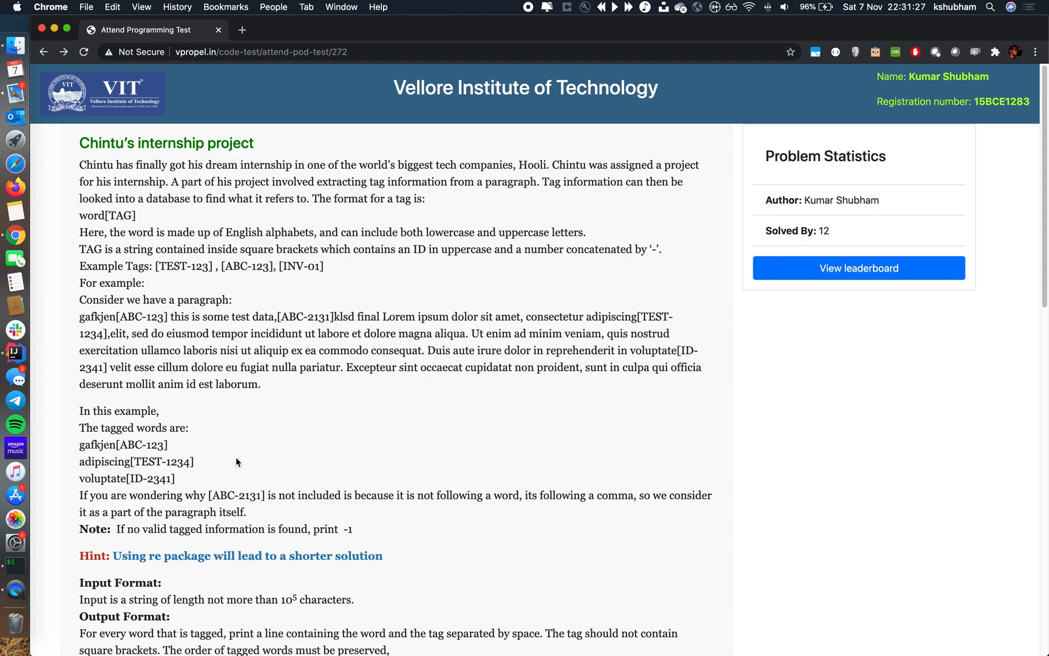
mouse_move(247, 212)
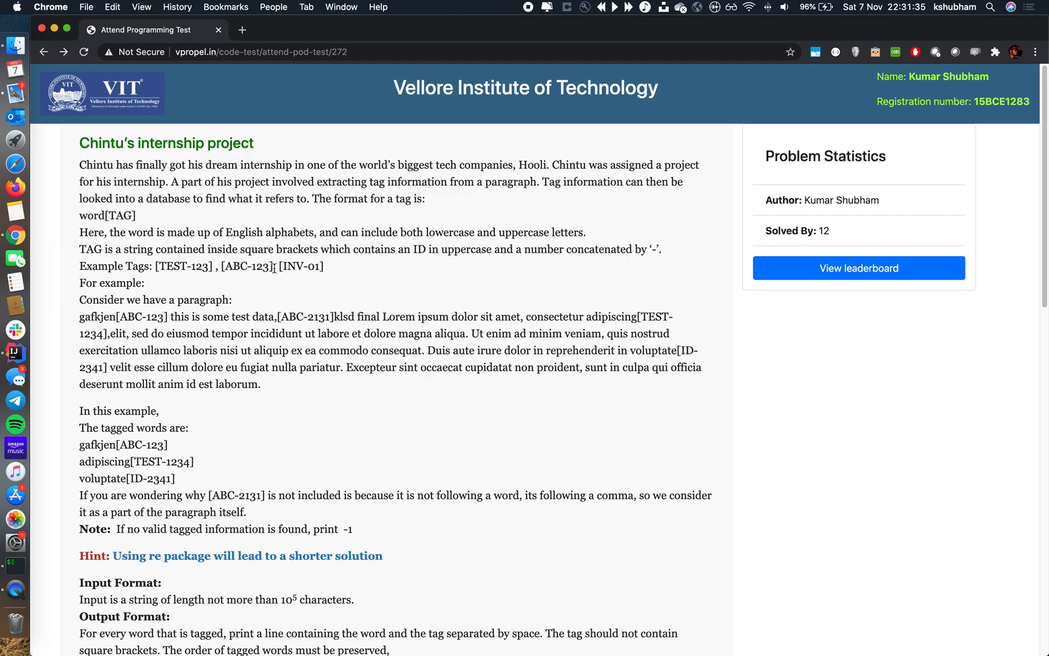
mouse_move(379, 308)
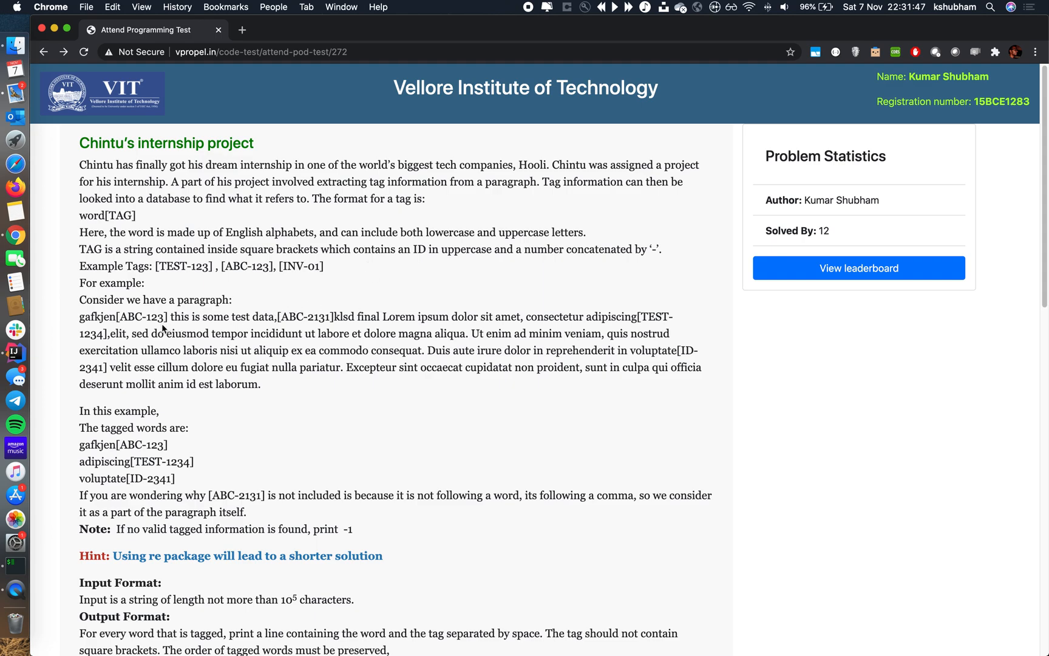
mouse_move(117, 334)
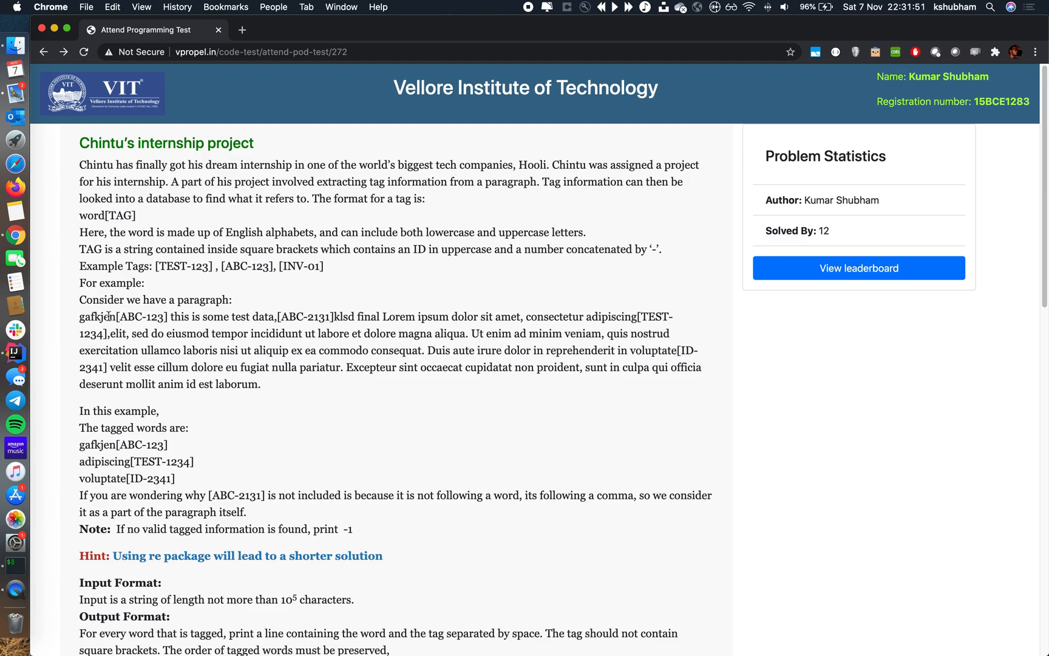
mouse_move(235, 334)
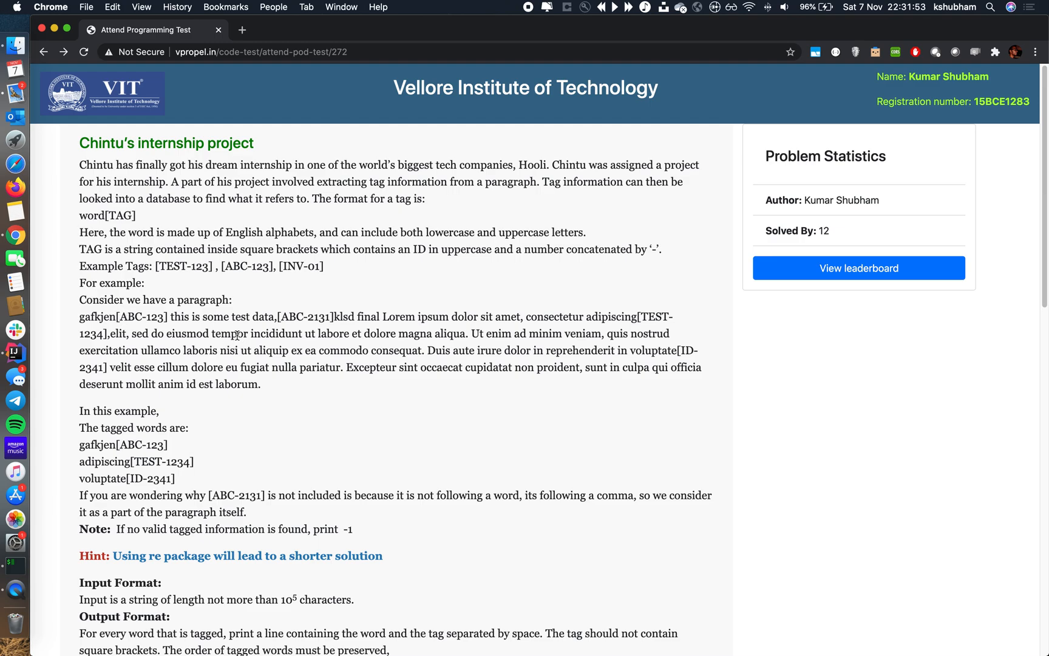
mouse_move(251, 334)
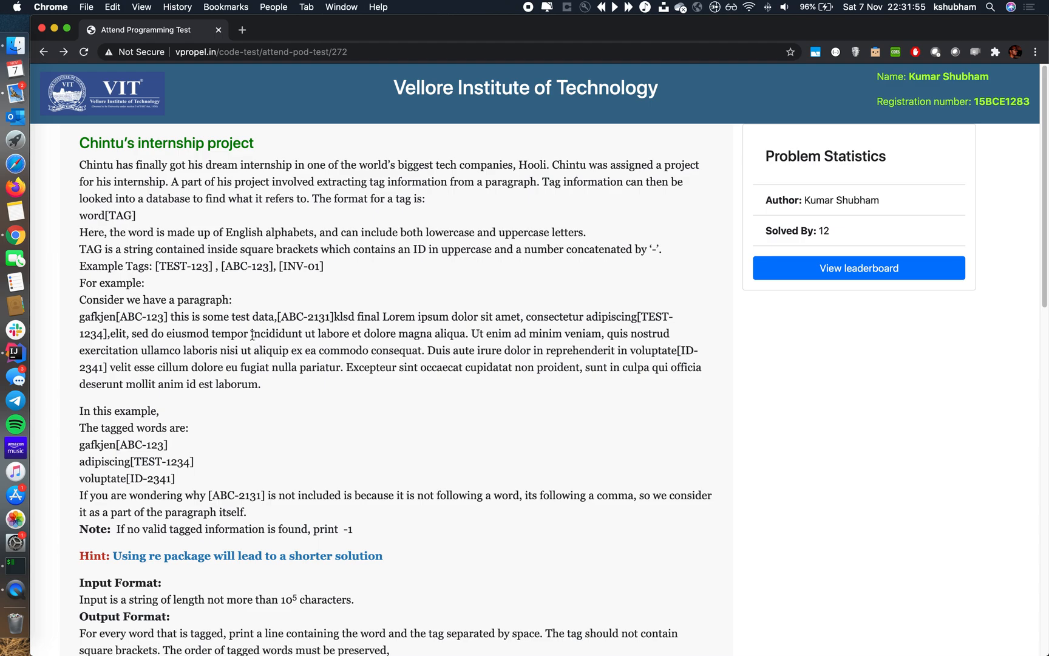
mouse_move(277, 387)
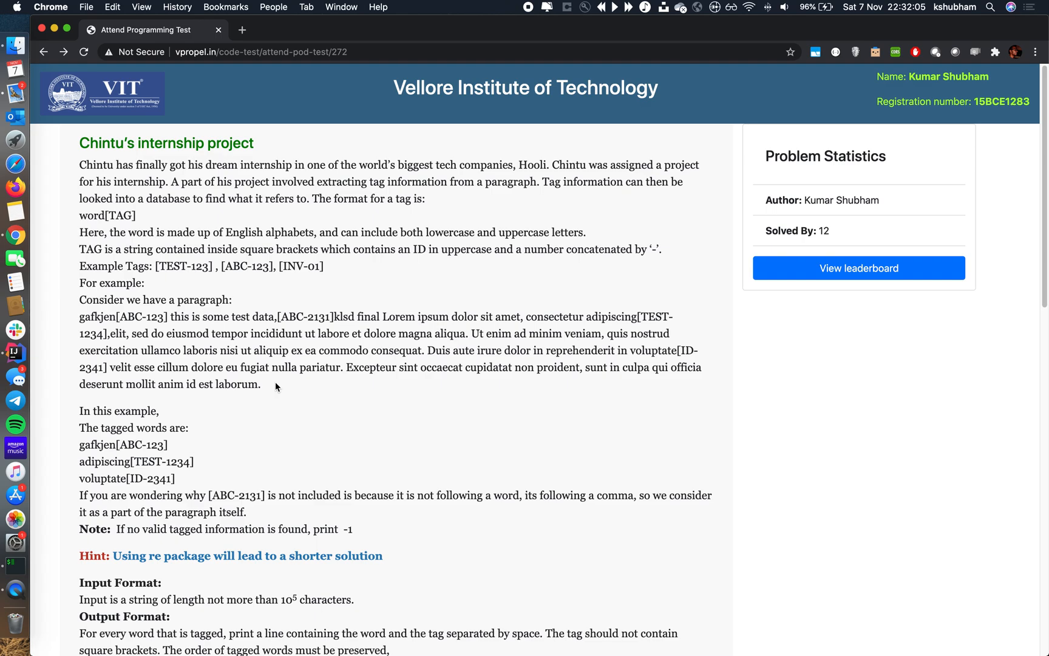
mouse_move(288, 409)
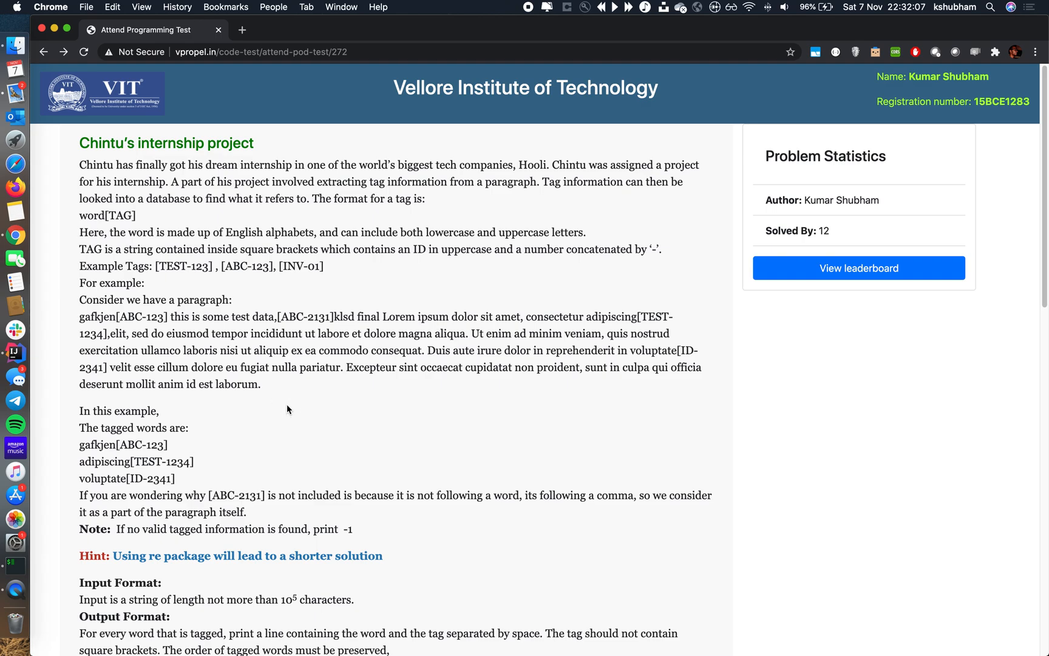
mouse_move(287, 410)
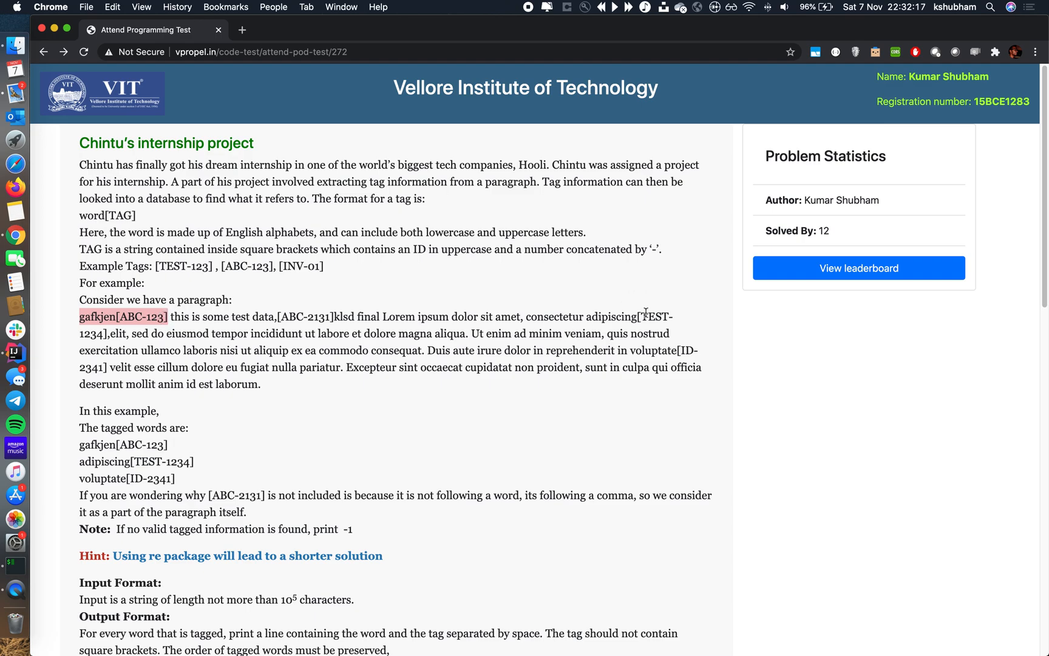
double_click(616, 315)
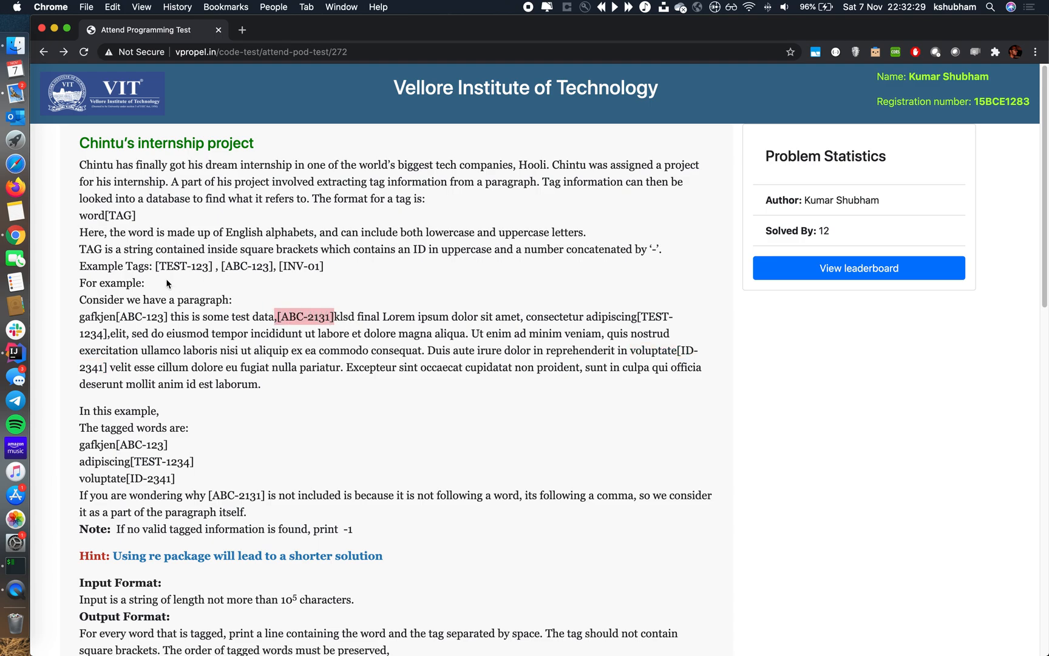
mouse_move(79, 221)
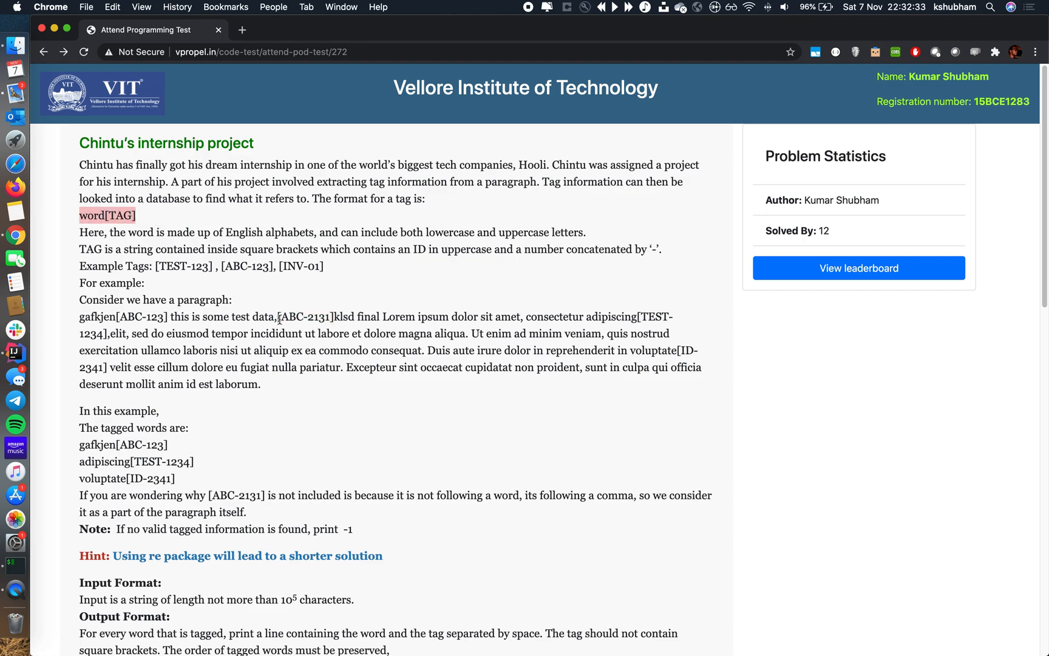
mouse_move(301, 309)
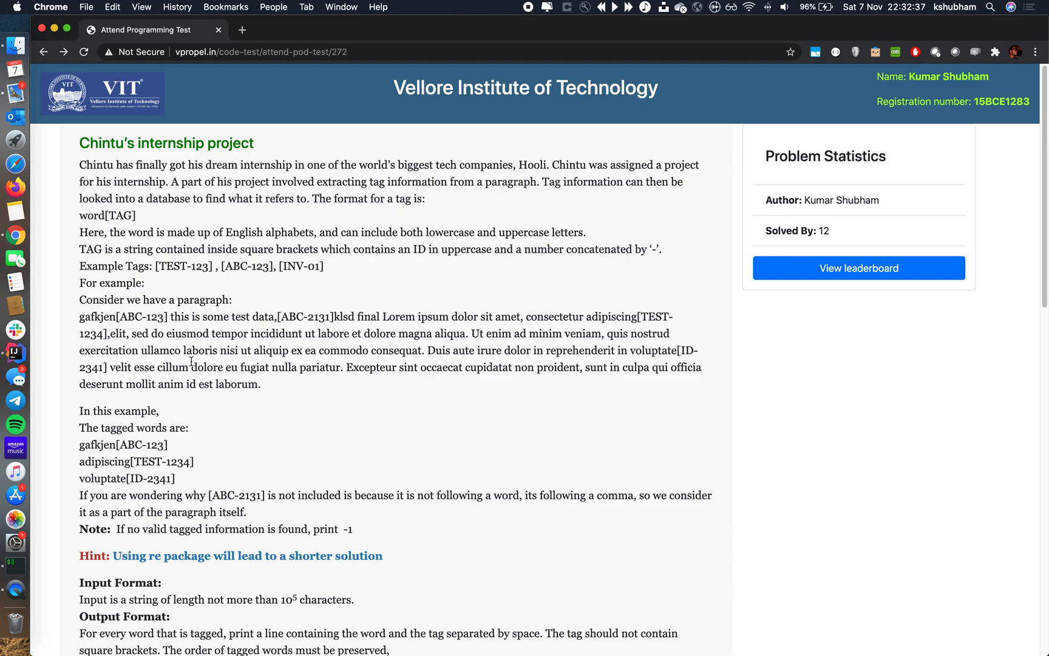
left_click_drag(79, 315, 227, 367)
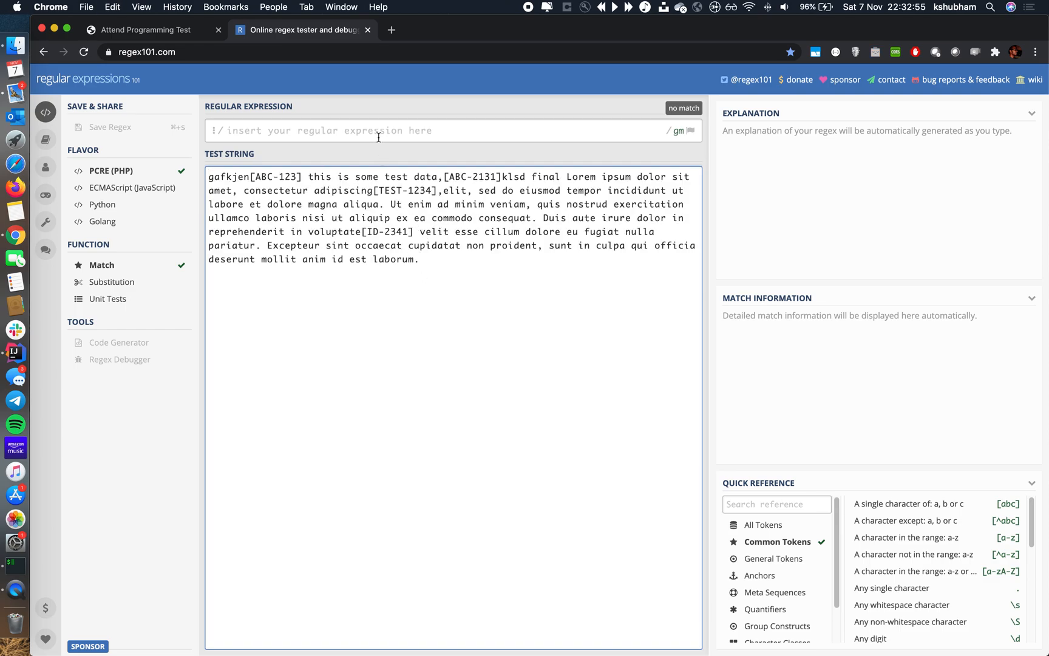
left_click(389, 130)
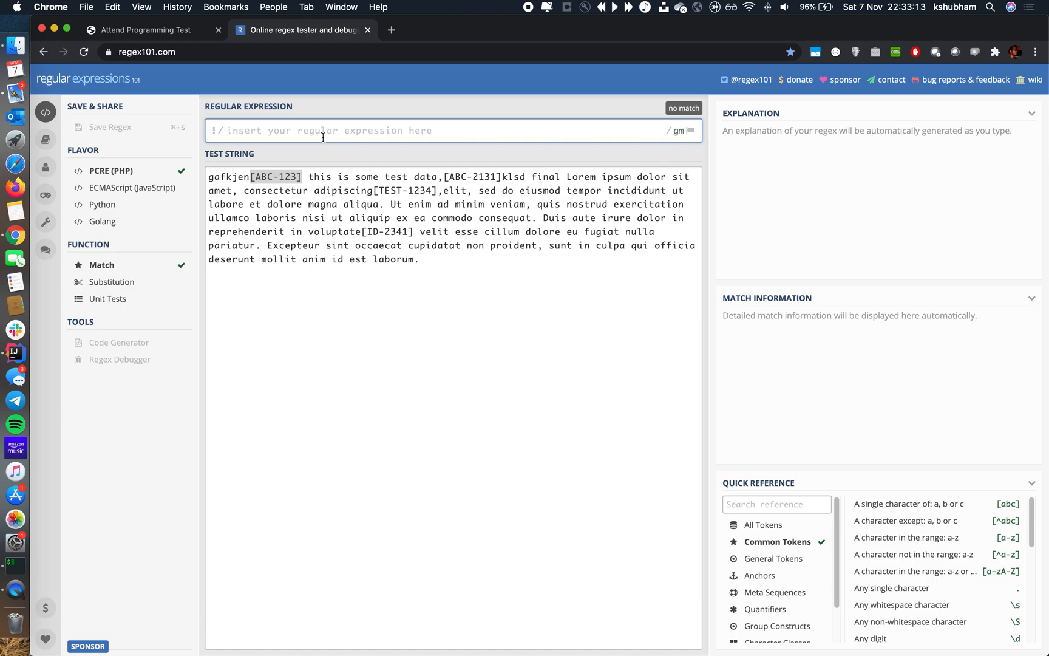
type("[")
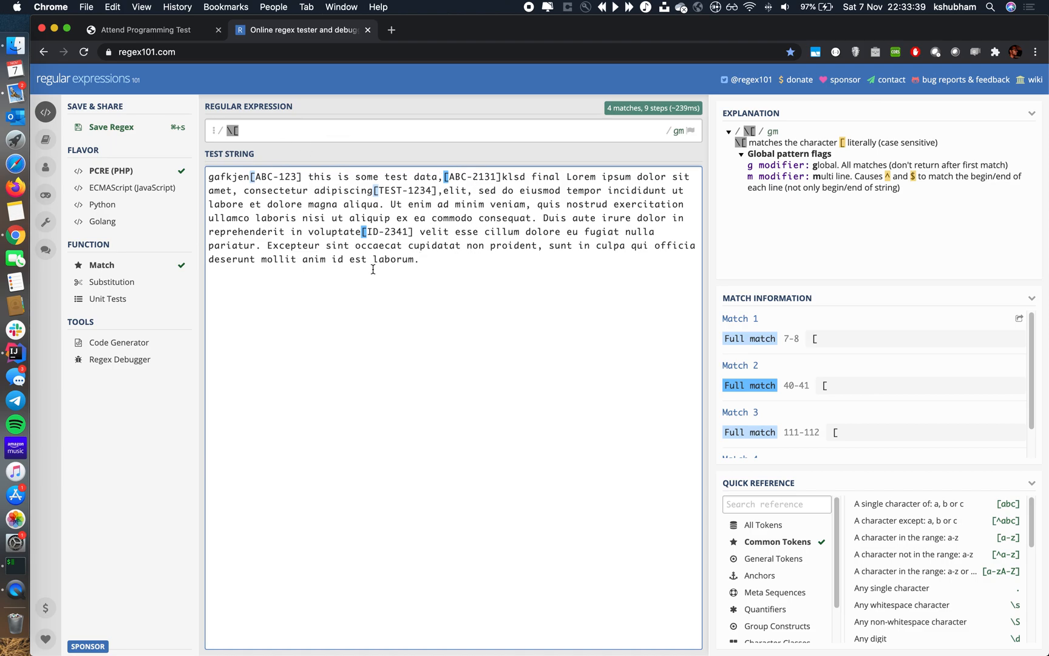
mouse_move(365, 232)
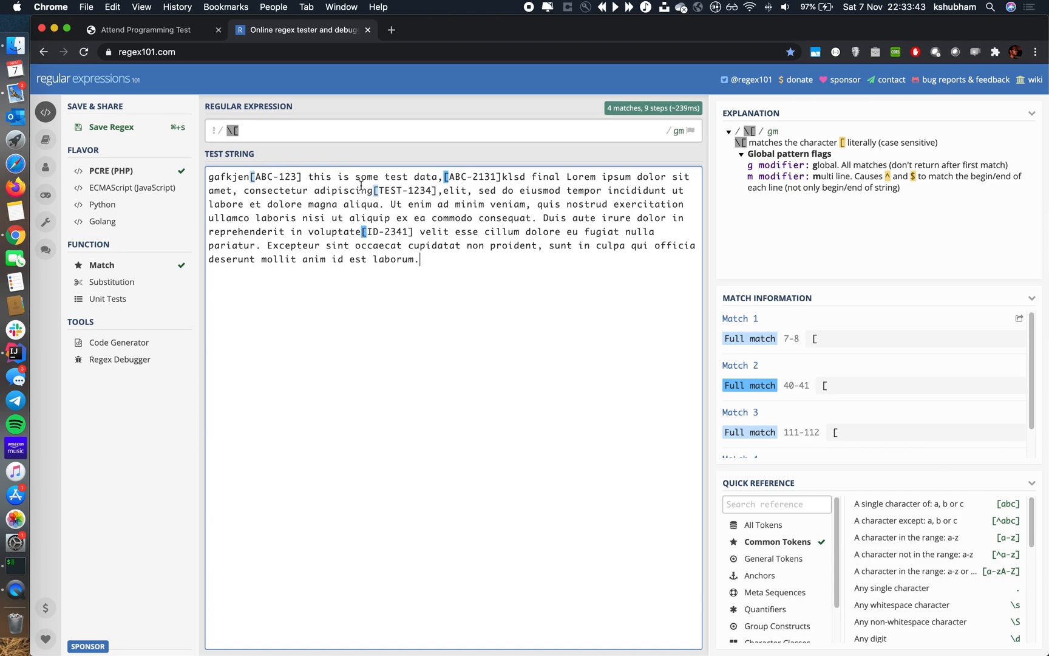
mouse_move(491, 151)
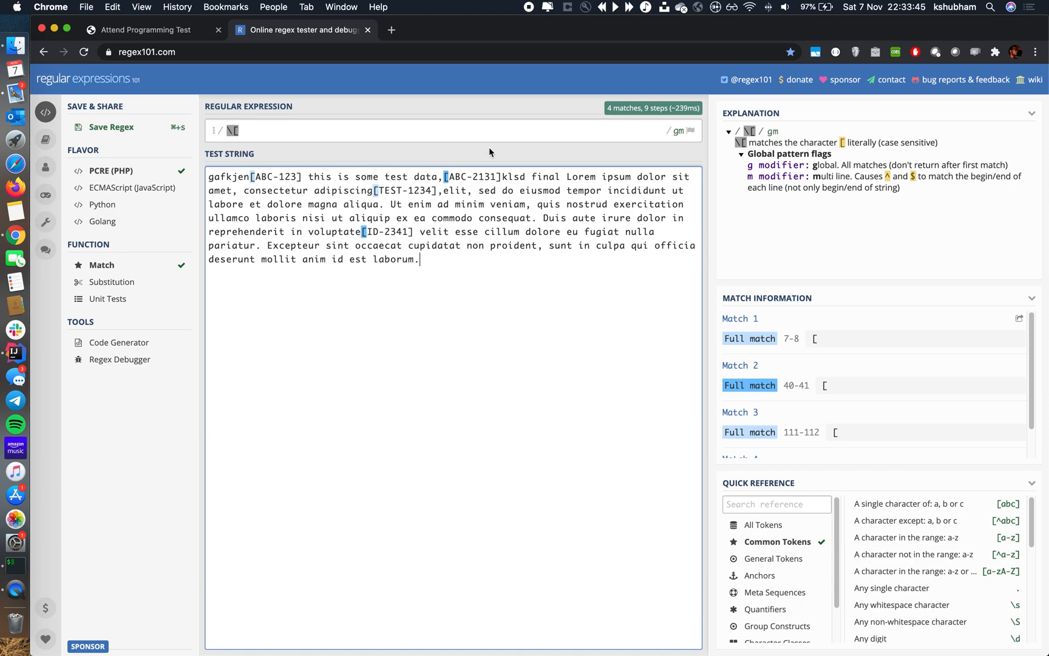
left_click(362, 130)
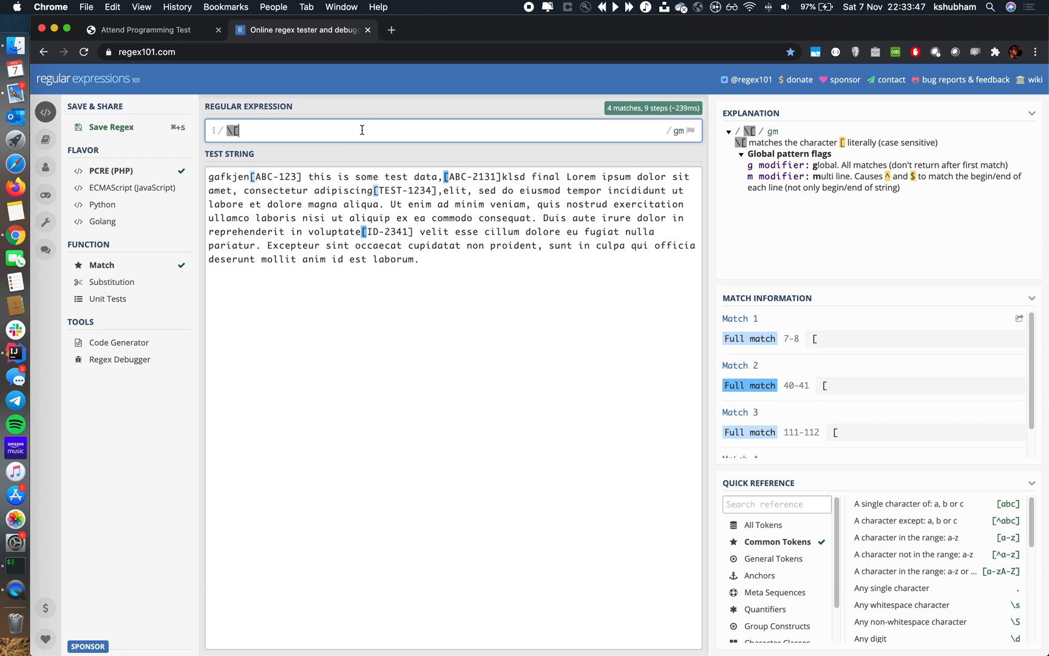
left_click(151, 29)
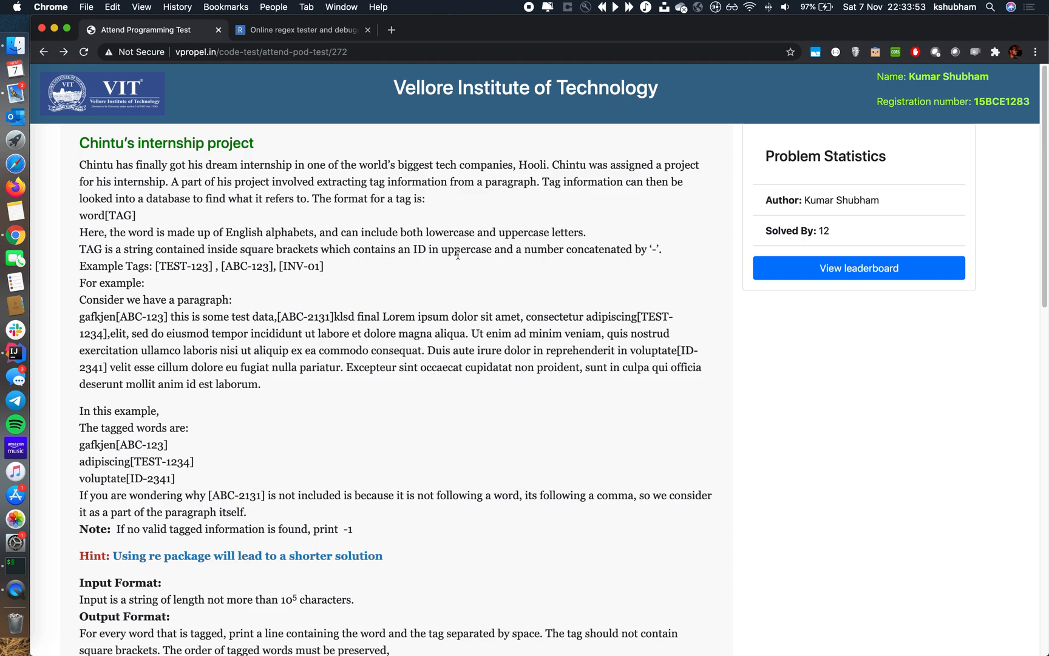
mouse_move(643, 271)
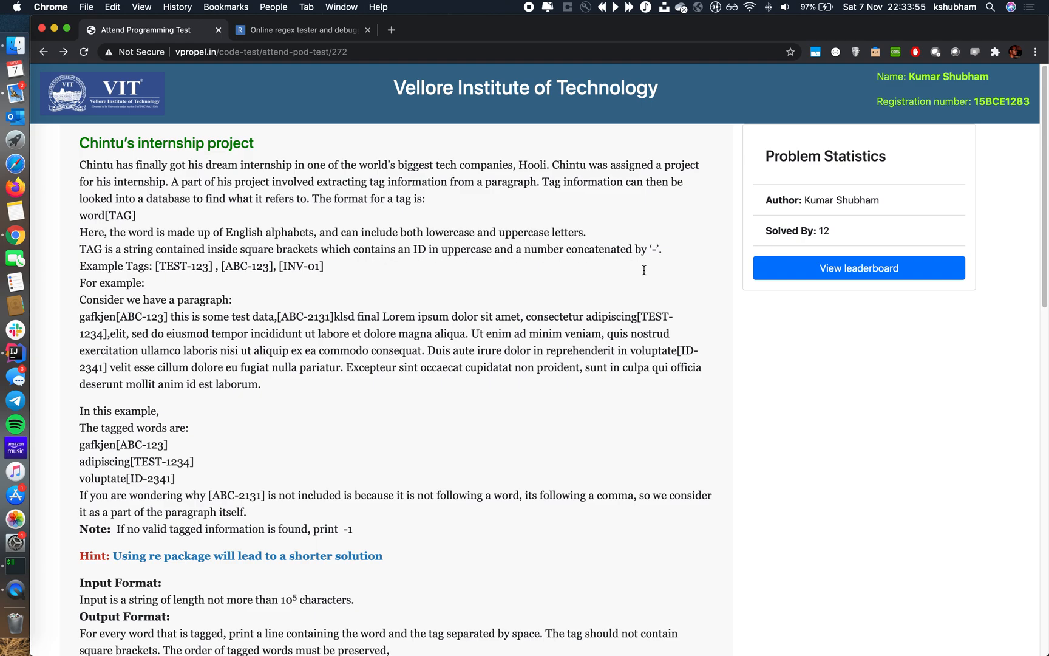
left_click(302, 29)
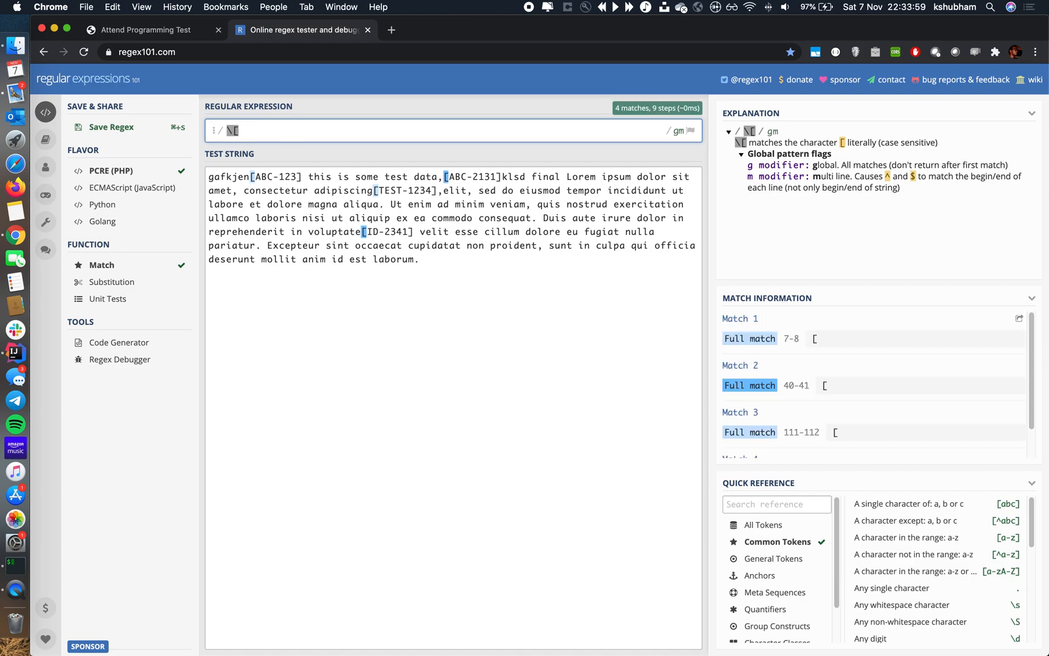
- Extend the pattern to \[[a-zA-Z0-9-]+\] so whole tags like [TEST-1234] match (4 matches)
type("[a-zA-Z0-9-")
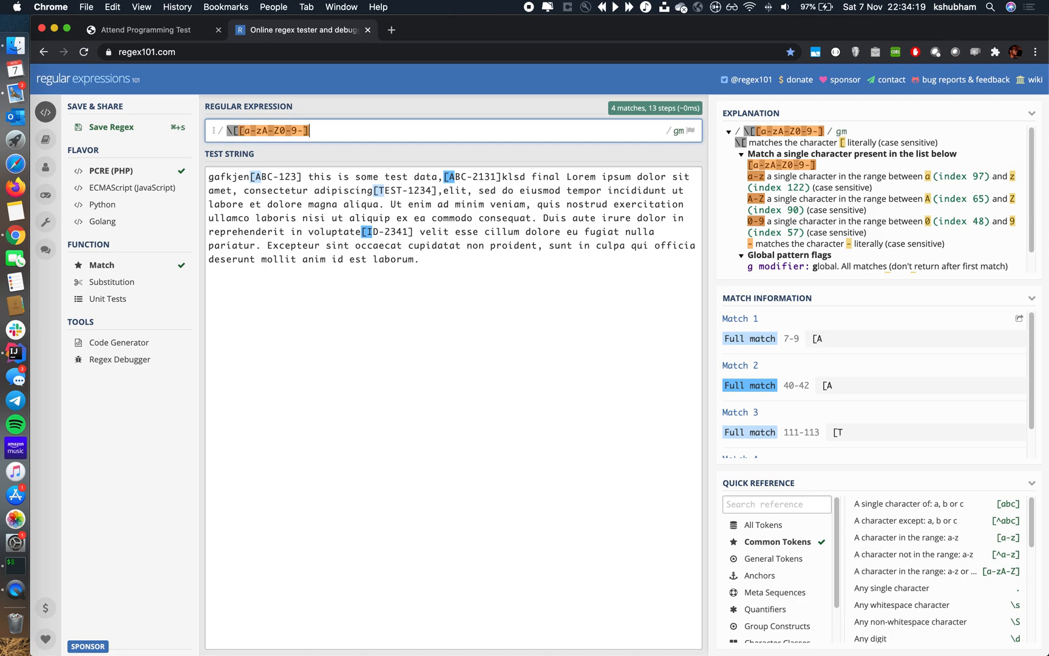
type("\\]")
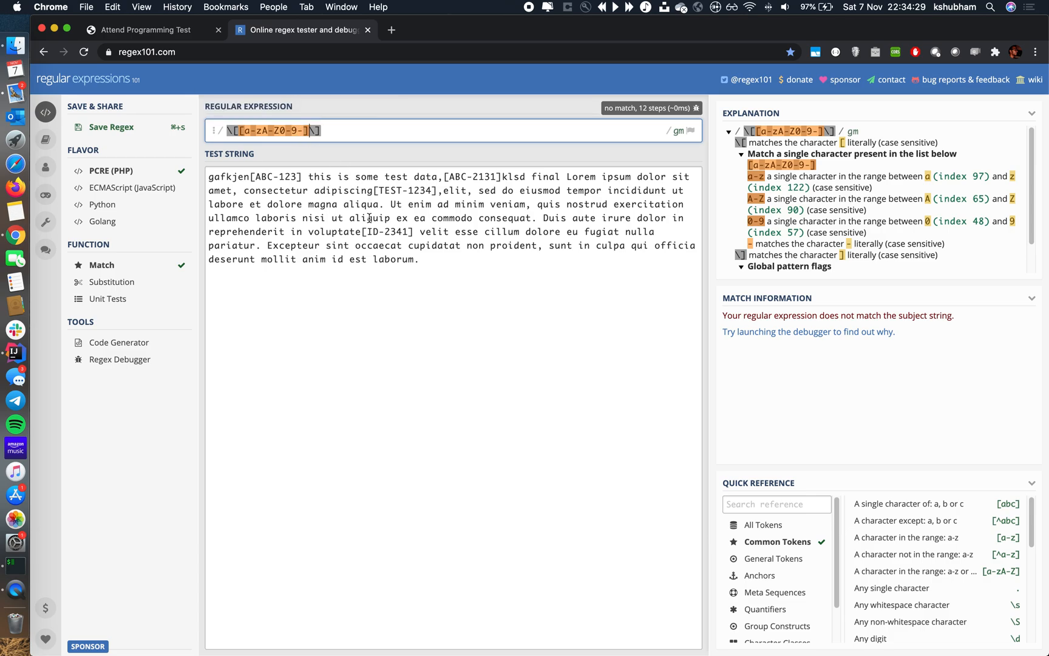
mouse_move(297, 131)
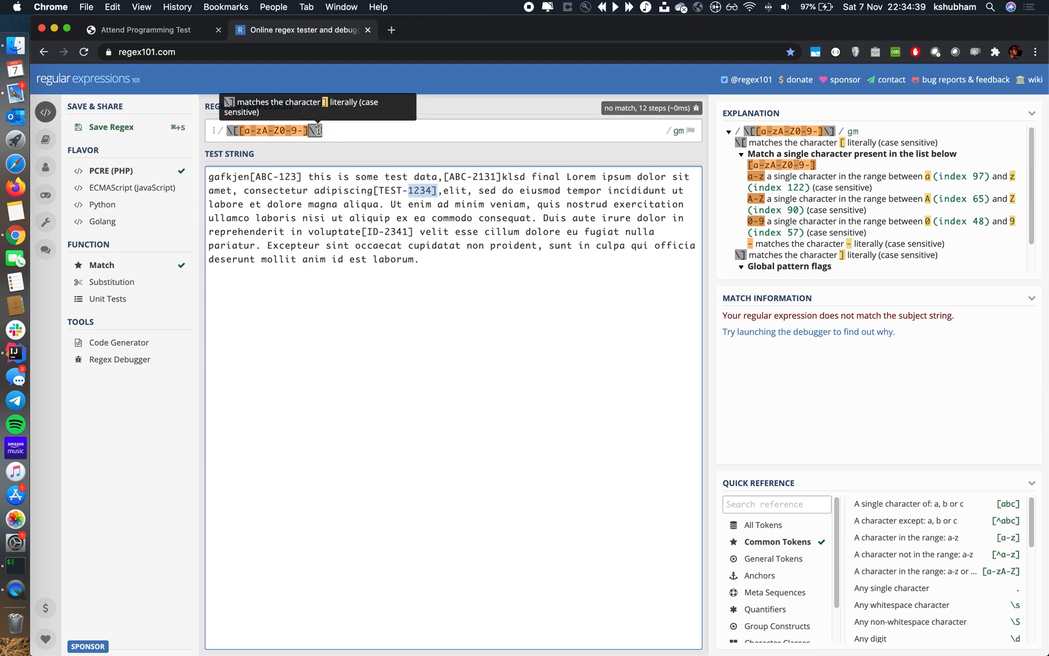
mouse_move(459, 165)
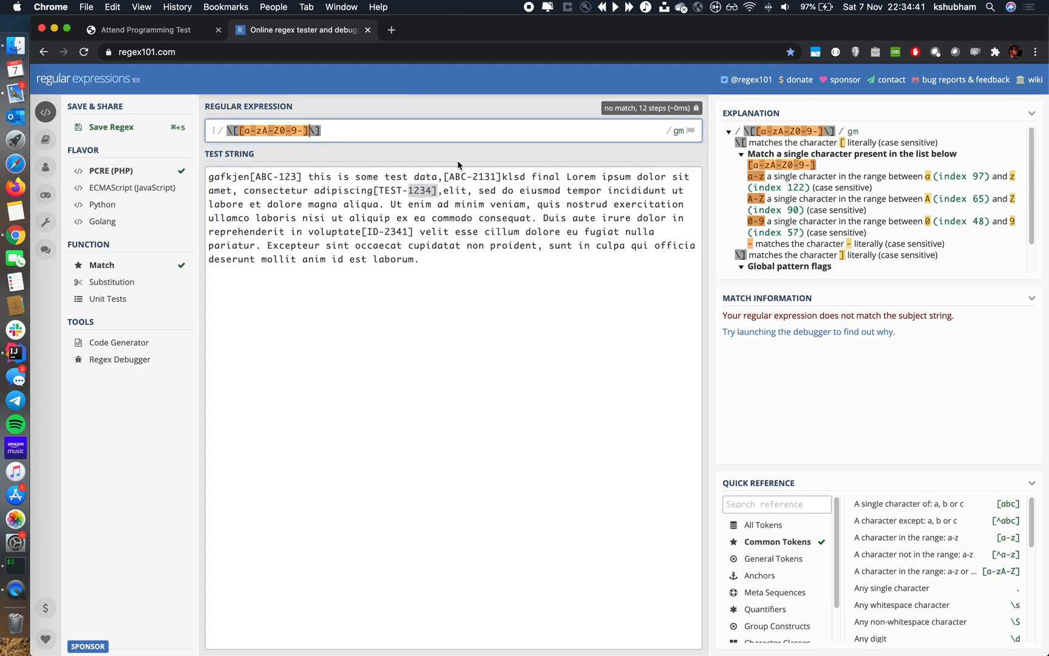
type("+")
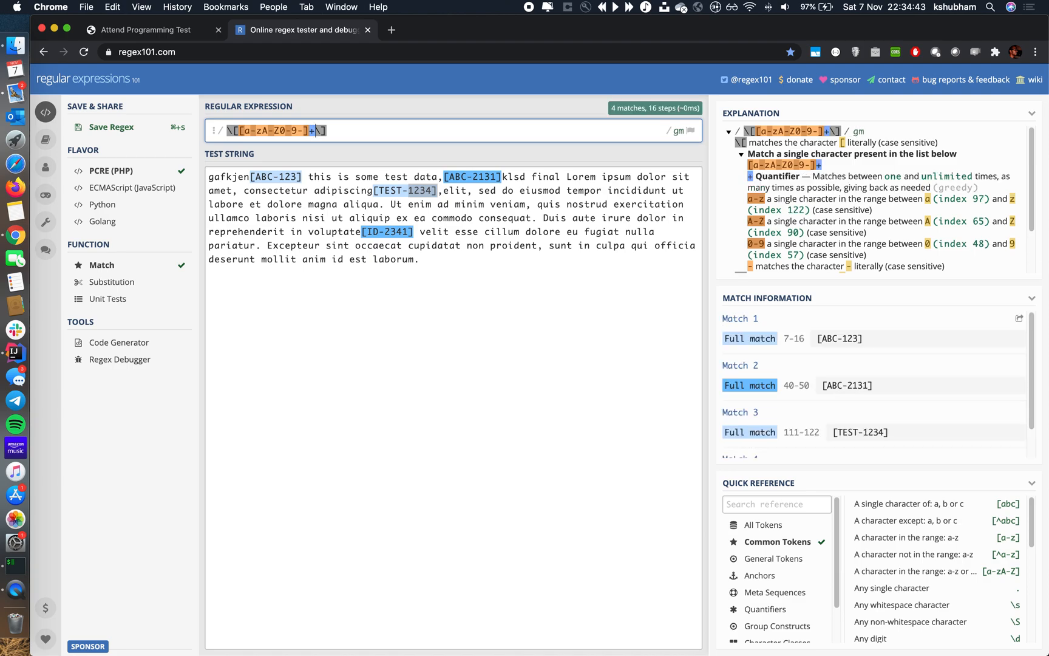
mouse_move(504, 249)
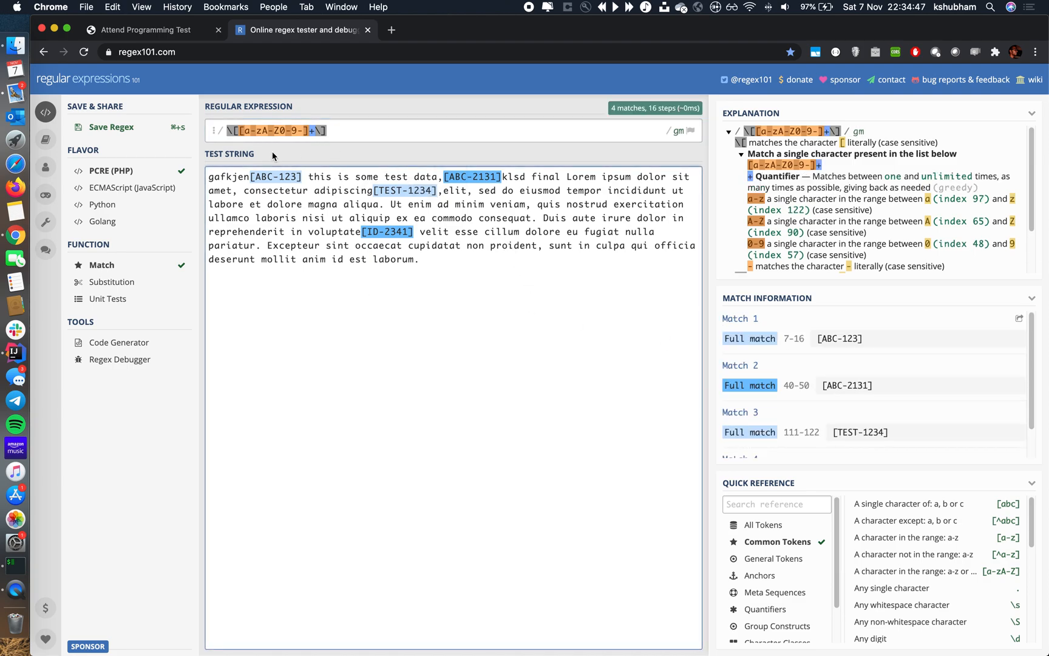
mouse_move(366, 197)
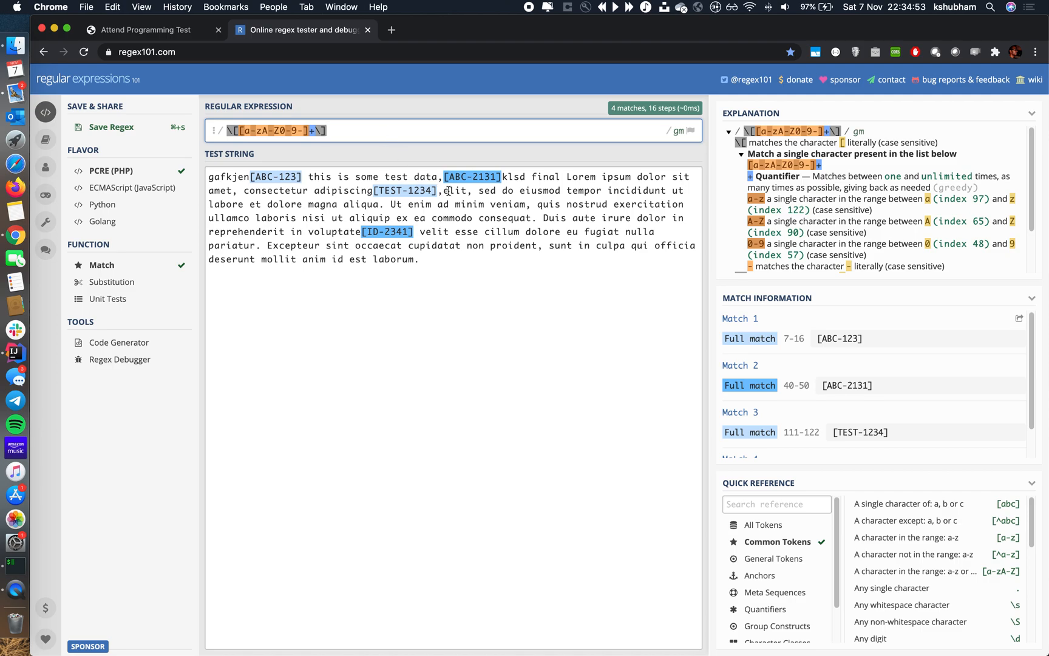
mouse_move(471, 177)
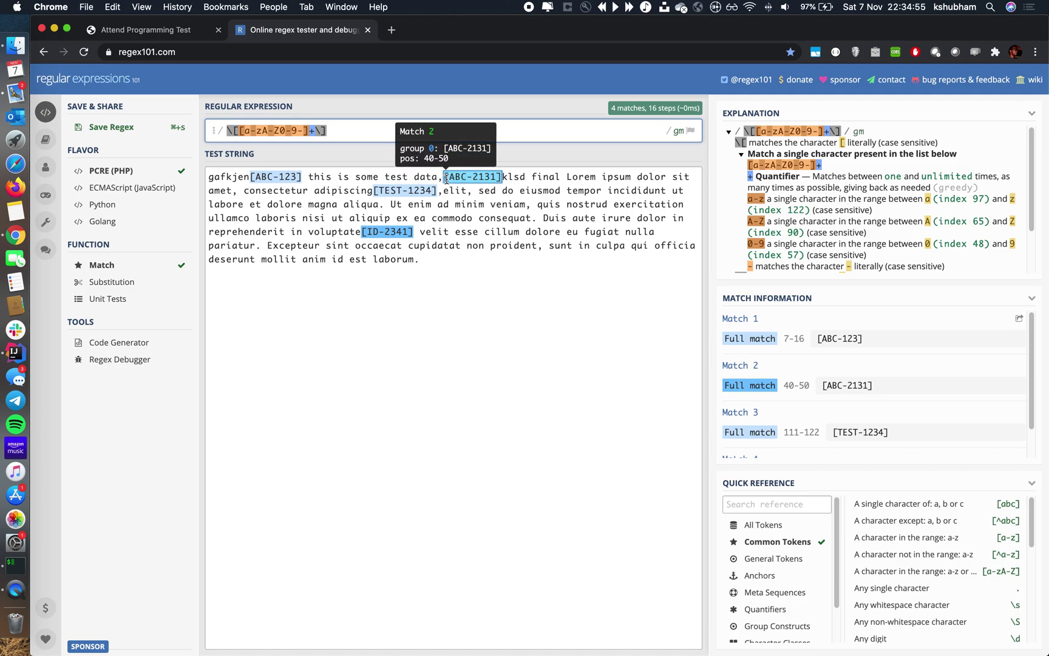
mouse_move(414, 123)
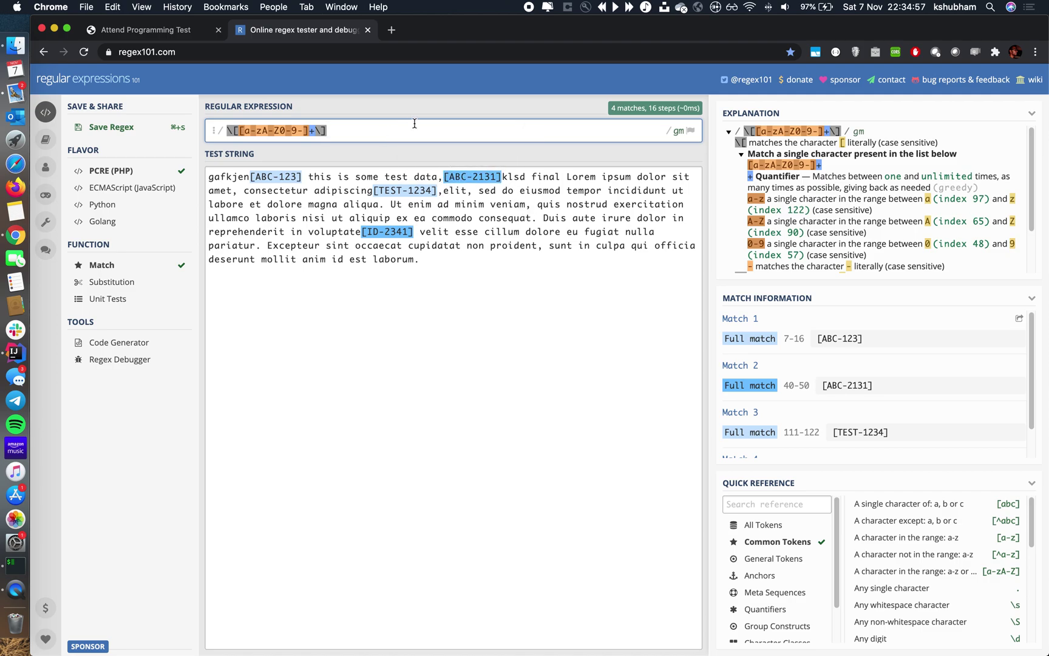
left_click(146, 29)
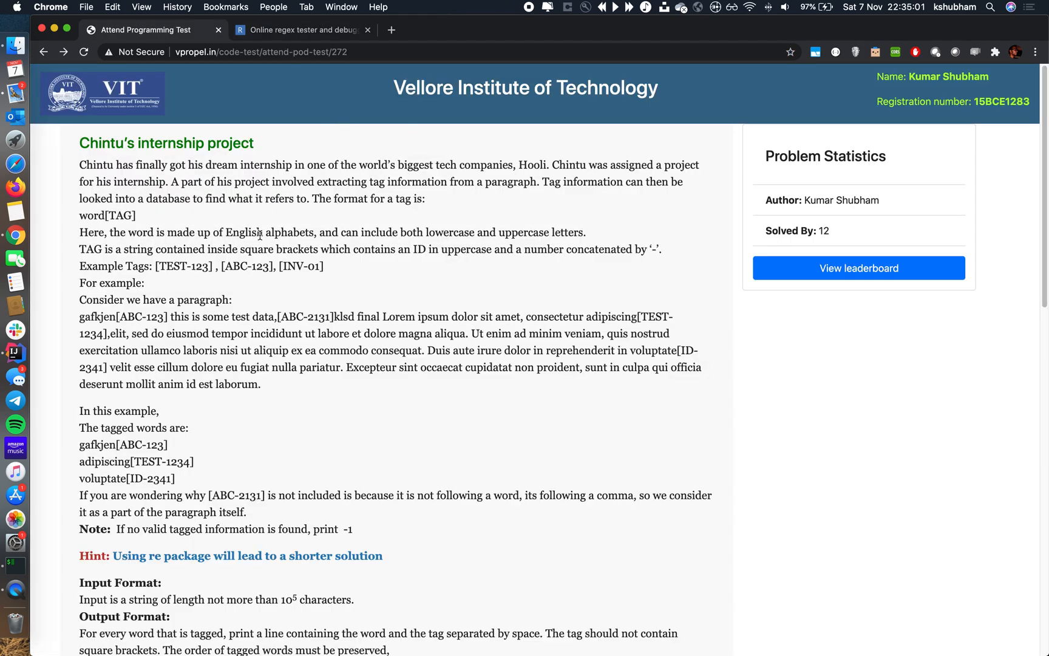
mouse_move(482, 240)
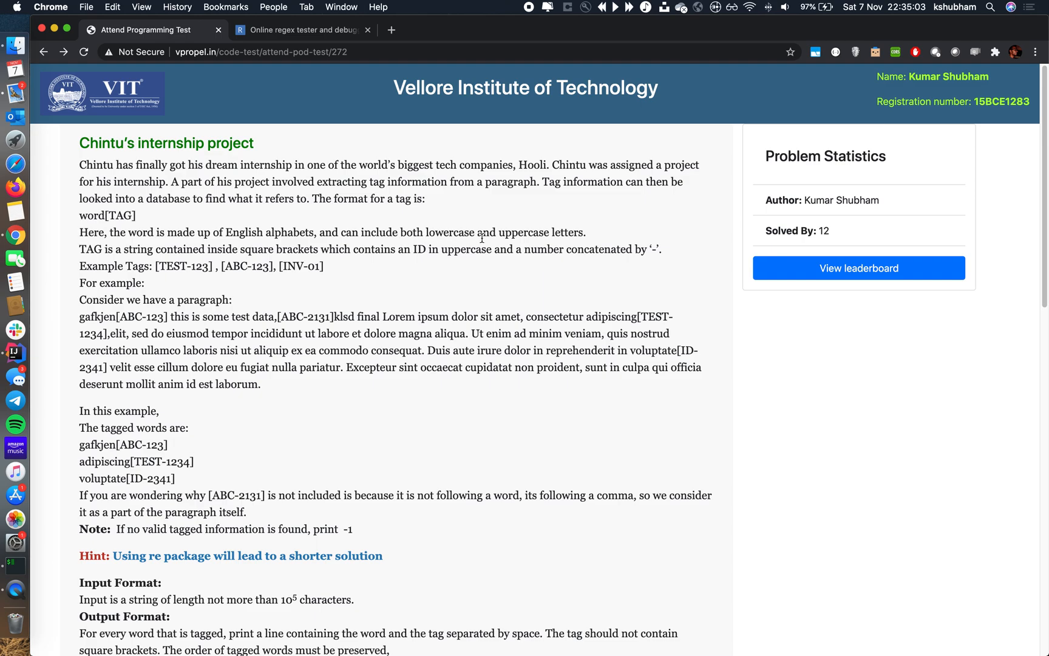
- Prefix the pattern with [a-zA-Z]+ so only the 3 word-plus-tag pairs match
left_click(303, 29)
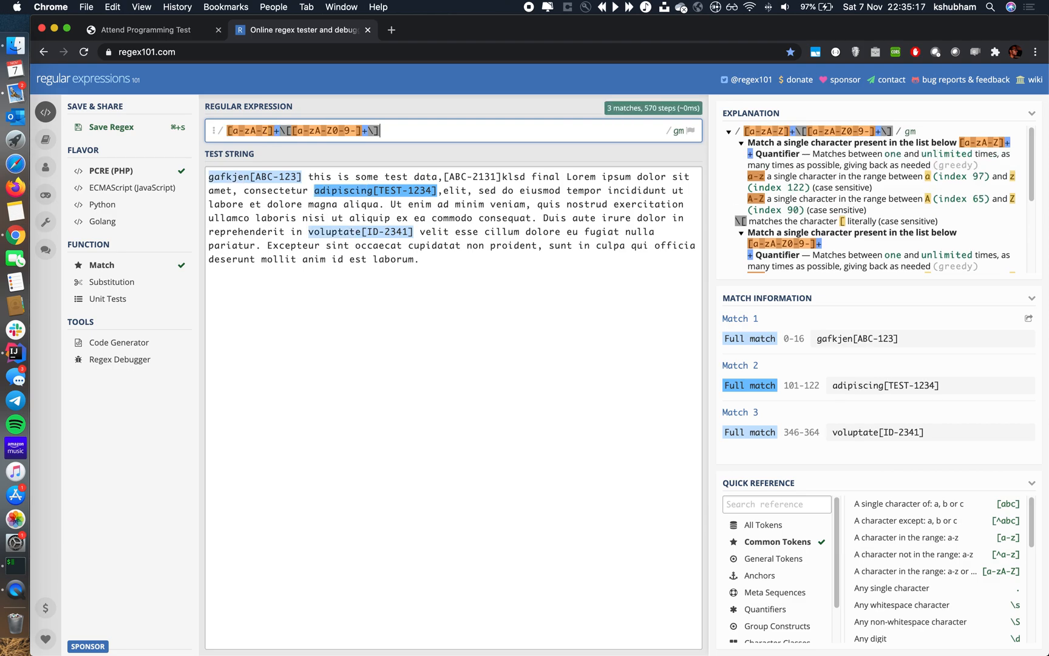
mouse_move(384, 191)
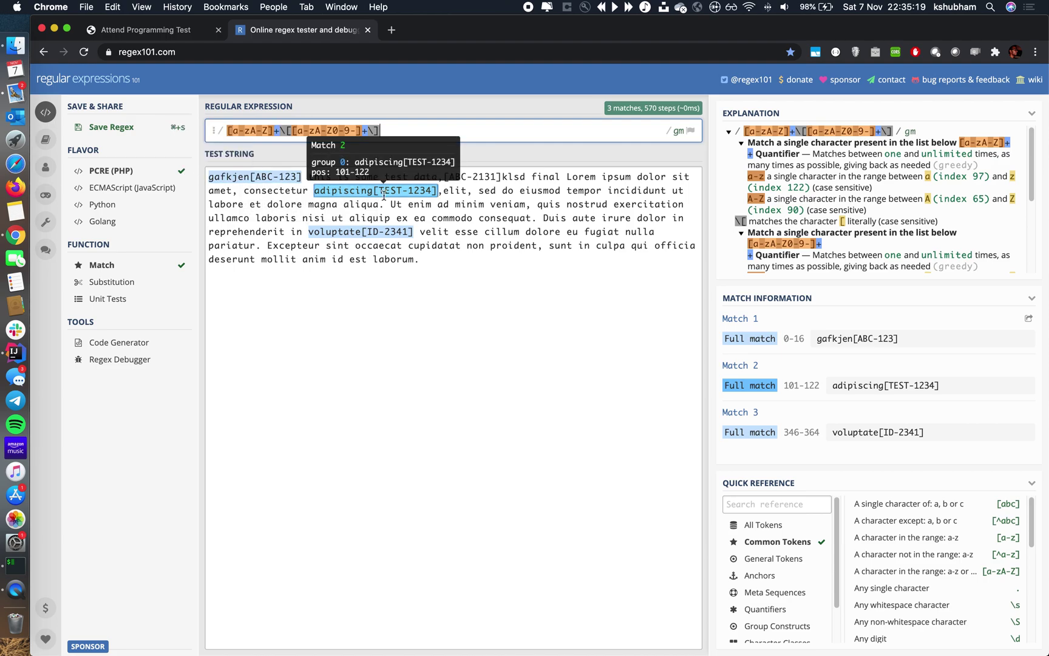
mouse_move(445, 177)
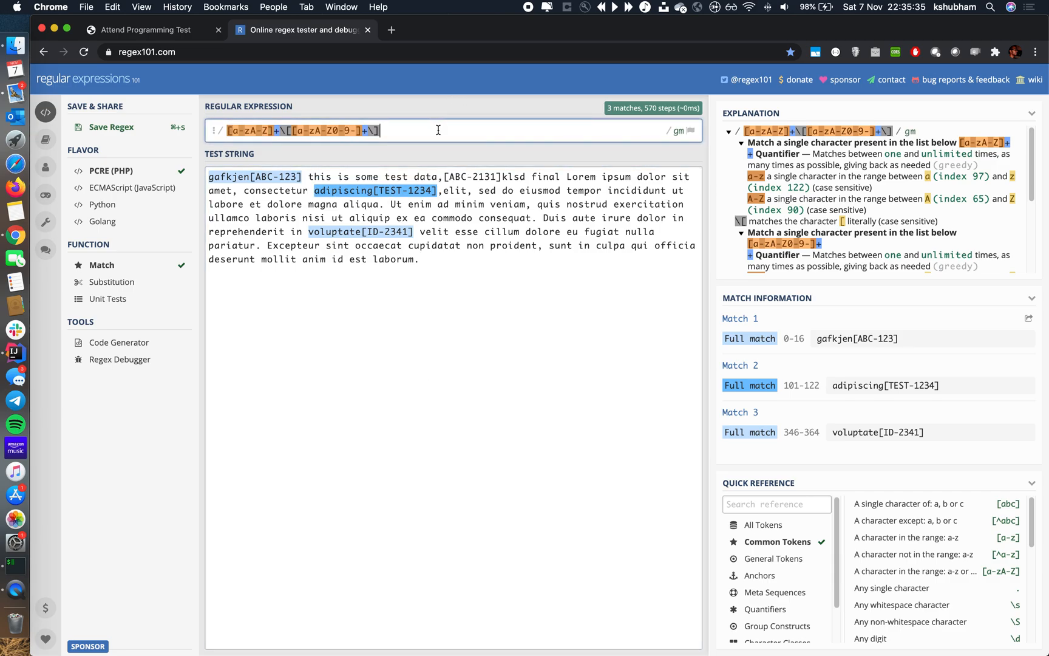
left_click(146, 29)
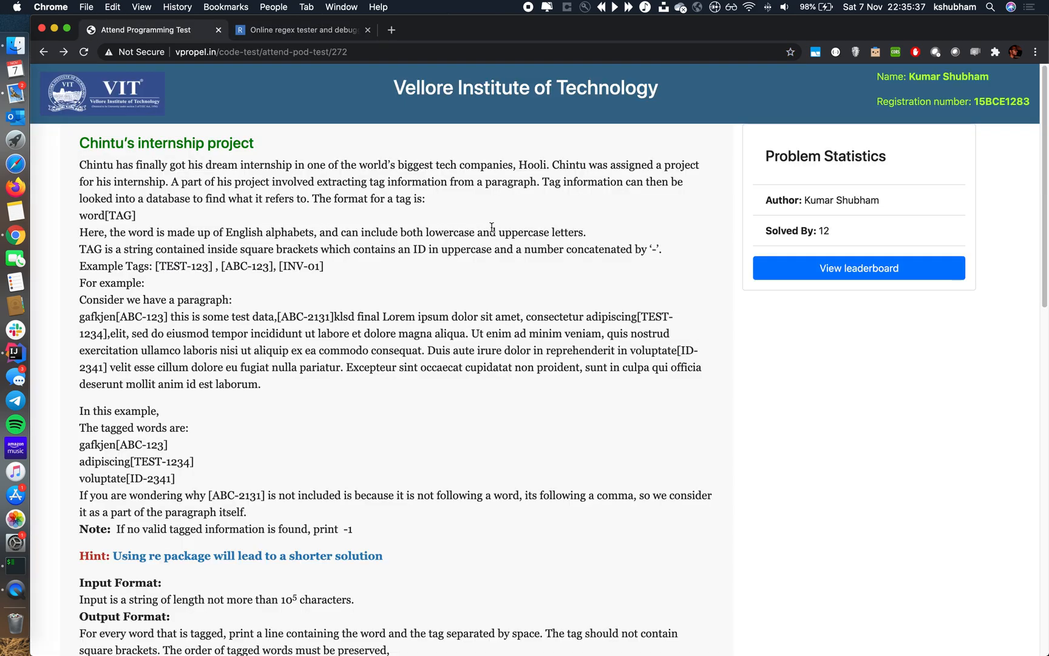
- Assign regular_expression = r'[a-zA-Z]+\[[a-zA-Z0-9-]+\]' in the code editor
scroll("down", 3)
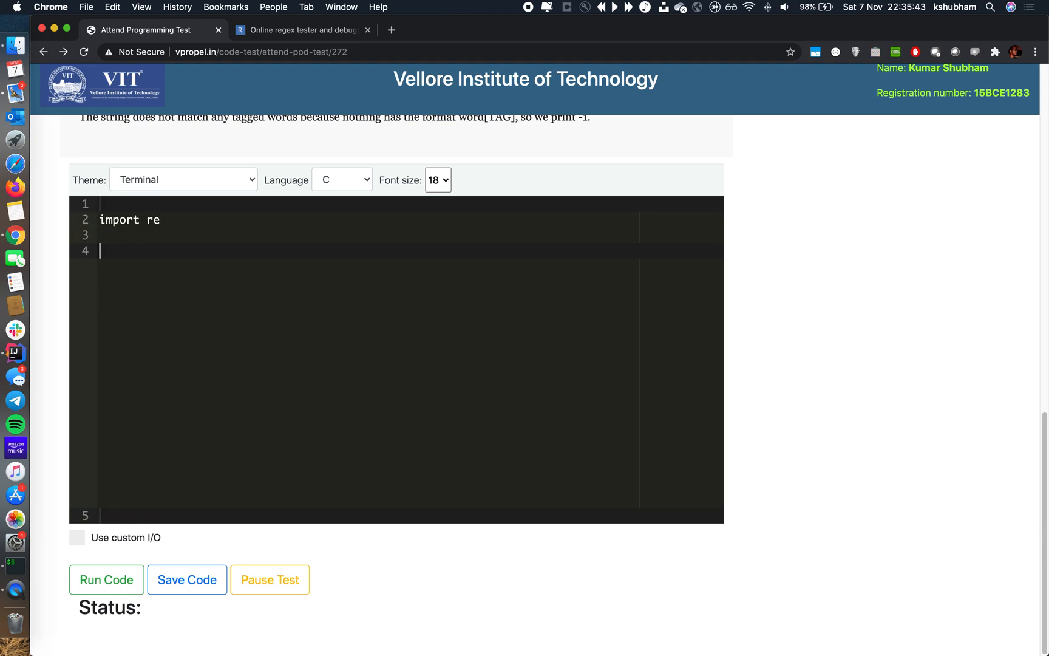
type("re")
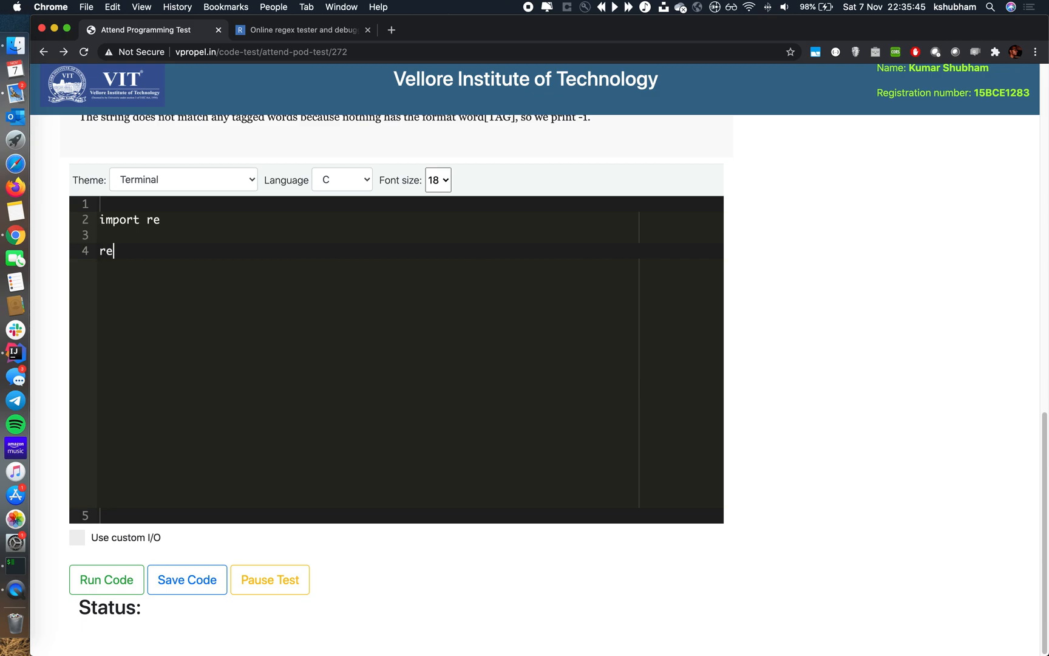
type("gular_exp")
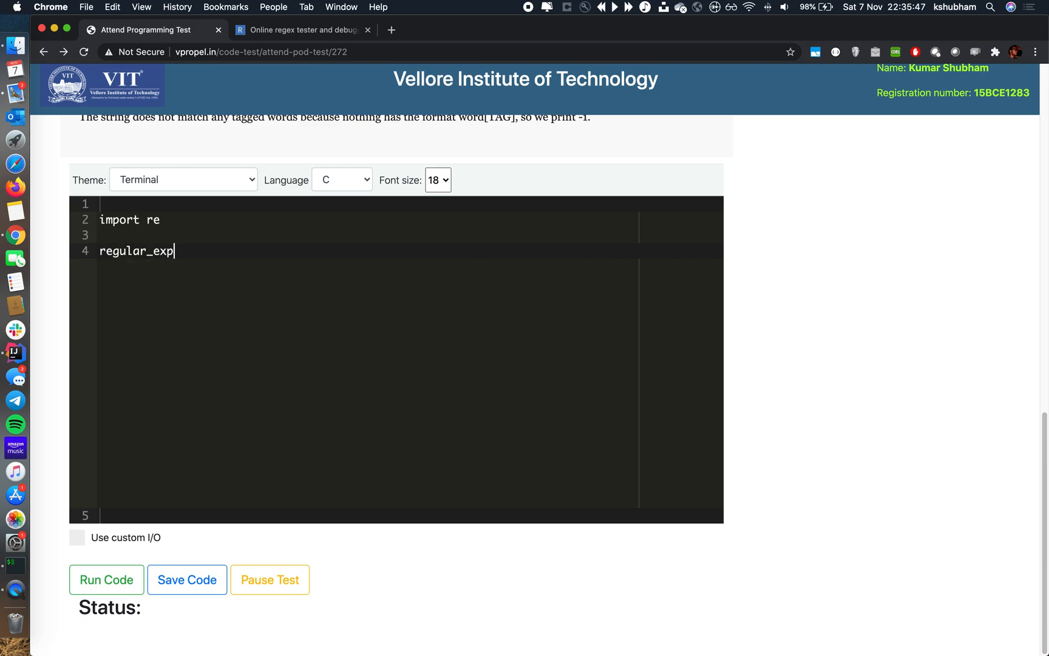
type("ression = r")
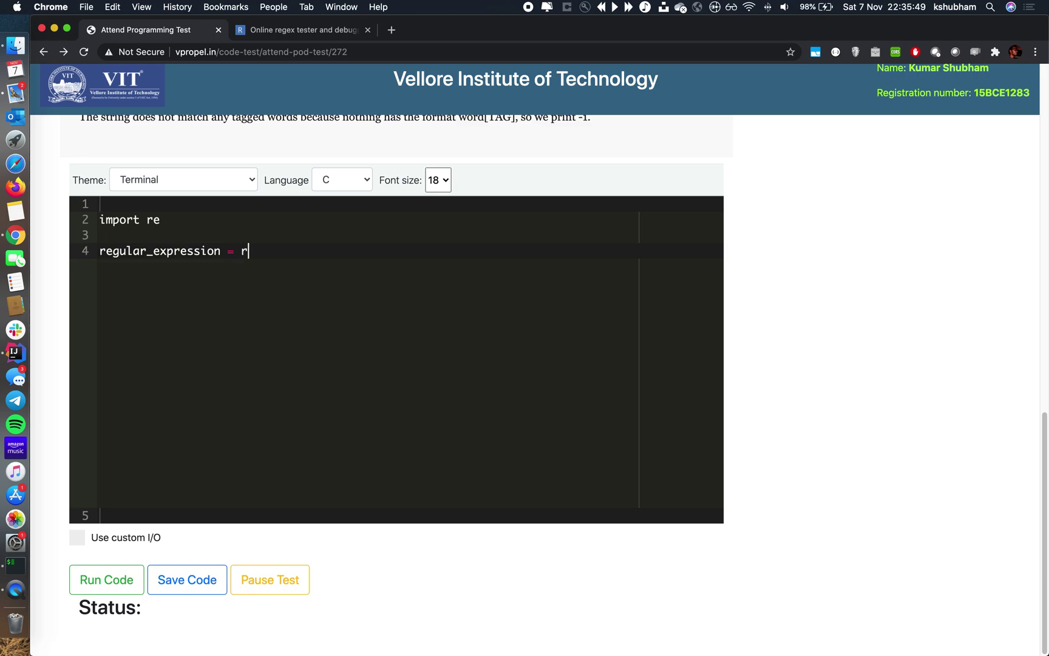
type("'[a-zA-Z]+\\[[a-zA-Z0-9-]+\\]'")
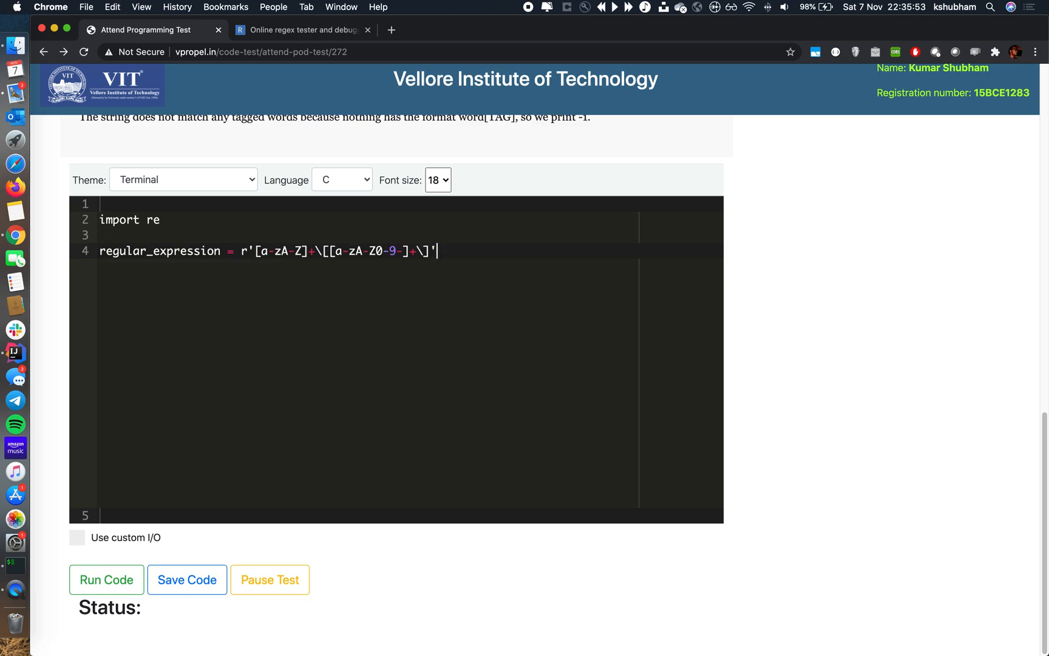
- Set the editor language to Python and its theme to Terminal
left_click(341, 180)
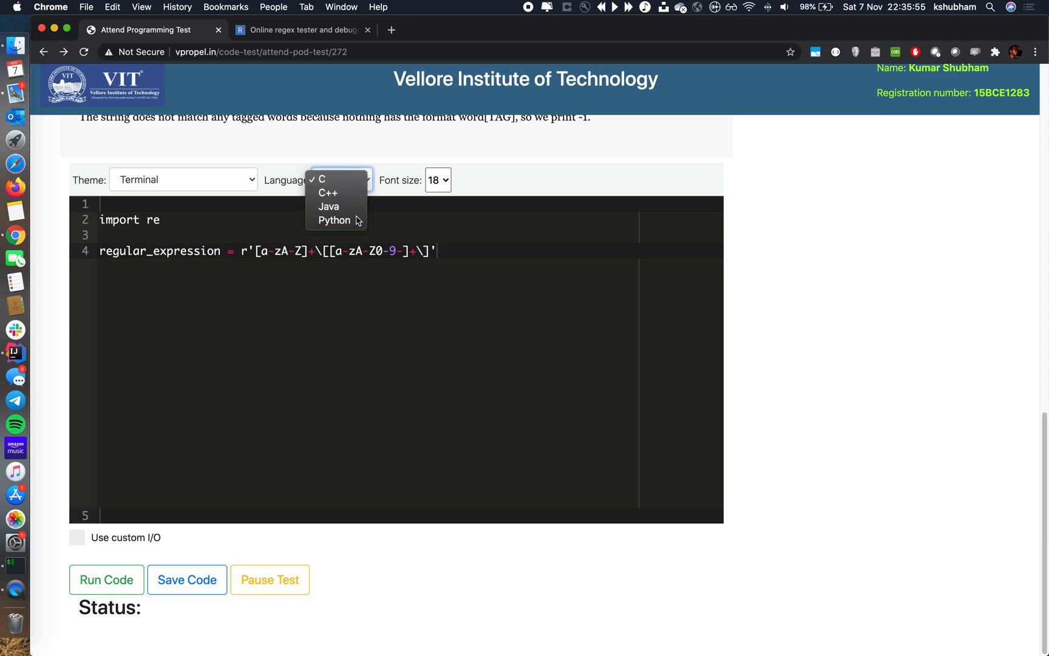
left_click(334, 221)
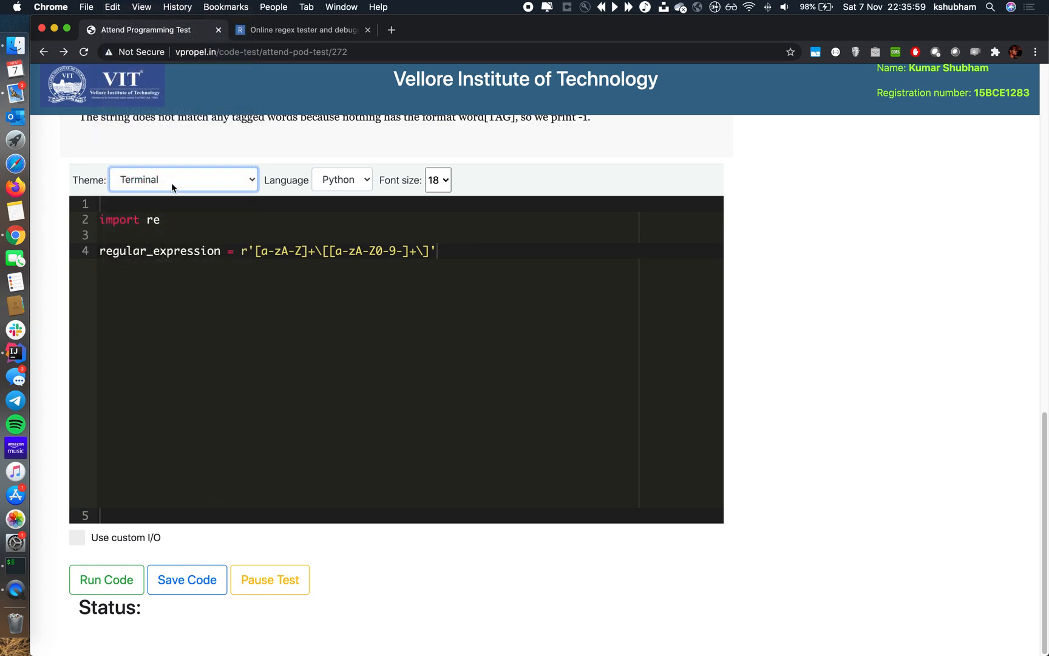
left_click(182, 180)
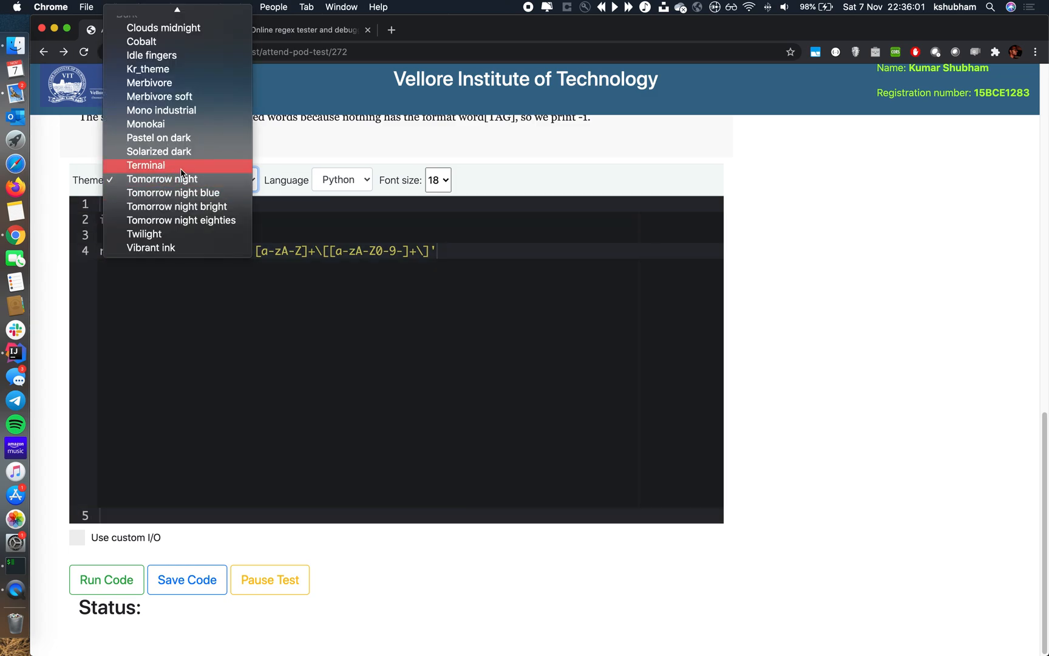
left_click(146, 165)
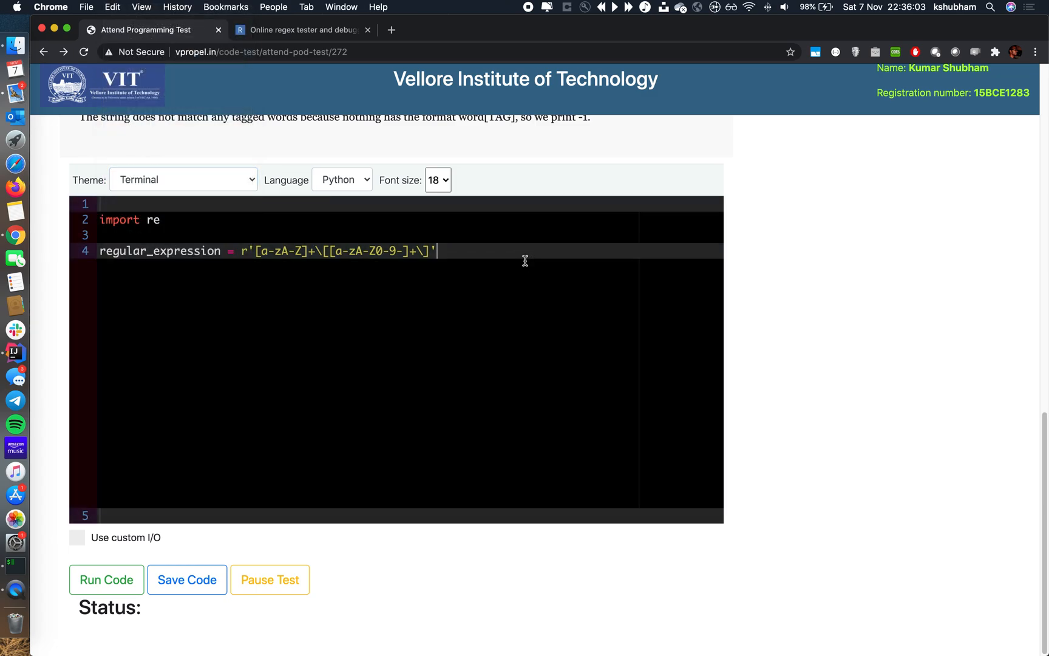
key("Enter")
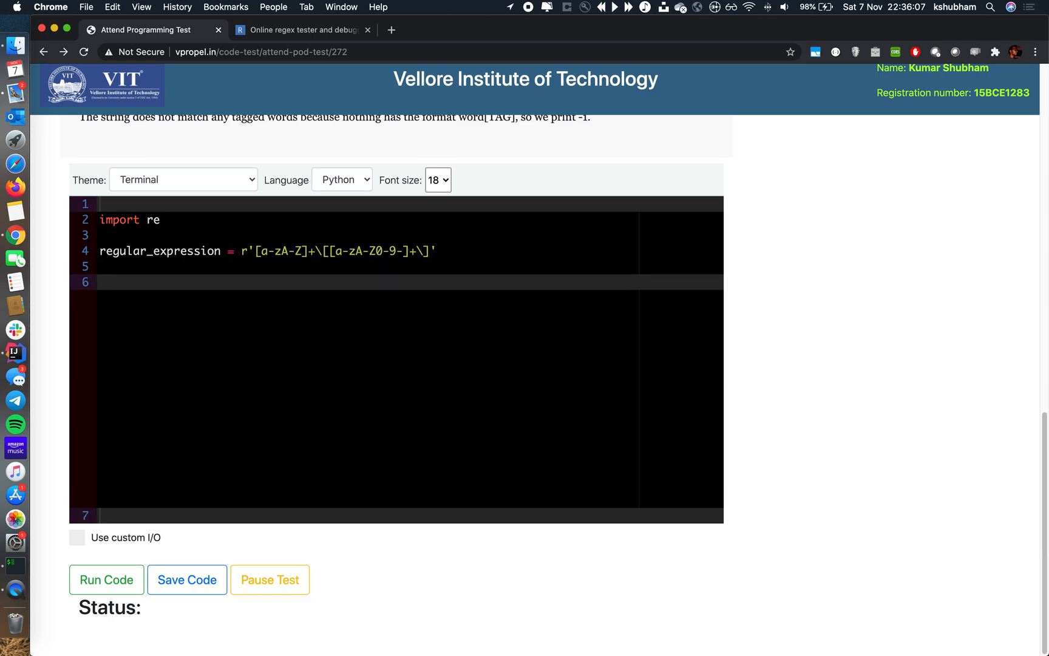
- Start matches_found = re.findall(regular_expression, ) with the second argument empty
type("match")
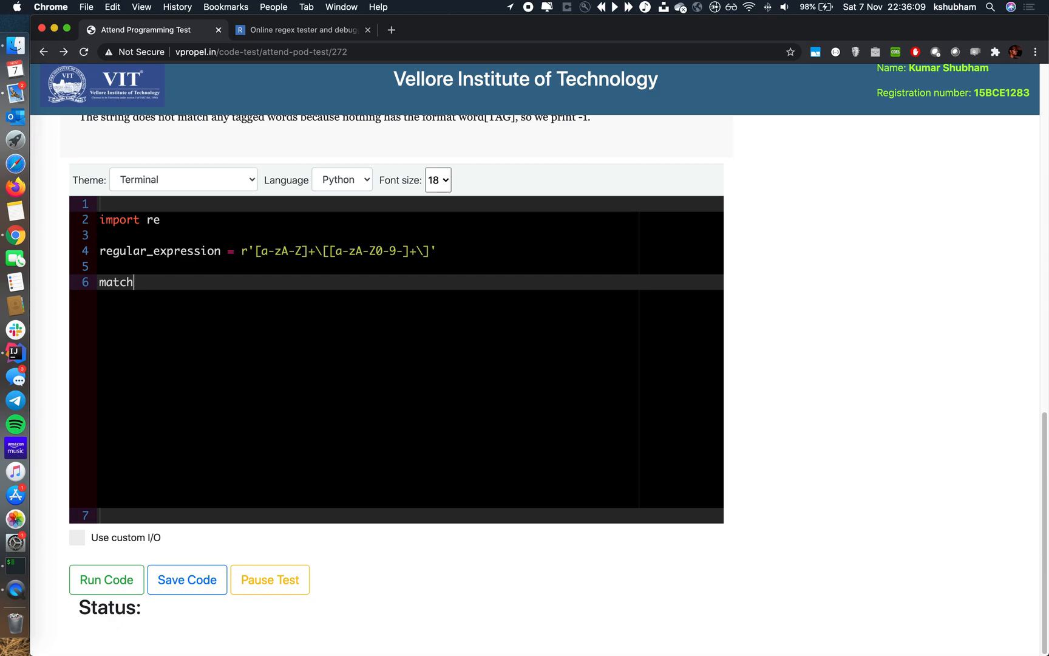
type("_found")
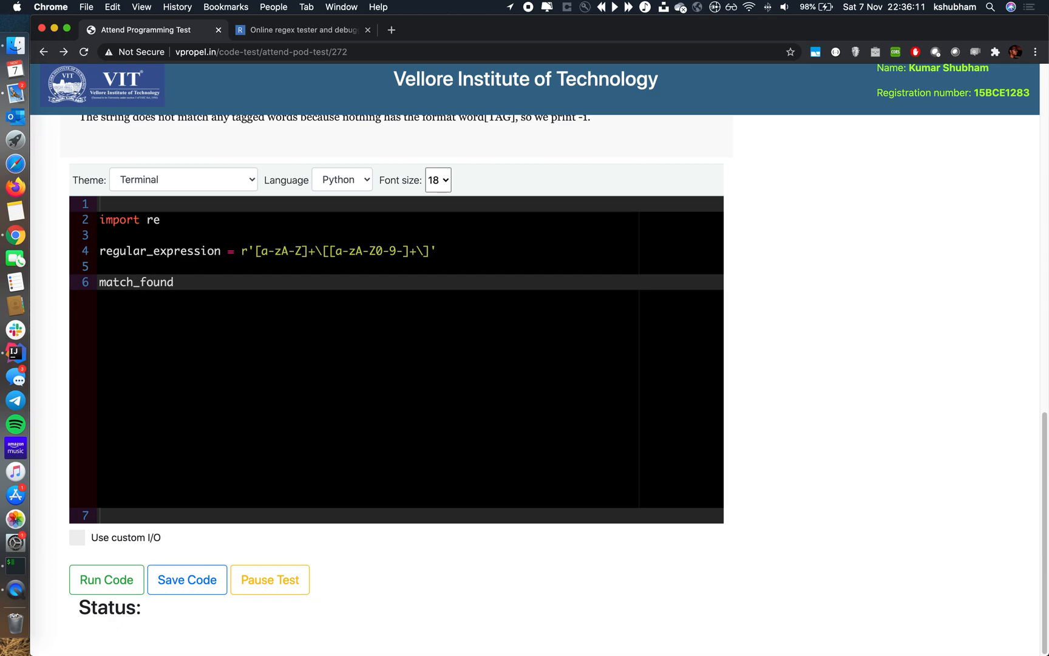
type("es")
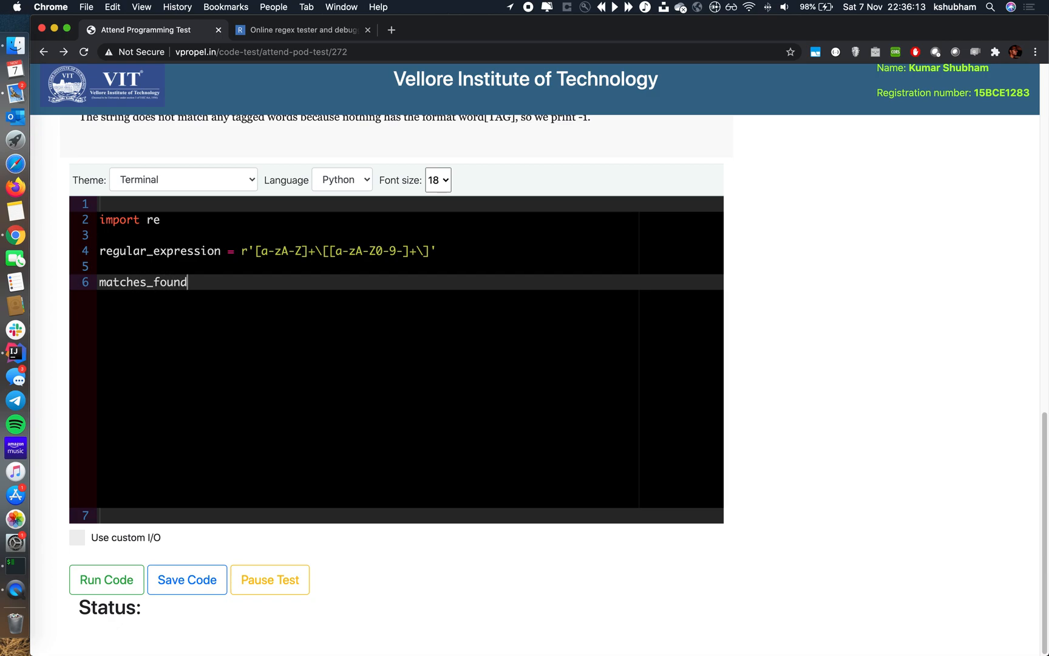
type("= re.fin")
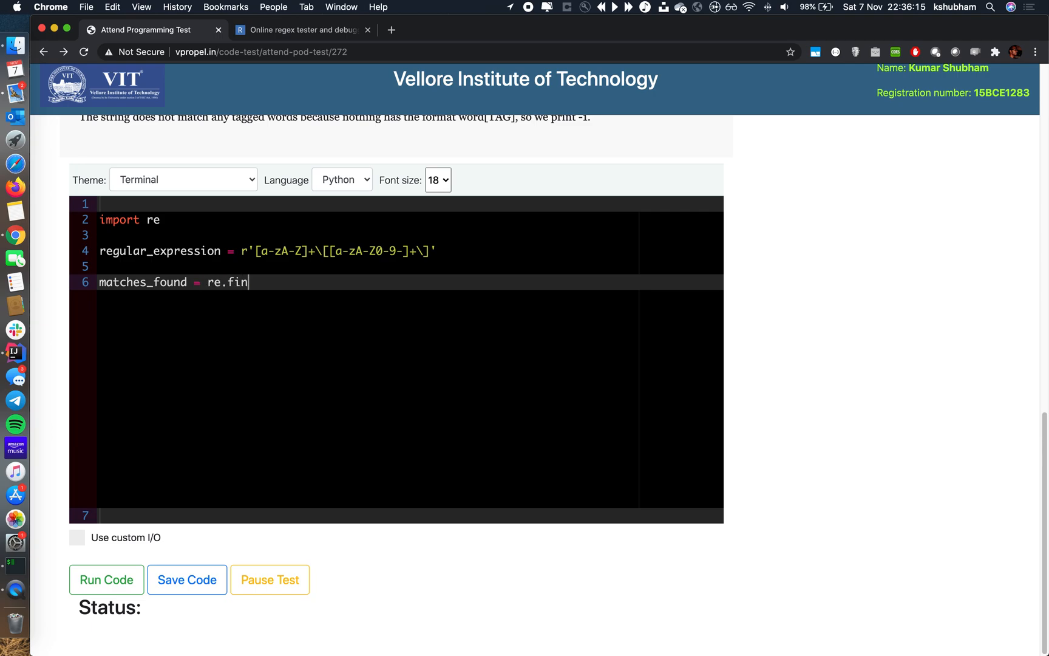
type("dall()")
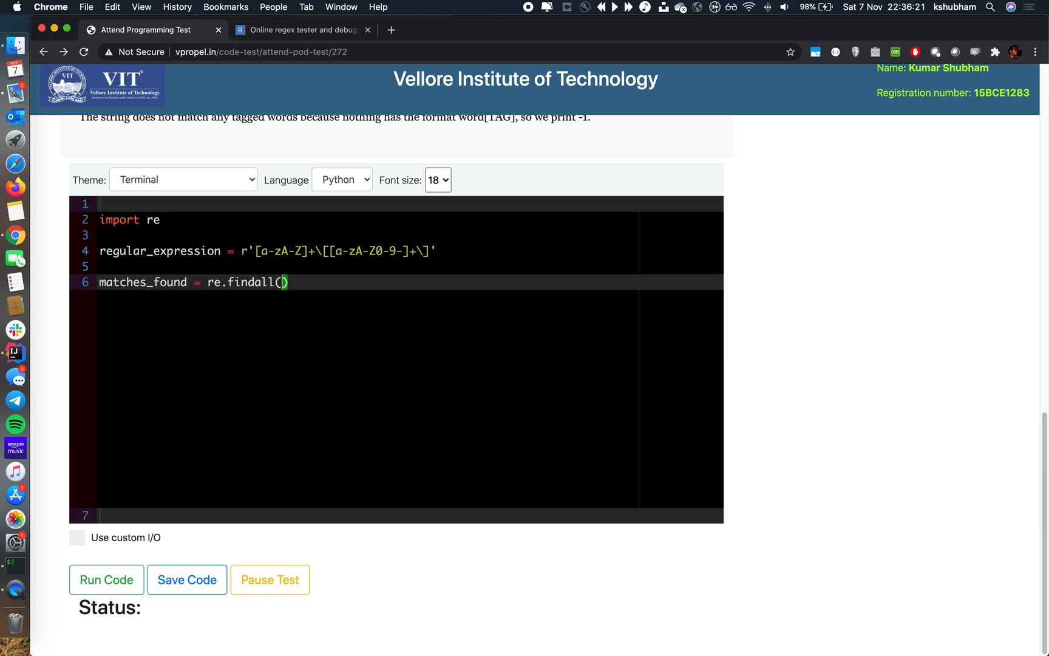
type("regu")
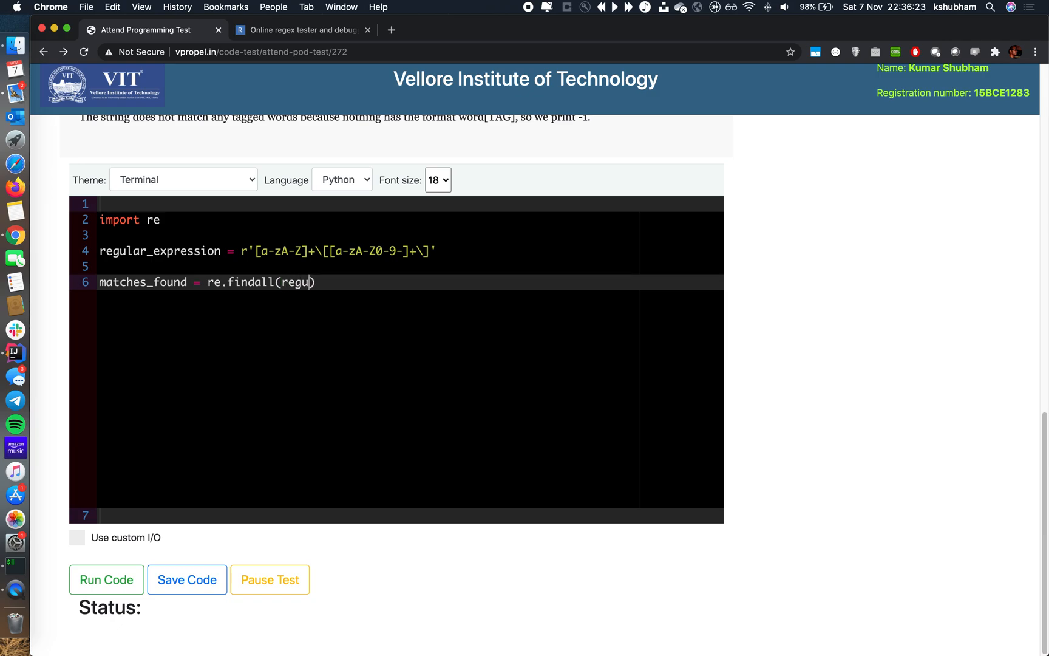
type("lar_expression,")
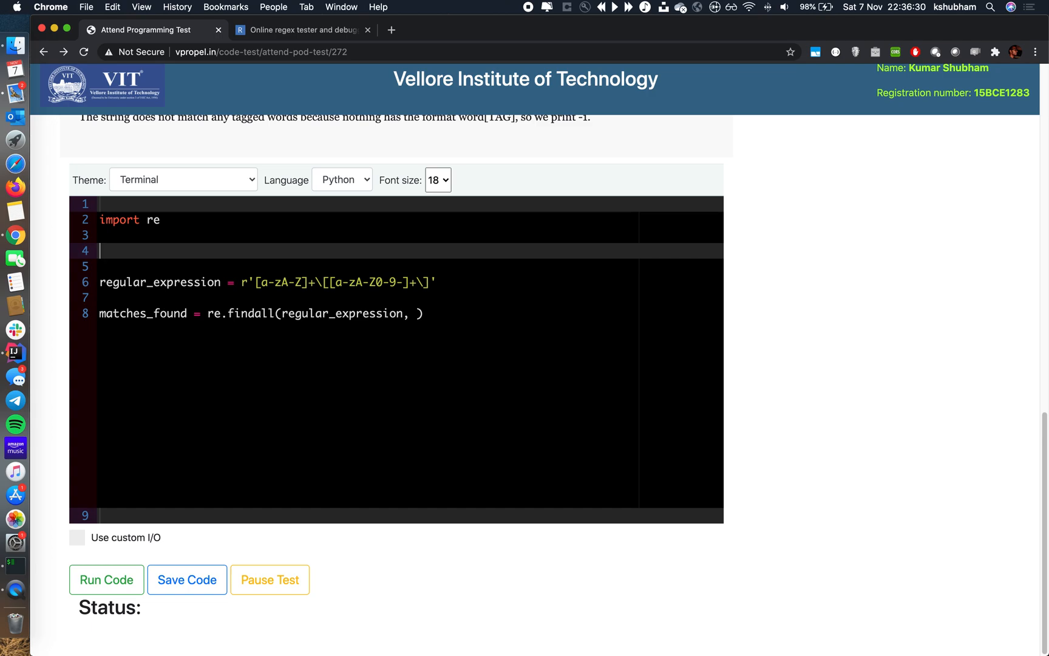
- Read the input with given_input = input() above the findall call
type("given_")
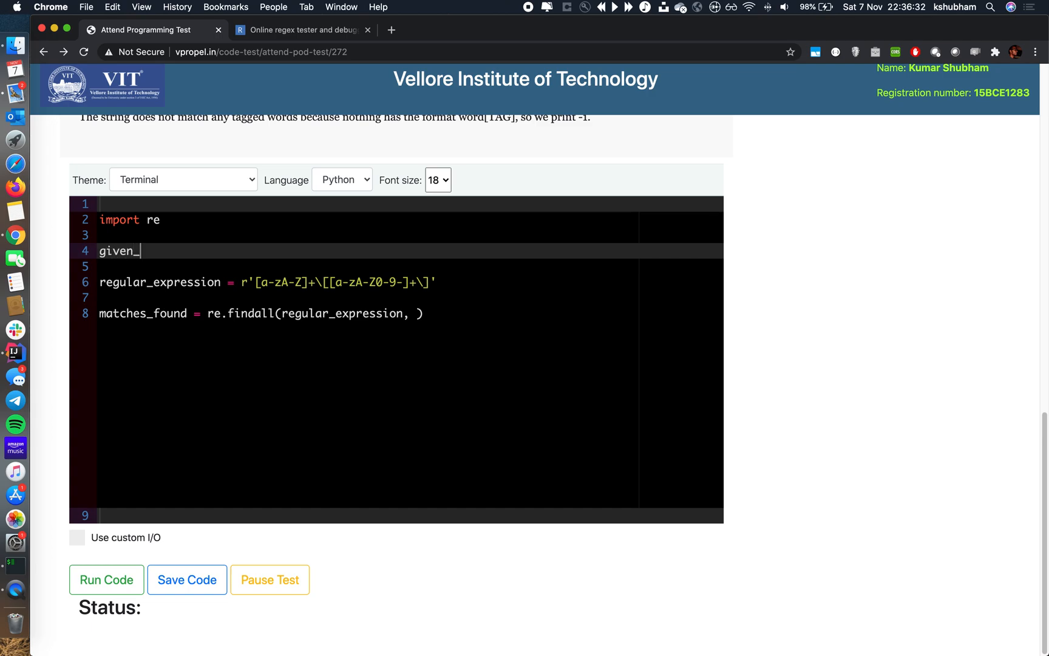
type("input =")
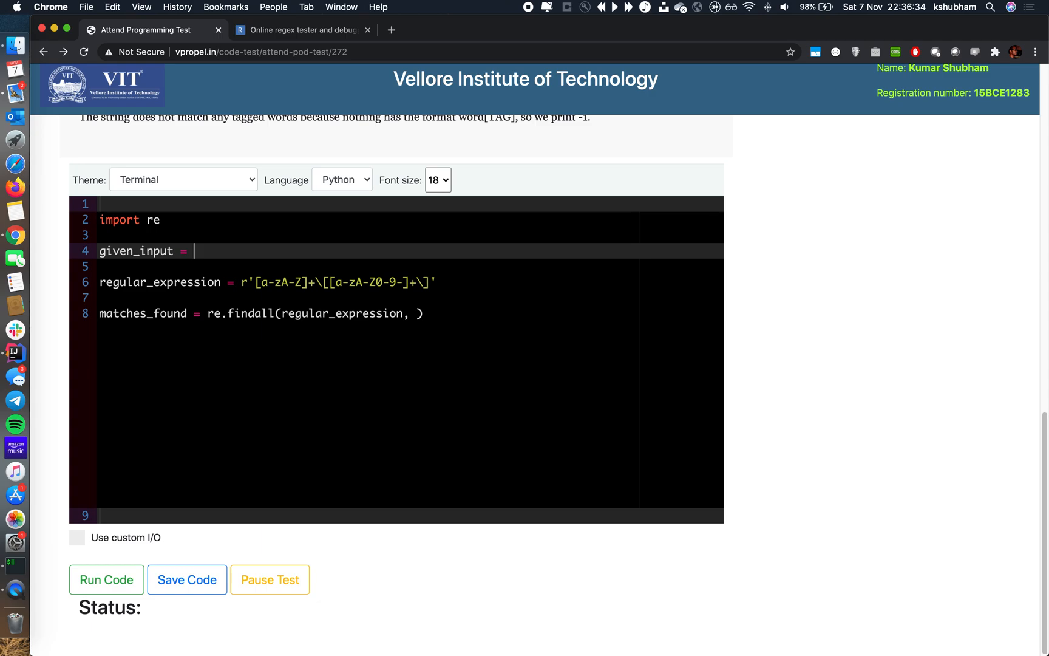
type("input()")
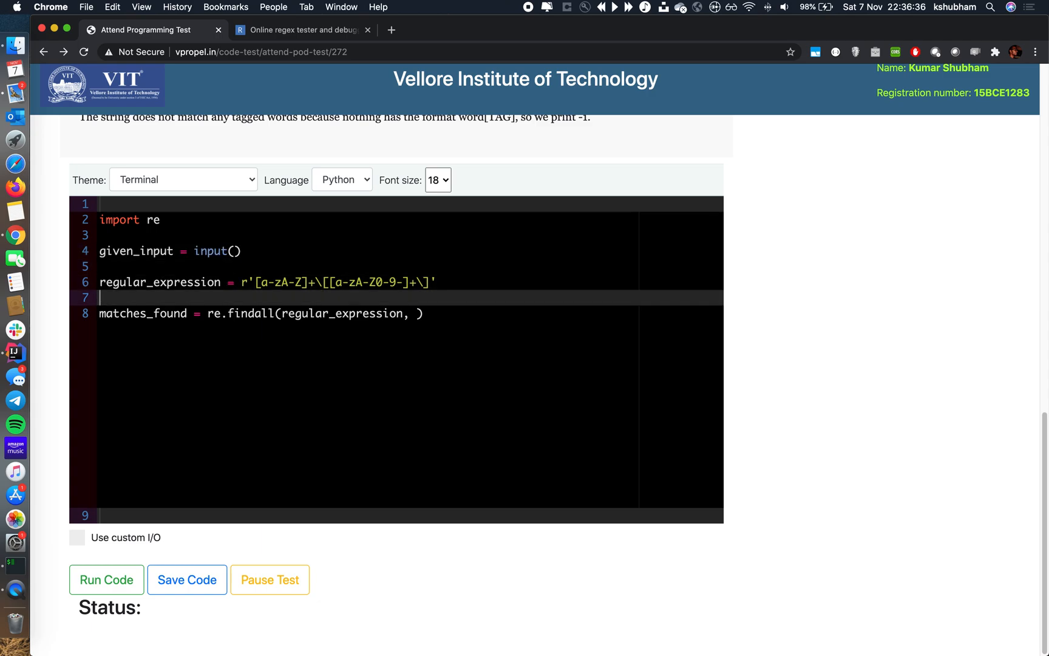
type("gi")
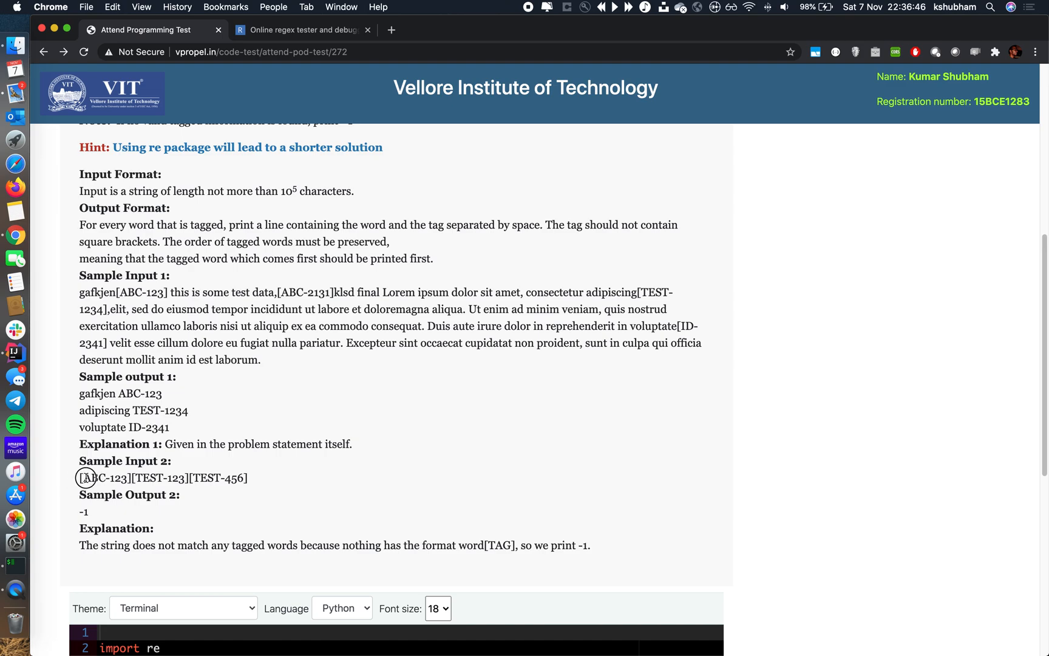
- Test Sample Input 2 '[ABC-123][TEST-123][TEST-456]' in regex101, confirming no match
left_click_drag(79, 478, 248, 478)
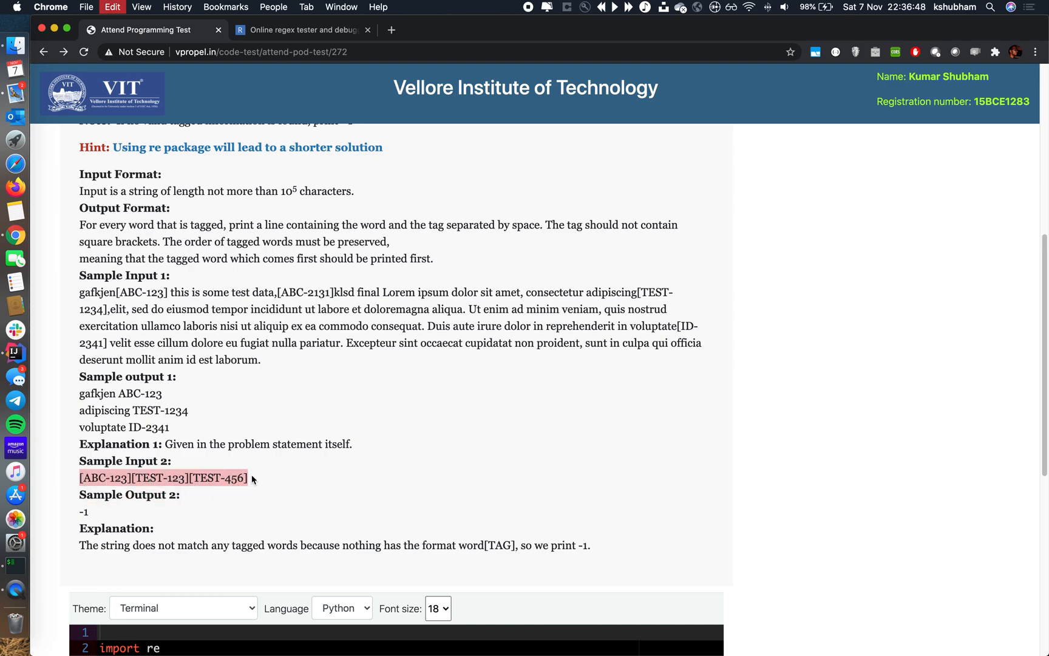
left_click(305, 29)
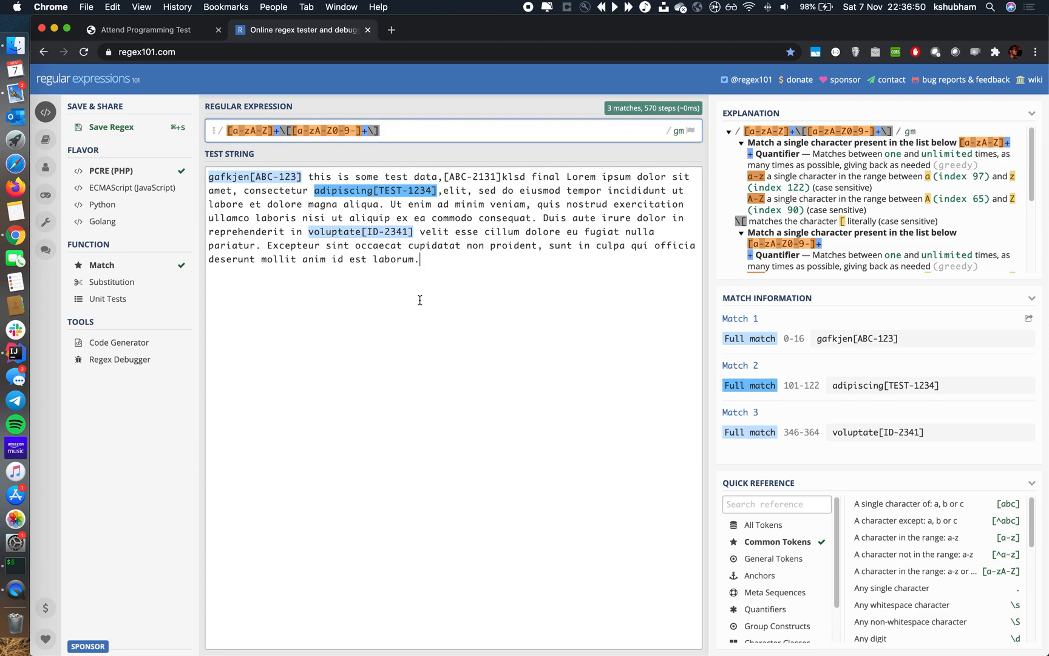
type("[ABC-123][TEST-123][TEST-456]")
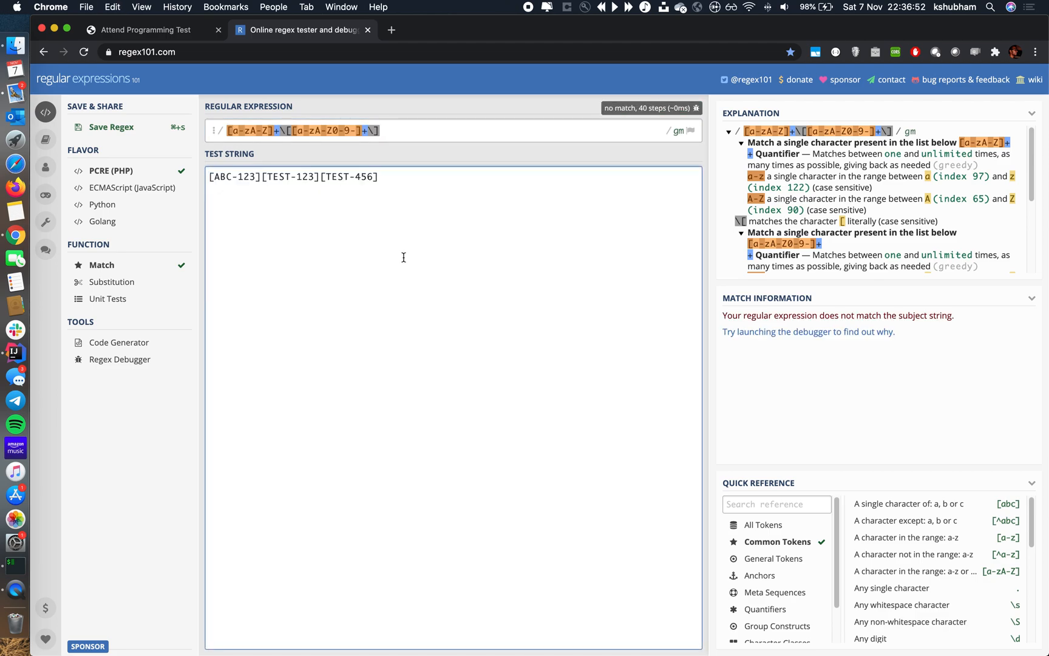
mouse_move(503, 318)
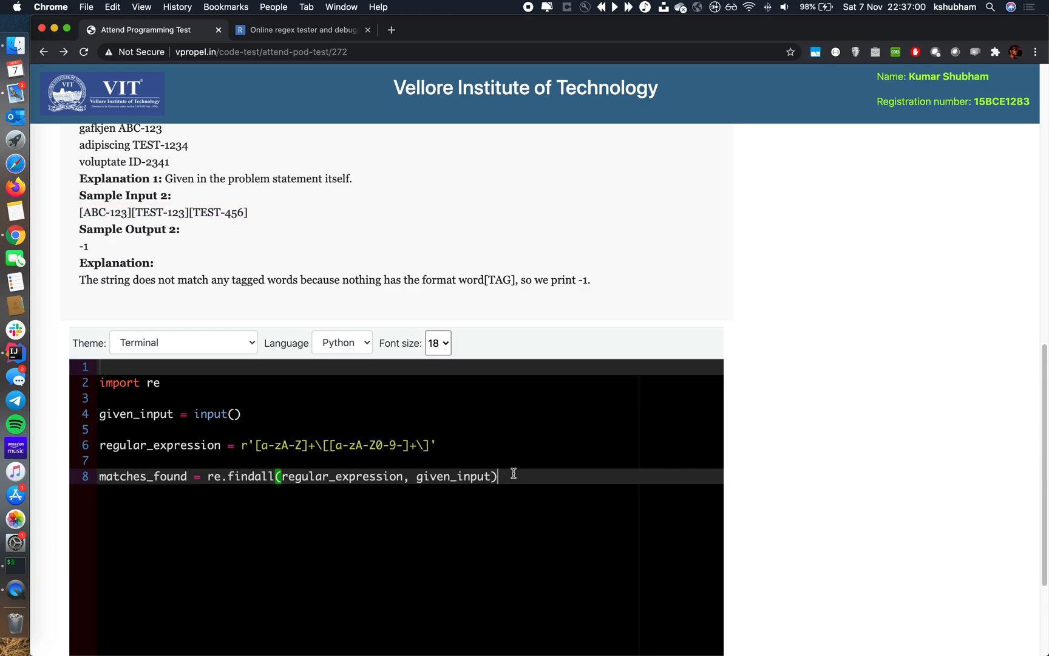
- Pass given_input to findall and add 'if not matches_found: print(-1)'
key("Enter")
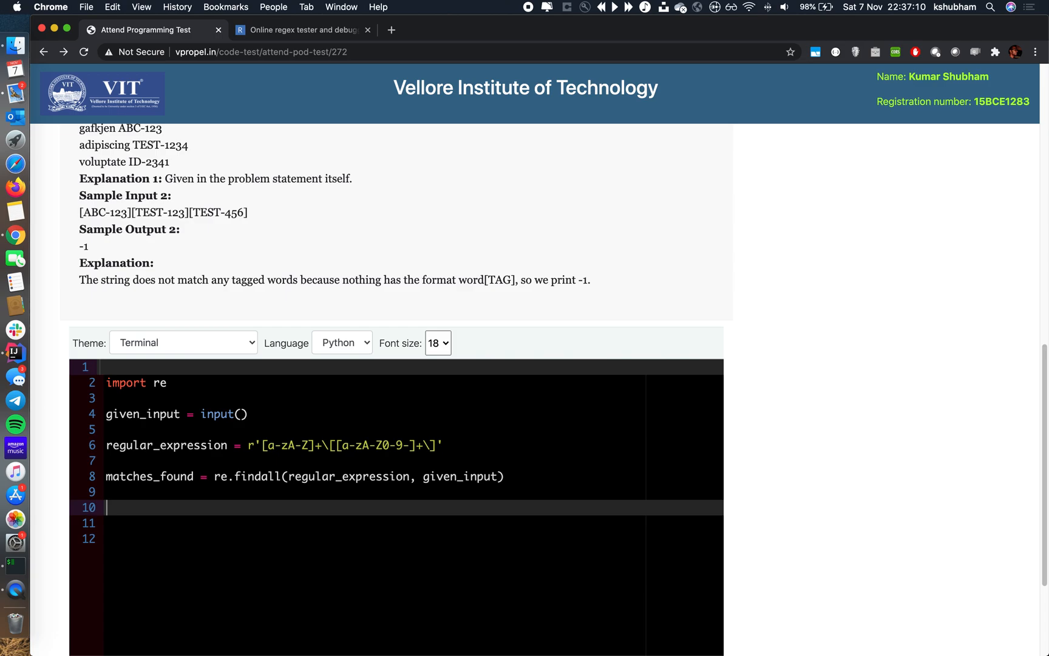
type("if not")
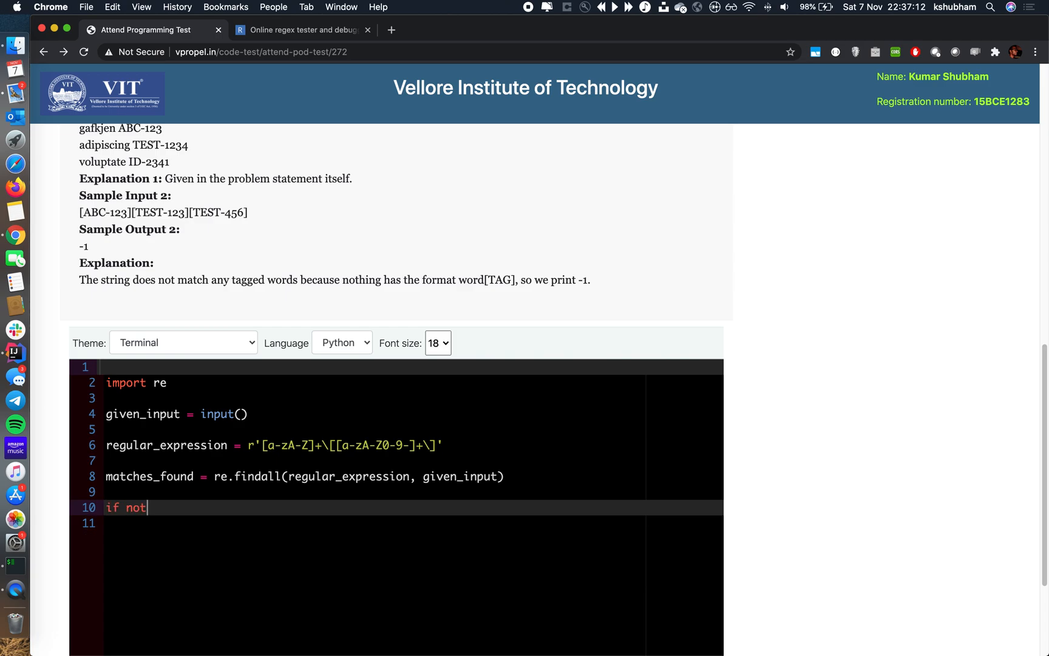
type("matches_found:")
left_click(396, 523)
type("print")
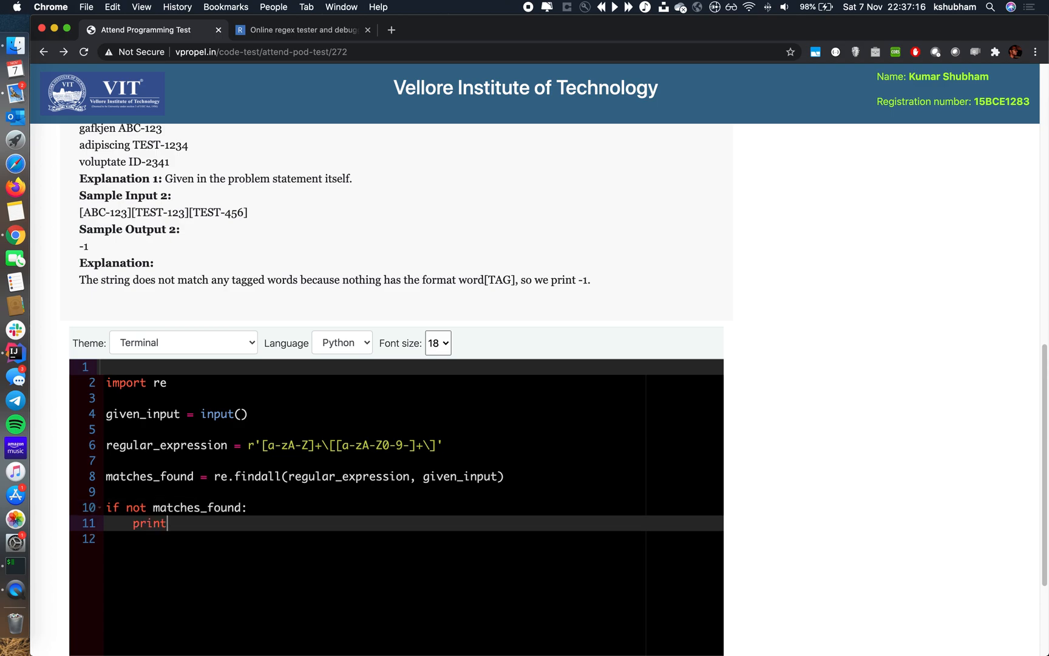
type("(-1)")
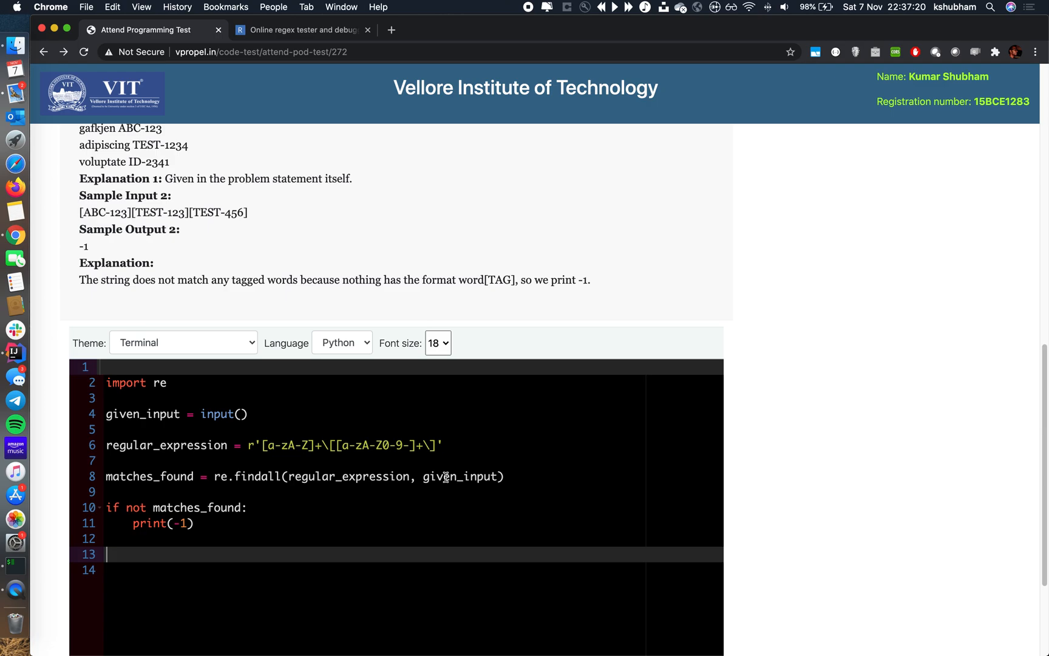
scroll("down", 3)
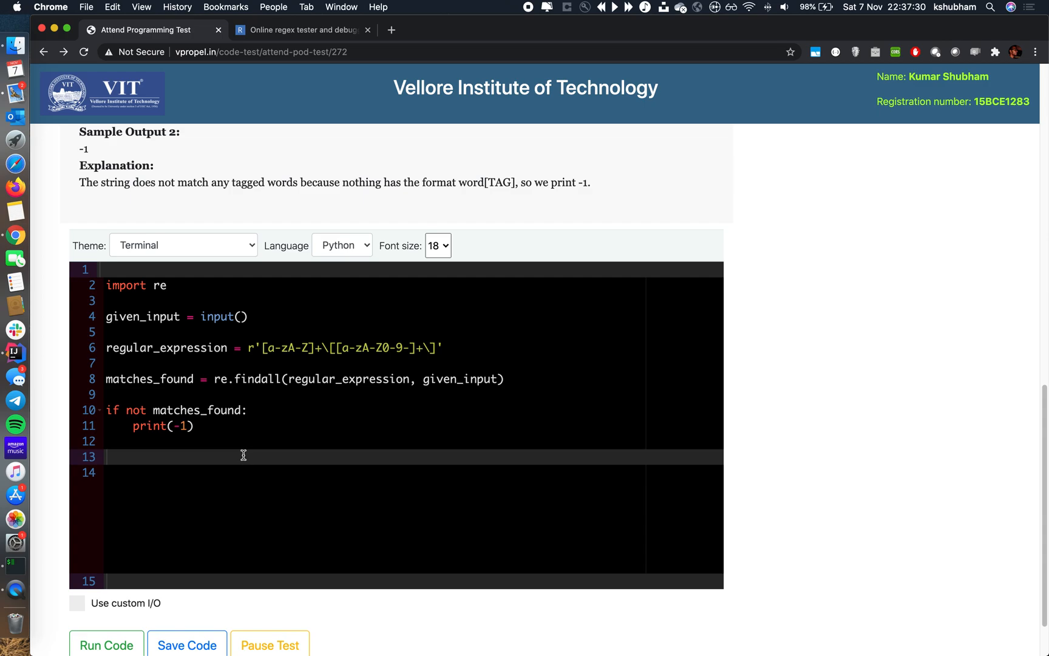
- Add the loop header 'for match in matches_found:' below the -1 check
type("for")
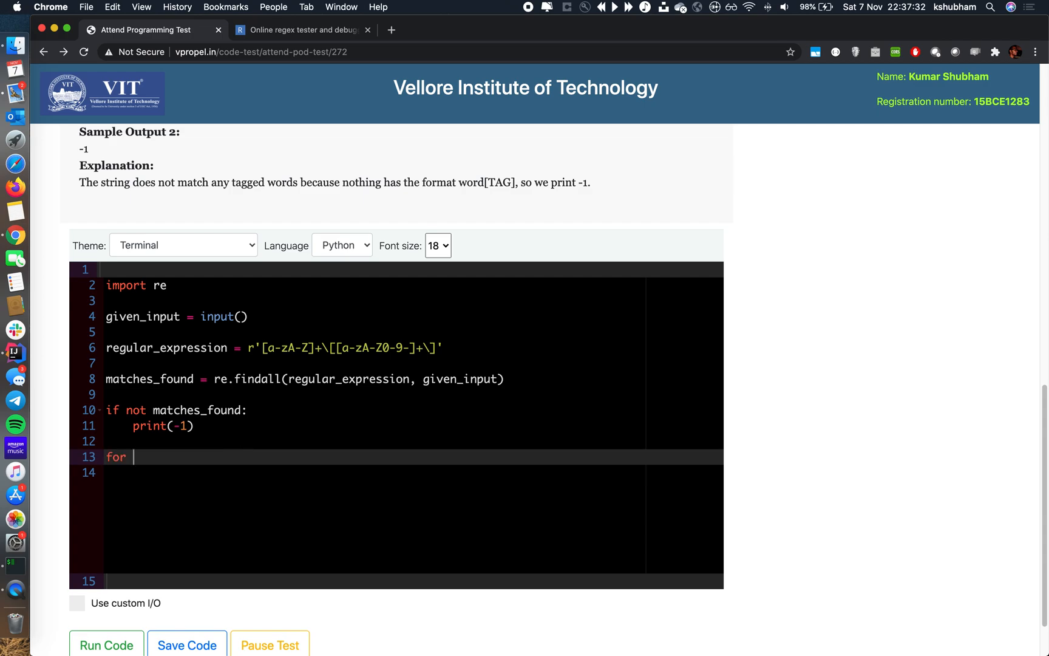
key("Backspace")
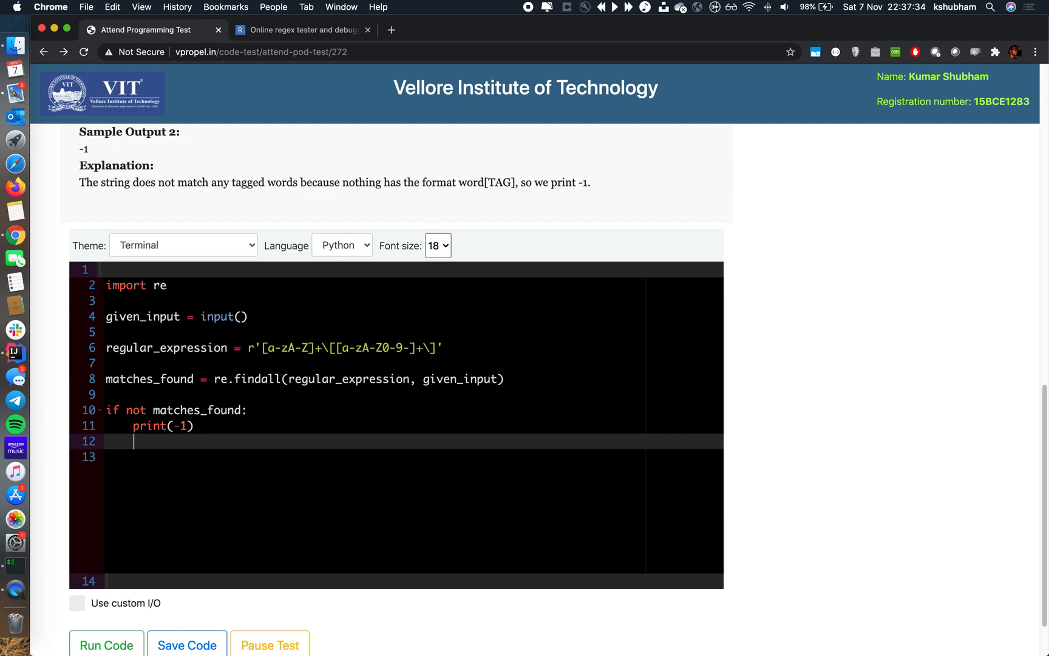
key("Enter")
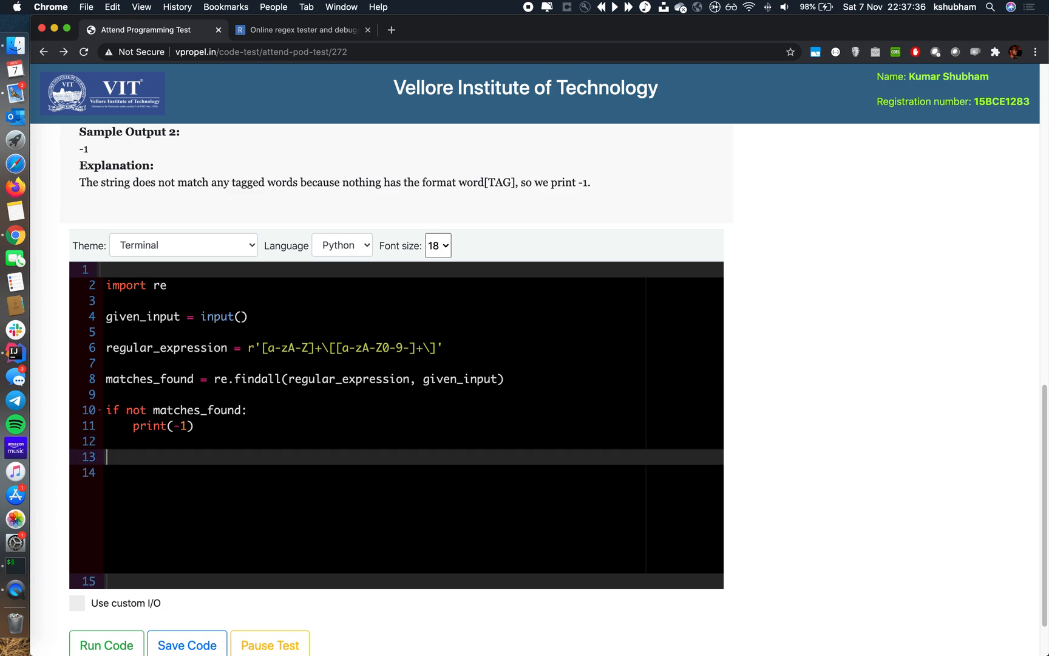
type("for match i")
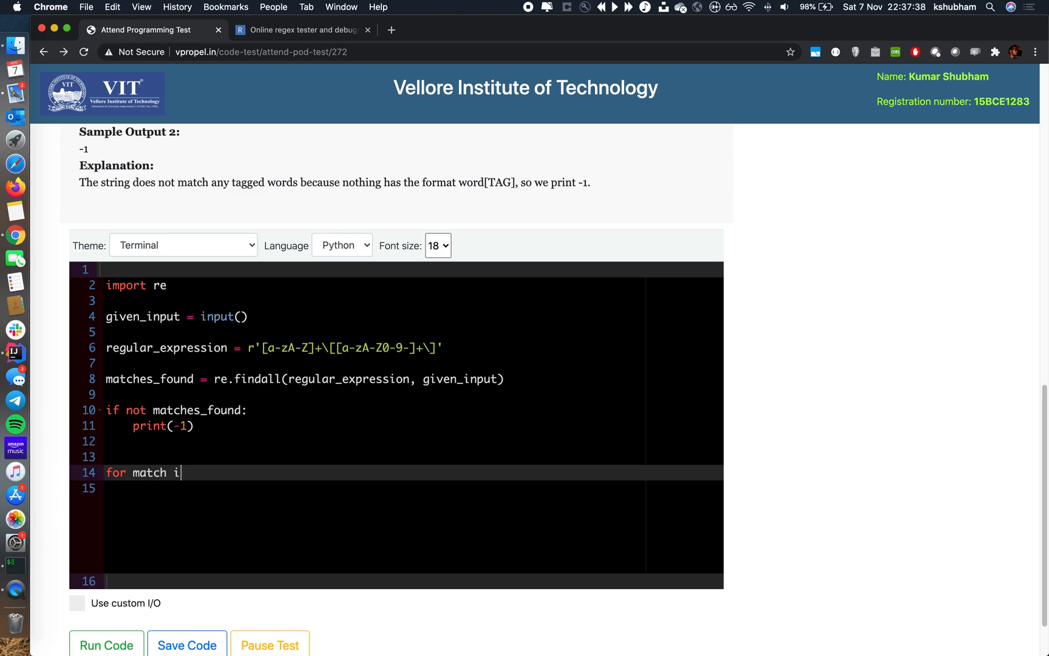
type("n matches_found")
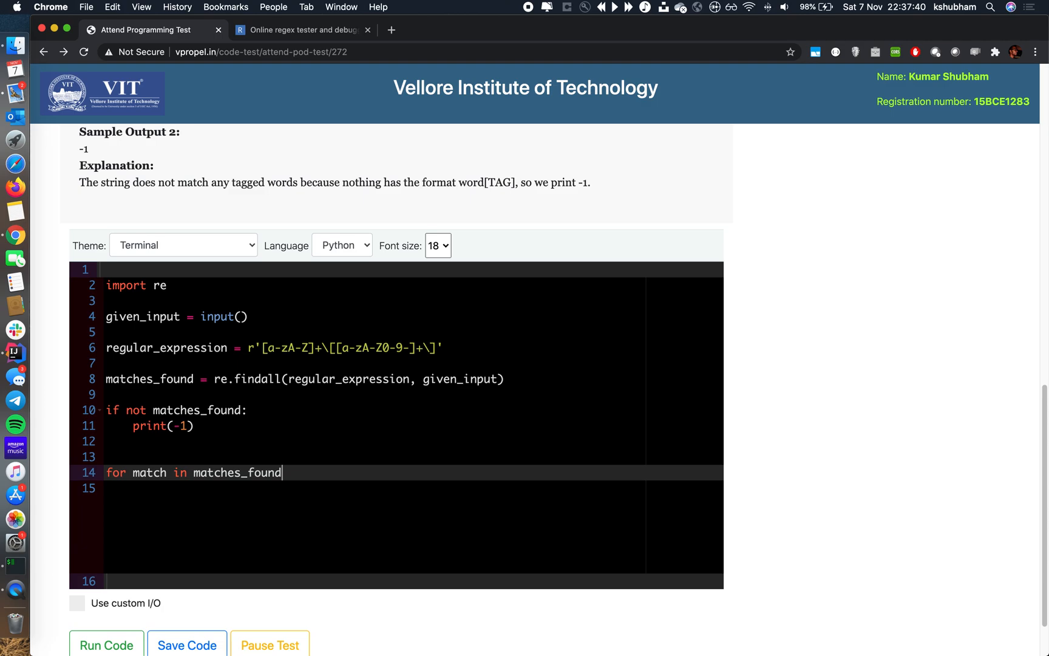
key("Enter")
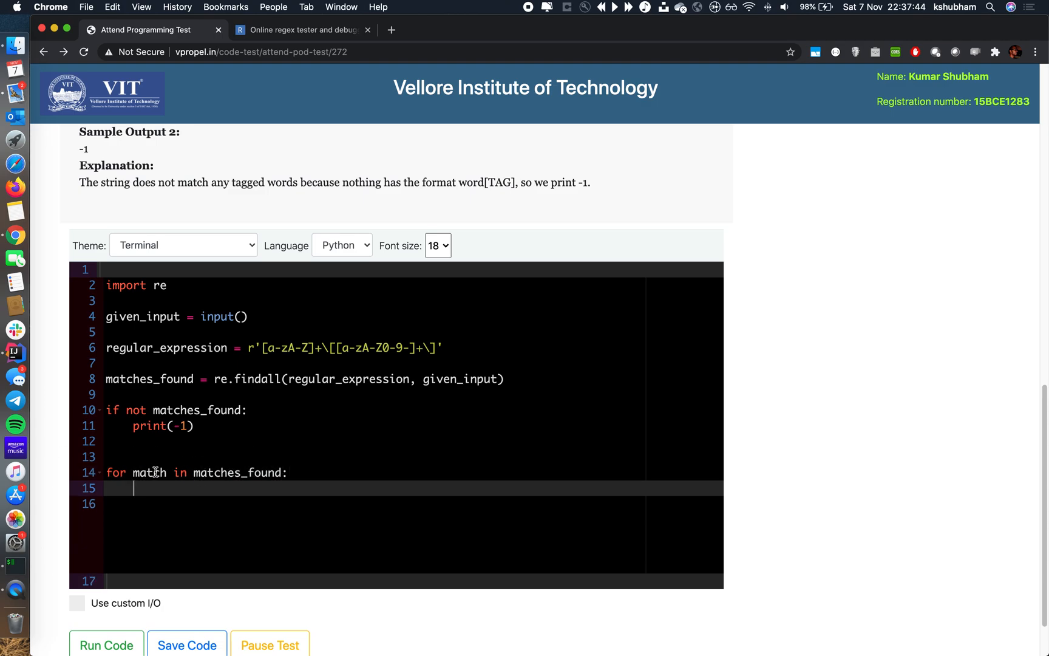
mouse_move(140, 447)
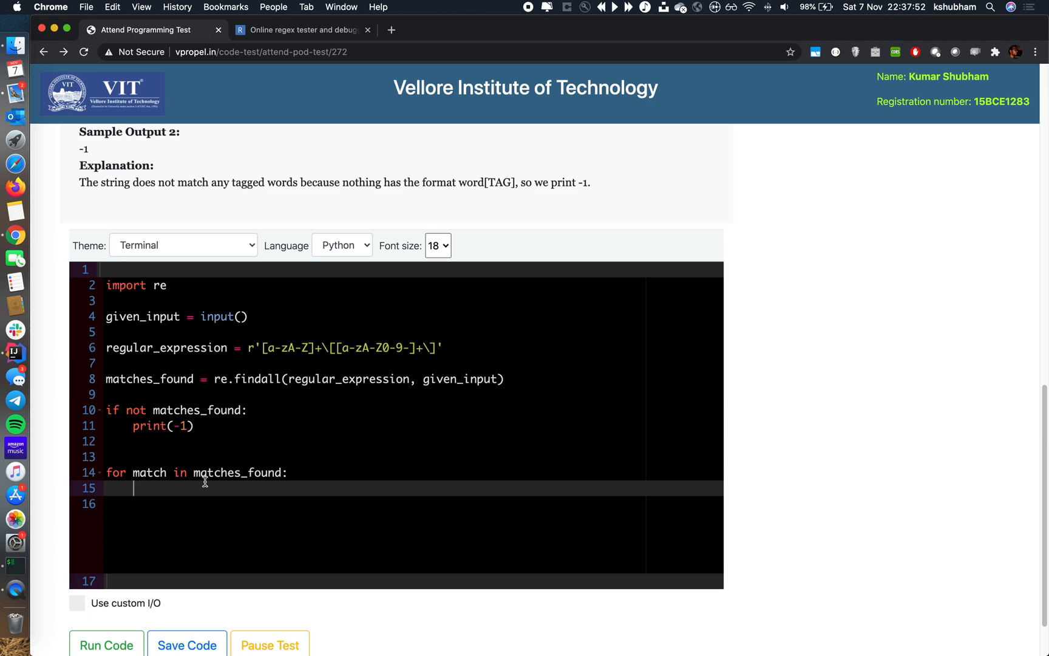
mouse_move(182, 439)
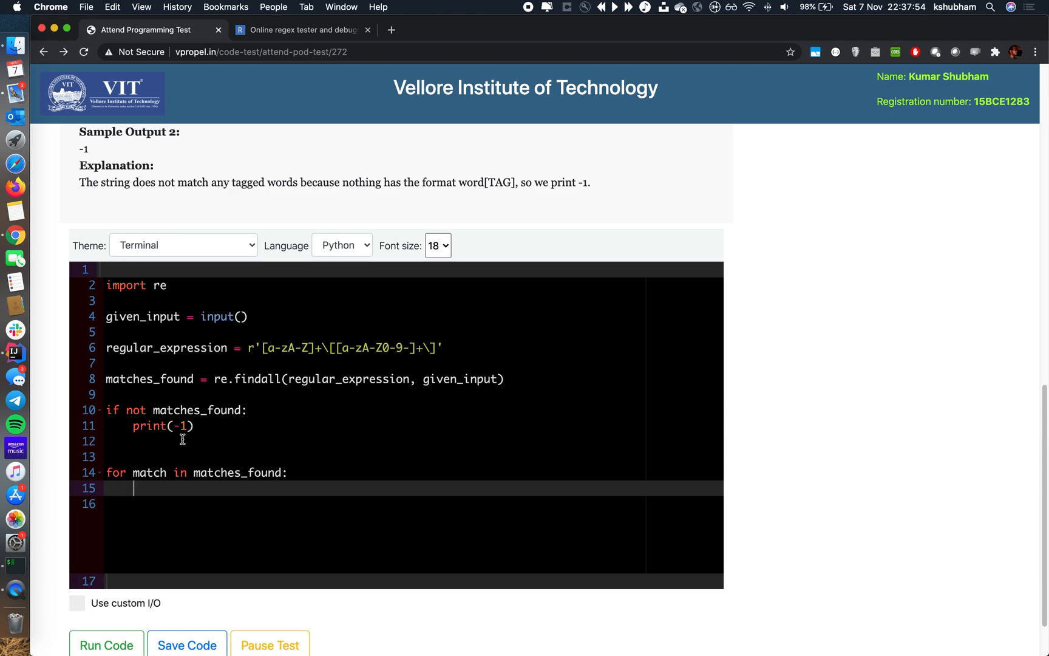
mouse_move(252, 491)
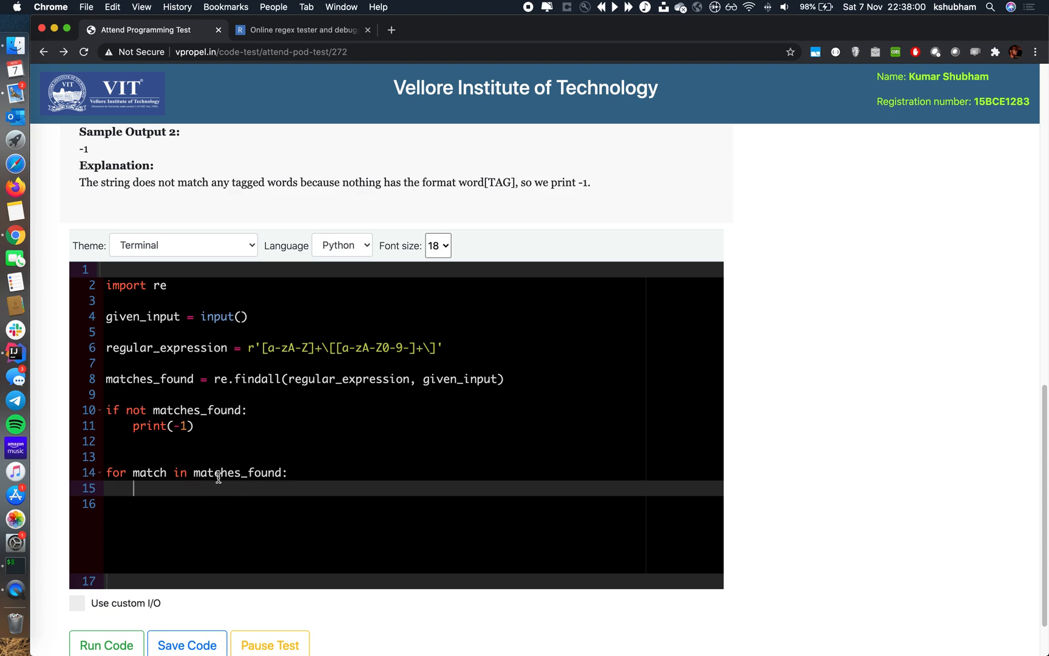
mouse_move(265, 472)
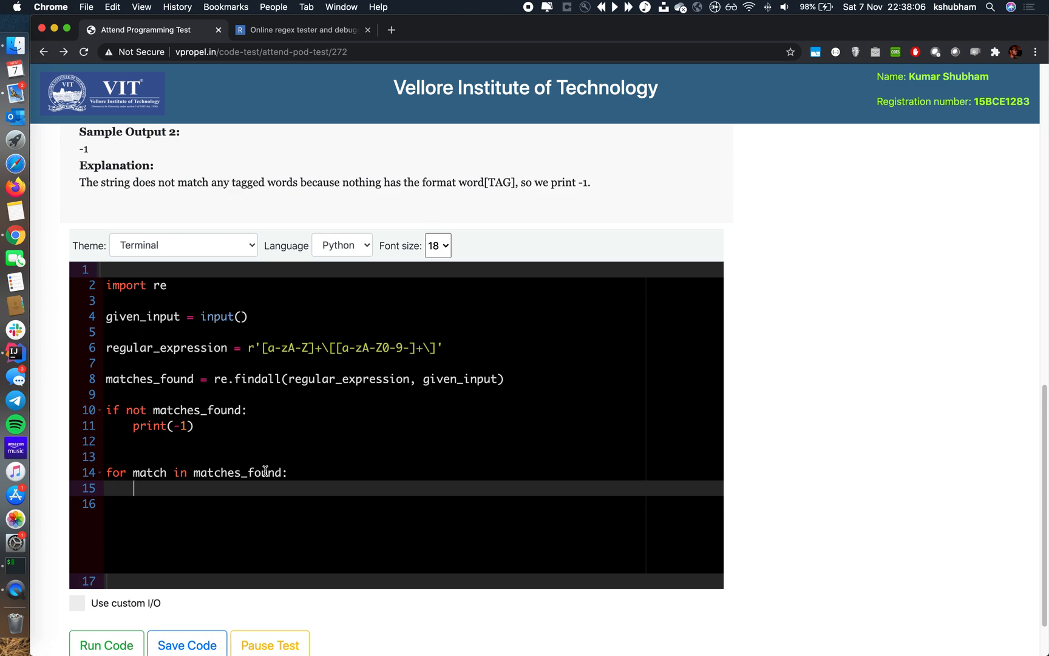
- Begin the loop body with a word_tag_pair comment and a replace swapping '[' for a space
type("word_")
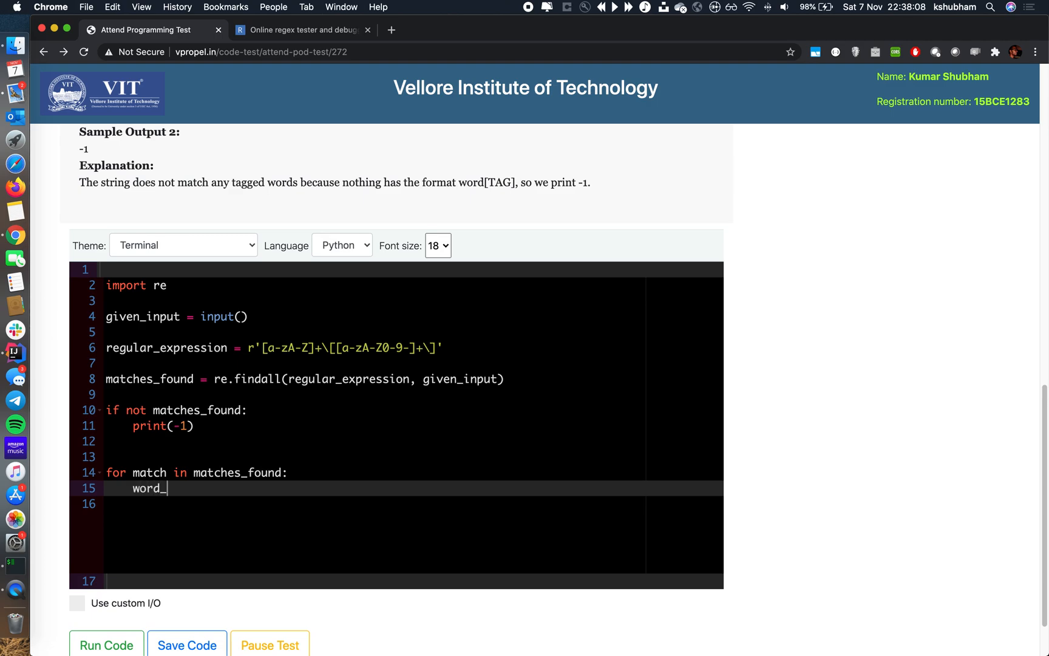
type("tag_")
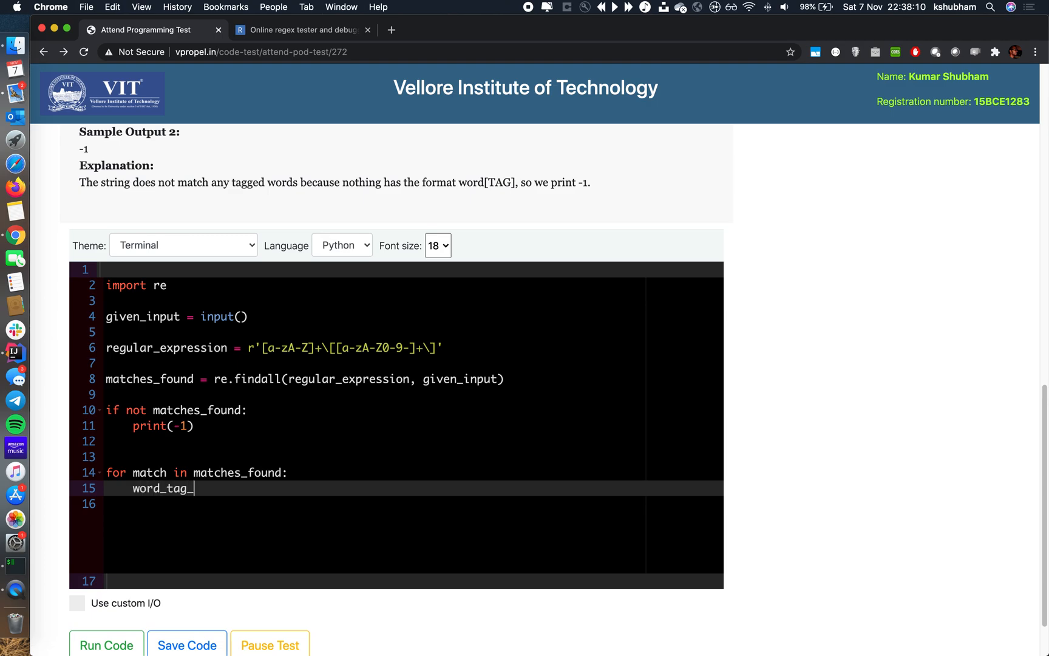
type("pair =")
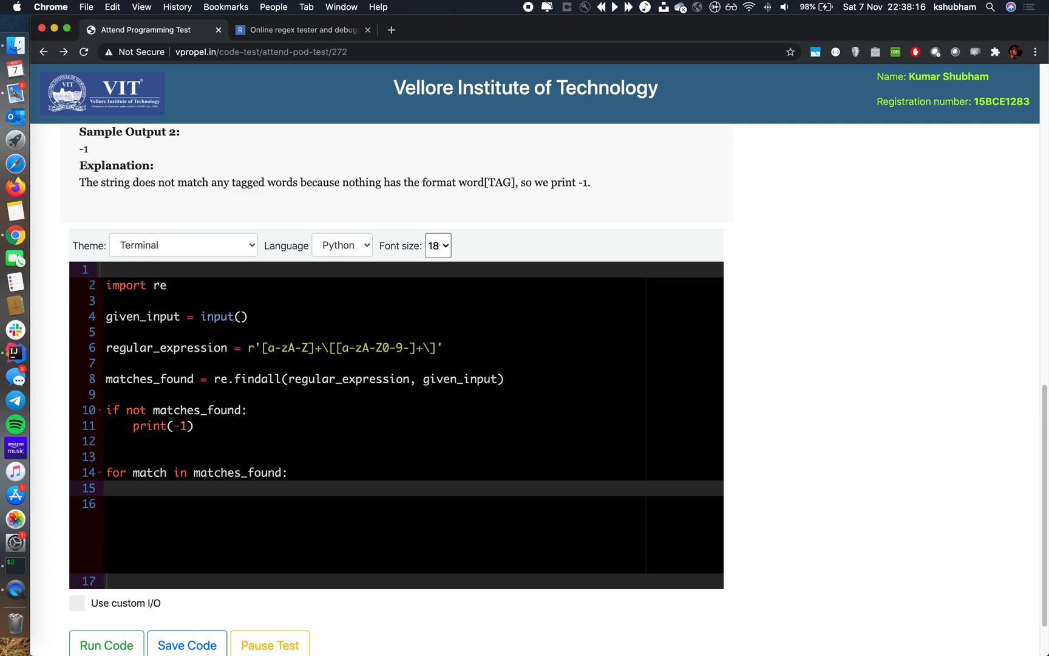
type("#string[TAG")
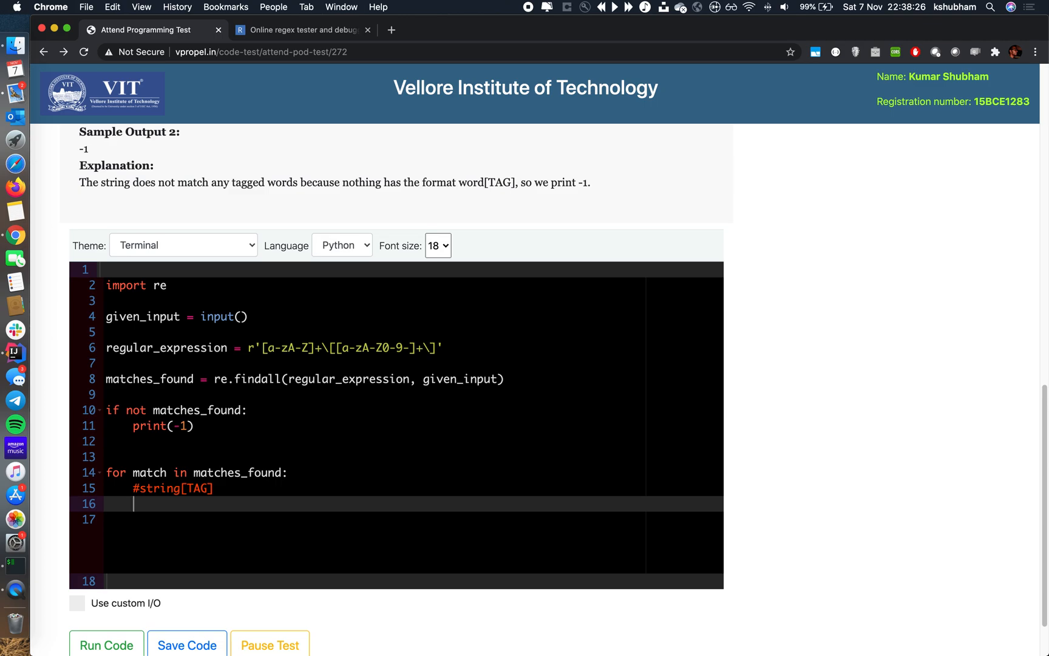
type("word = w")
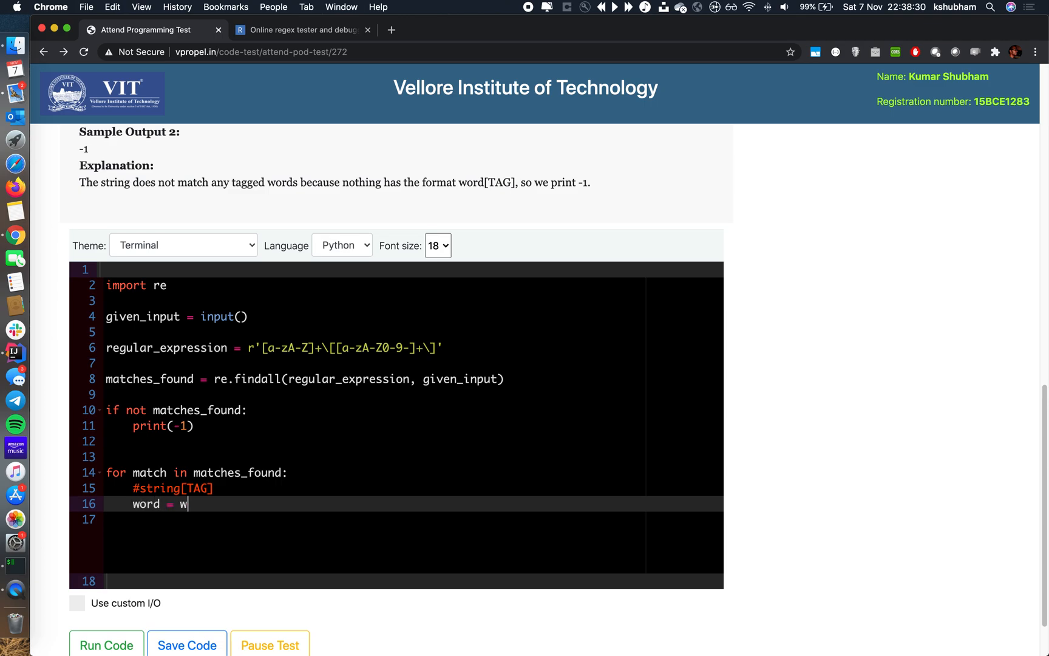
type("ord.repl")
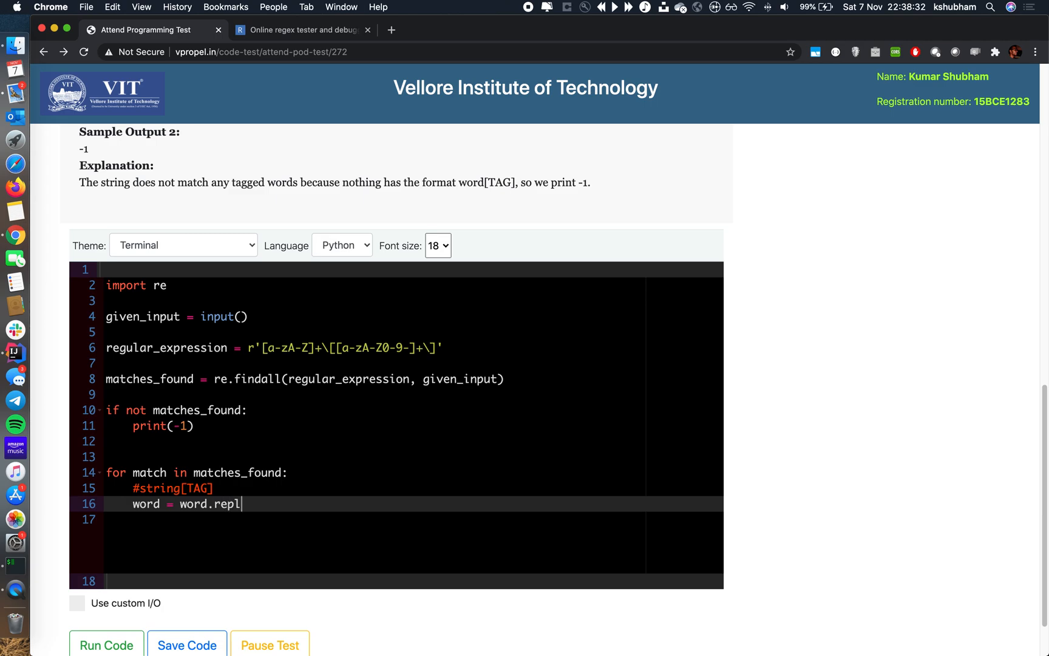
type("ace(\"\")")
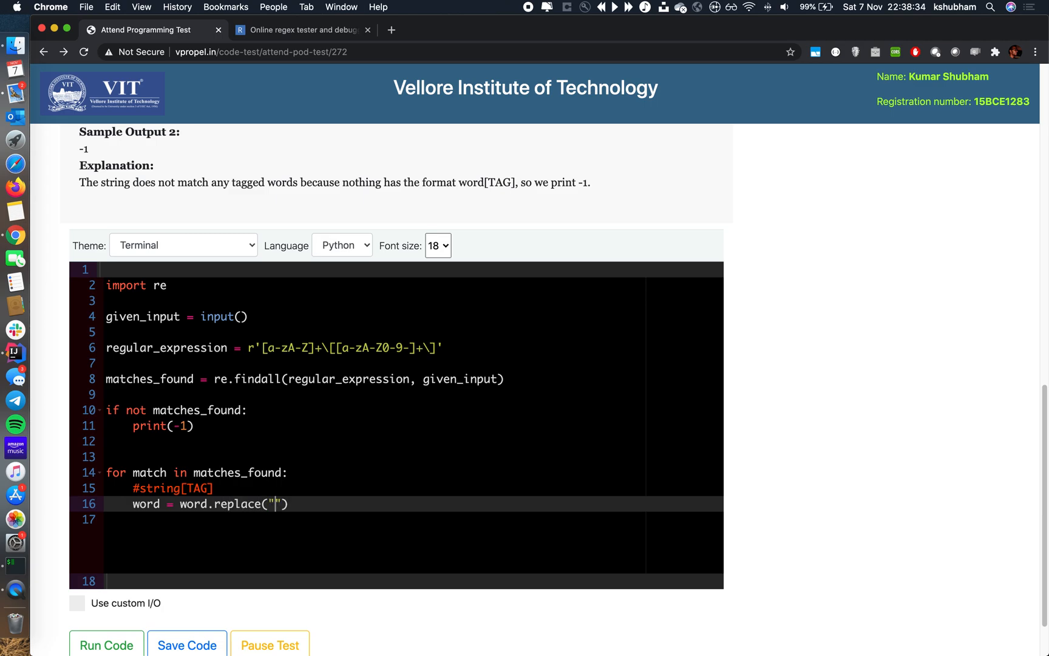
type("[\",")
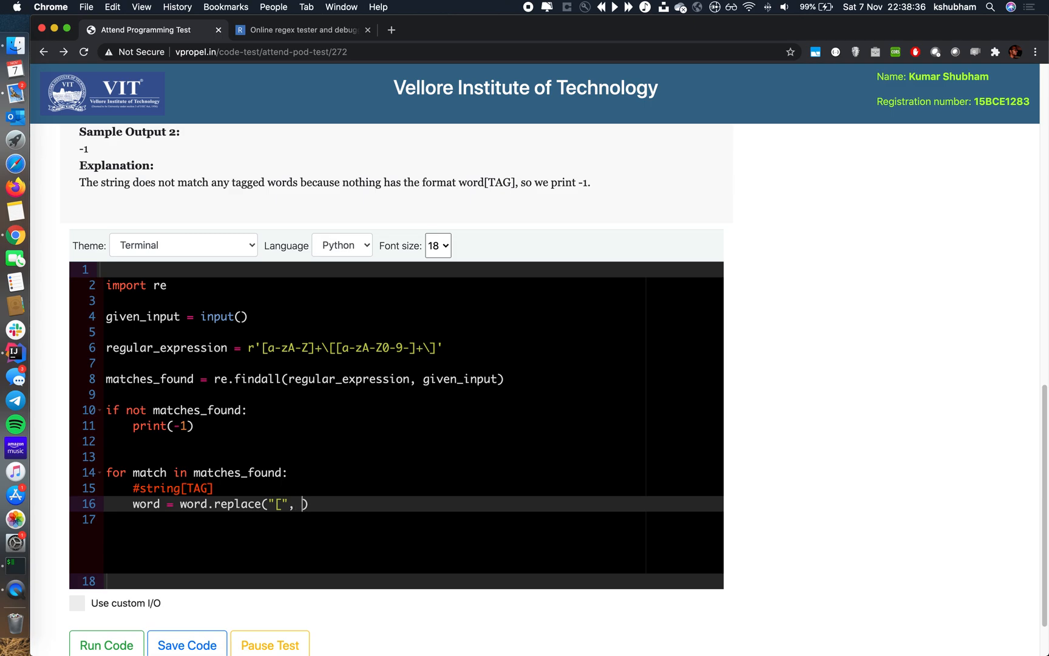
type("\" \")")
left_click(413, 519)
type("word = w")
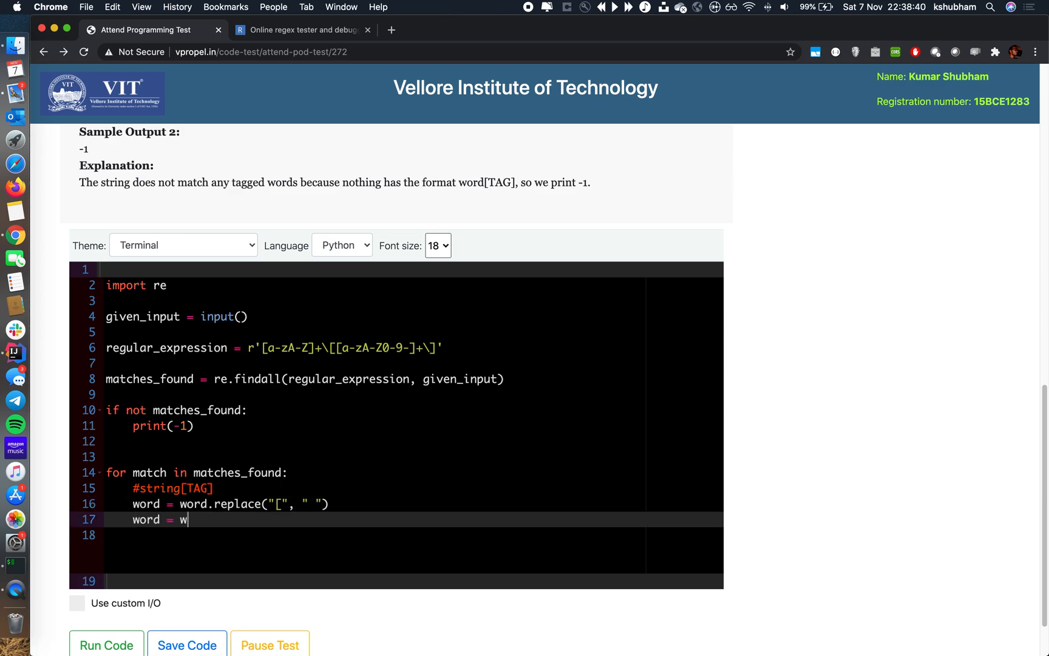
- Chain a replace removing ']', add #string TAG comments, and print(word)
type("ord.replace()")
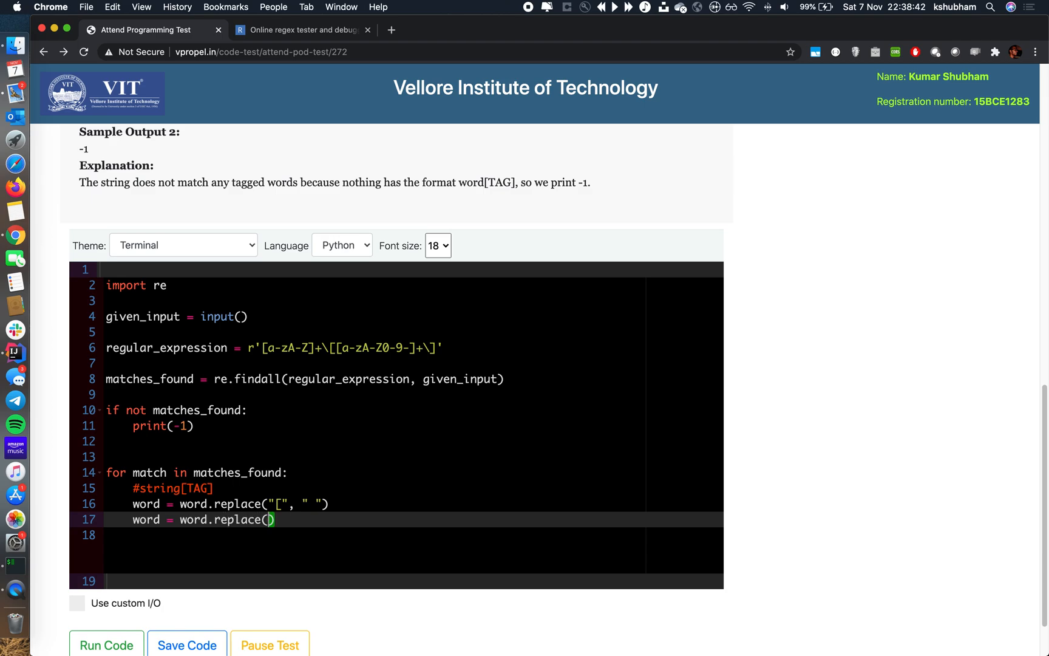
type("\"]\",")
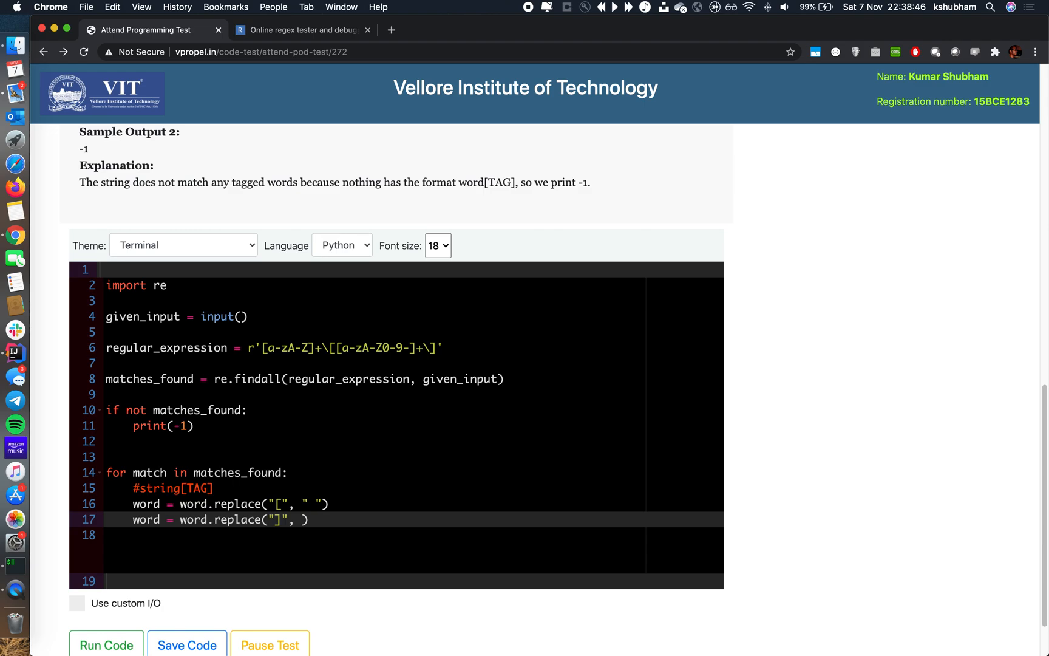
type("\"\"")
type("#")
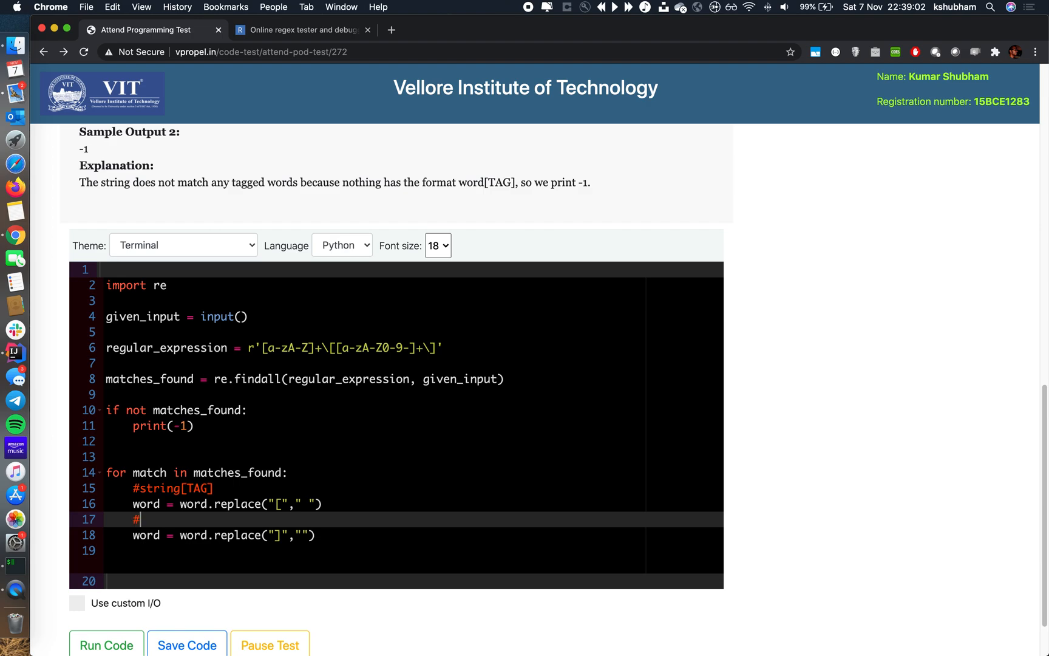
type("string")
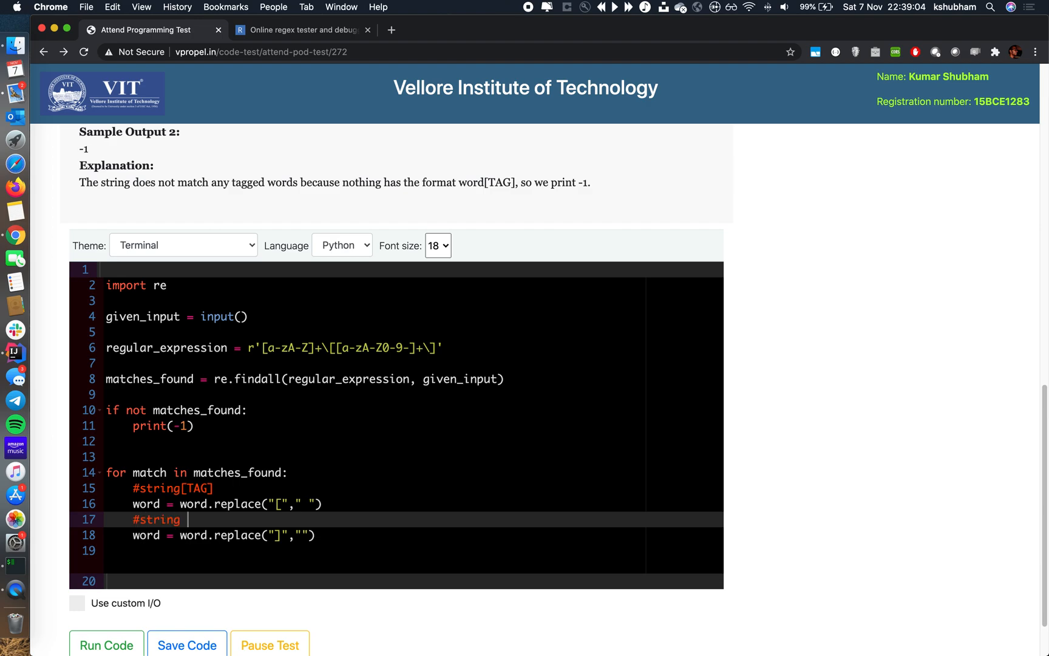
type("TAG]")
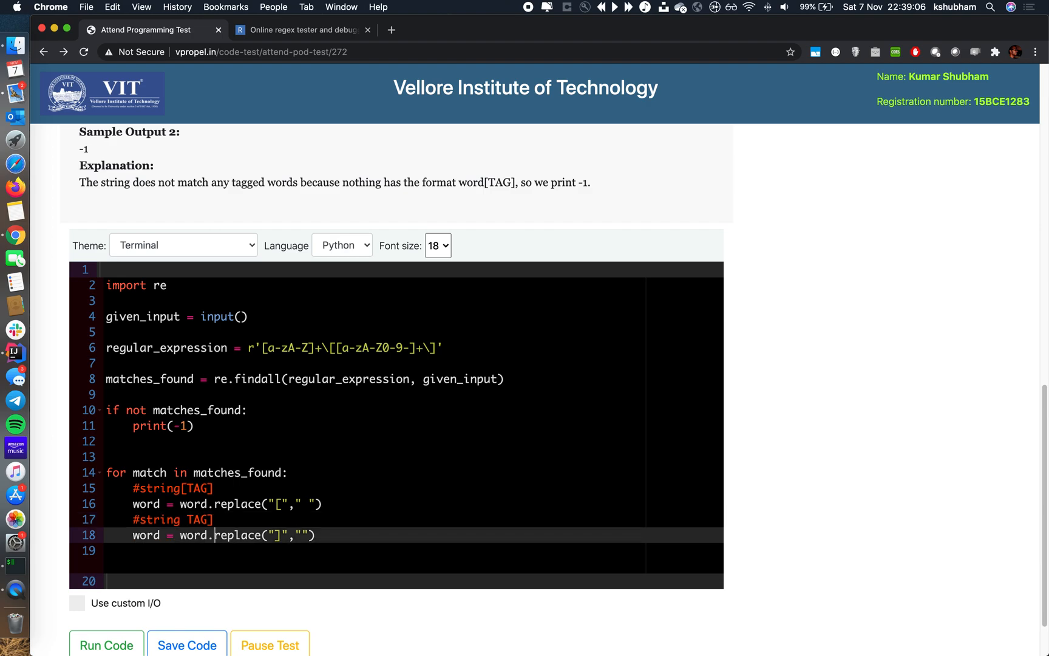
type("#s")
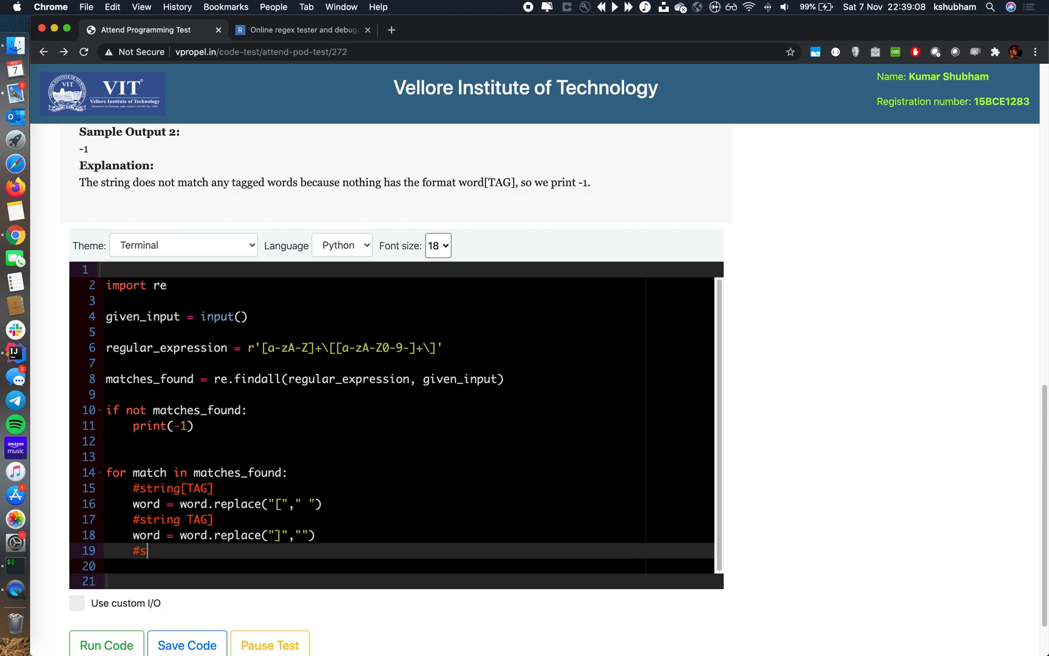
type("tring TAG")
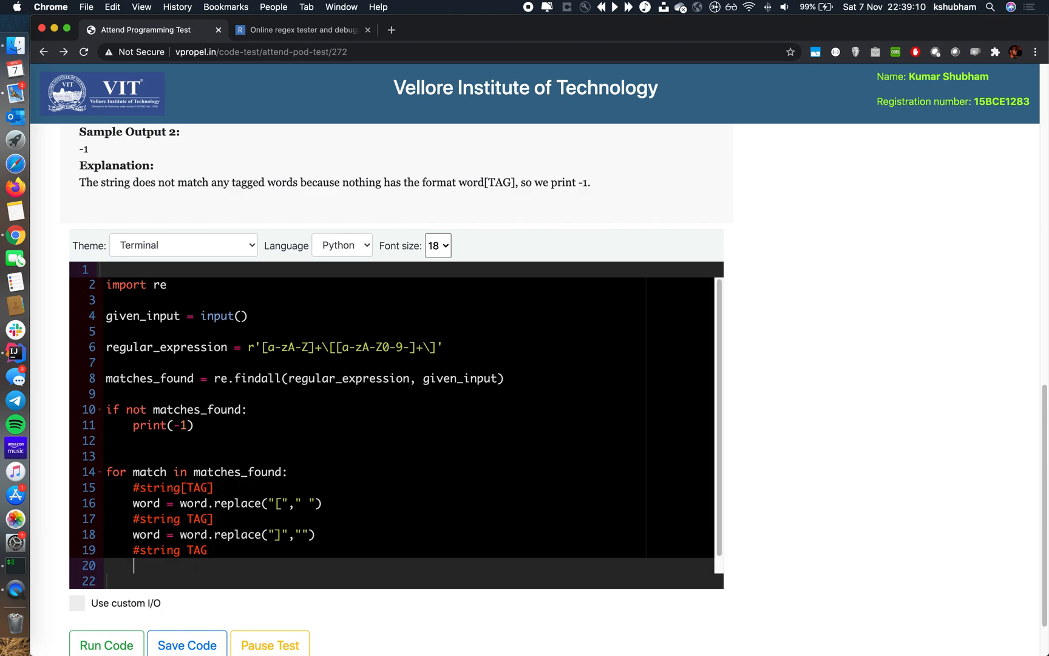
type("print(word)")
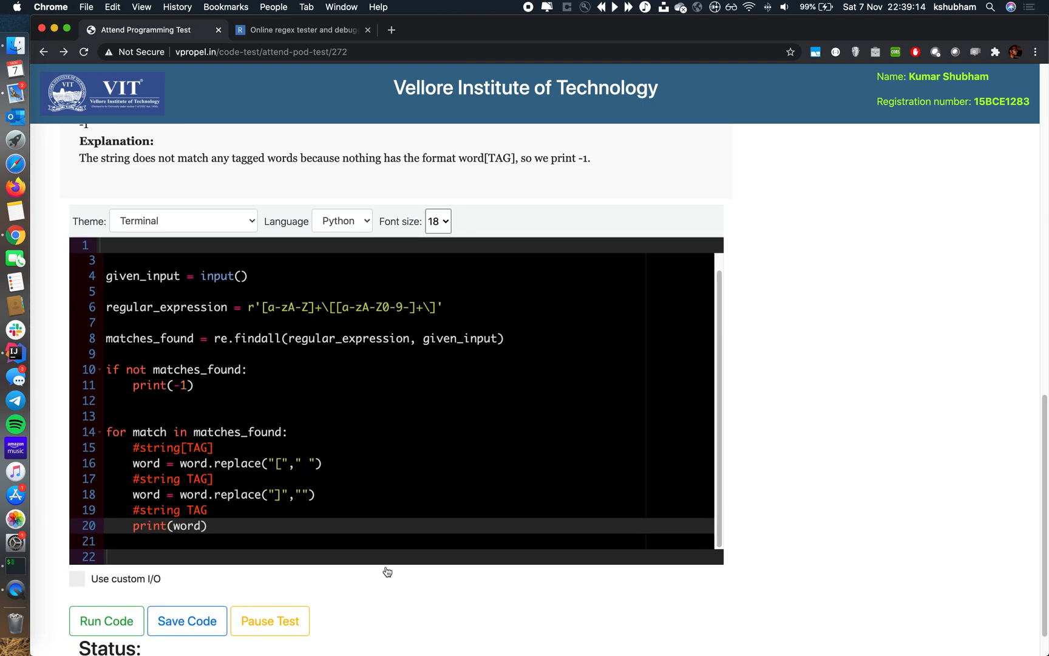
- Enable Use custom I/O and compare the sample text between regex101 and the test page
left_click(78, 580)
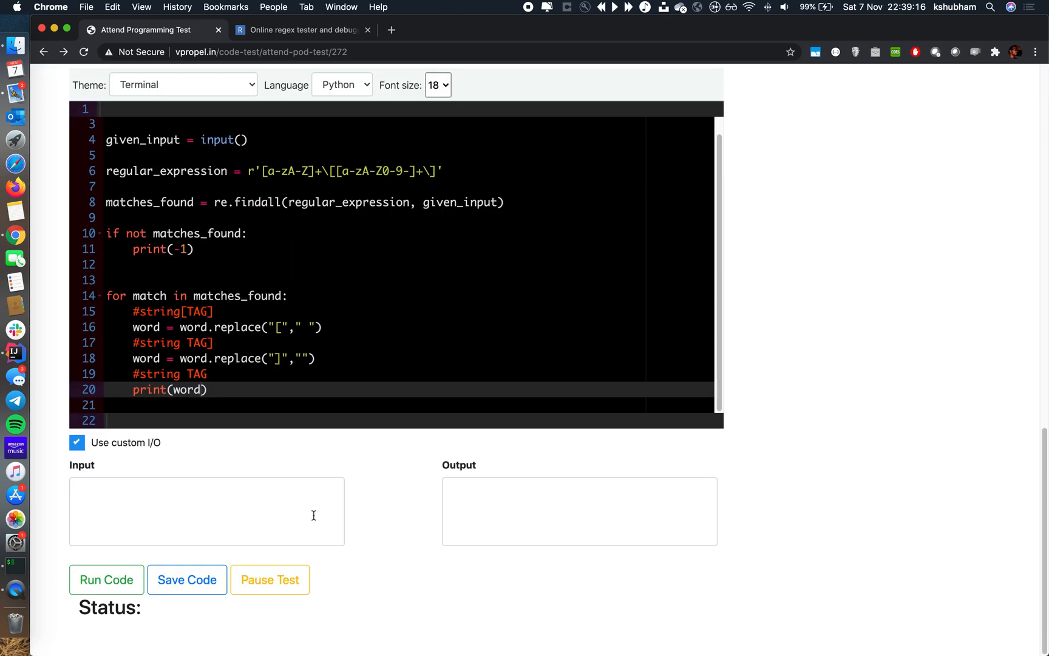
left_click(304, 29)
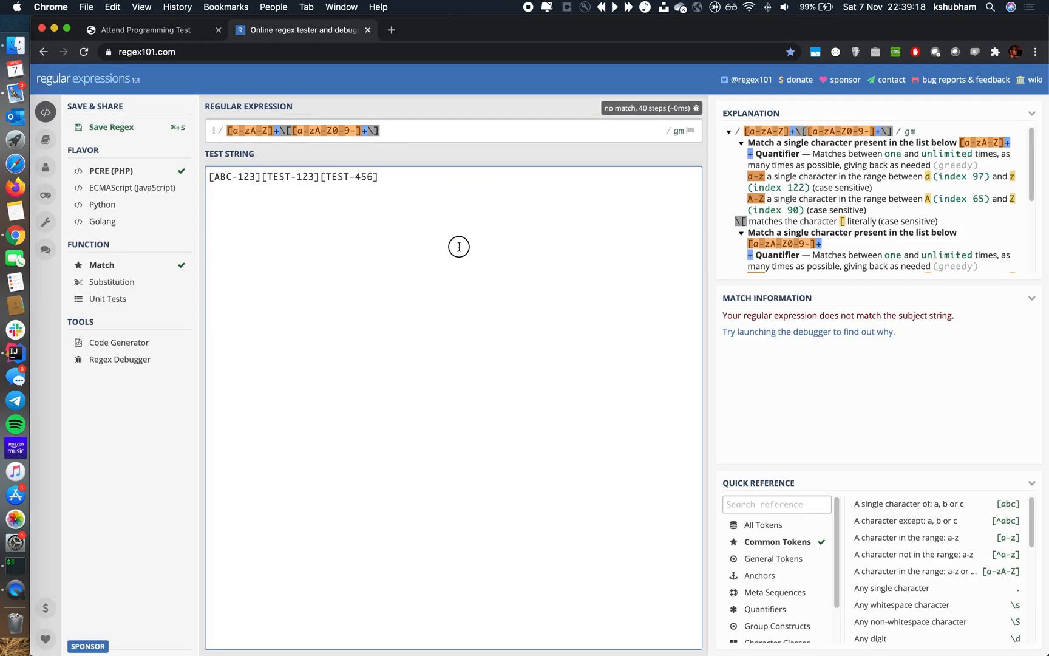
left_click(145, 30)
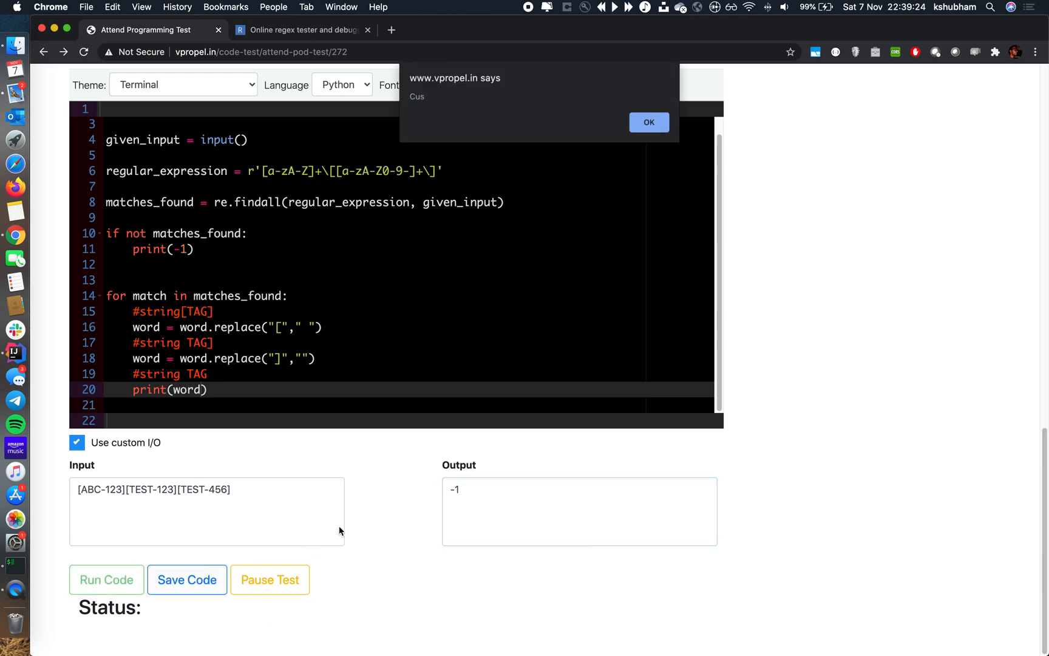
left_click(649, 123)
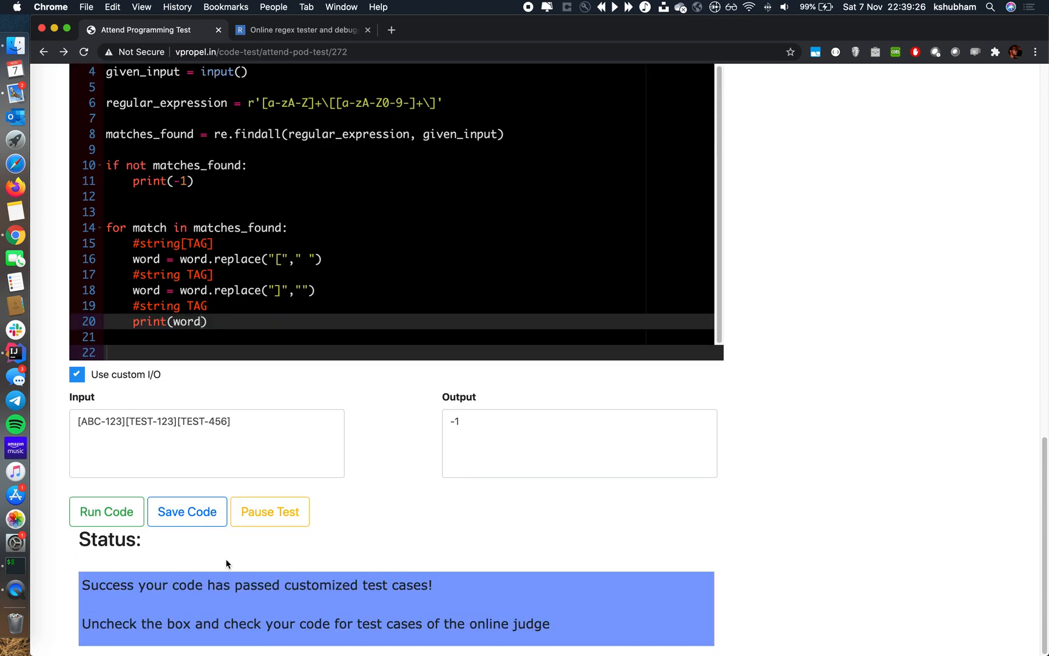
left_click(302, 29)
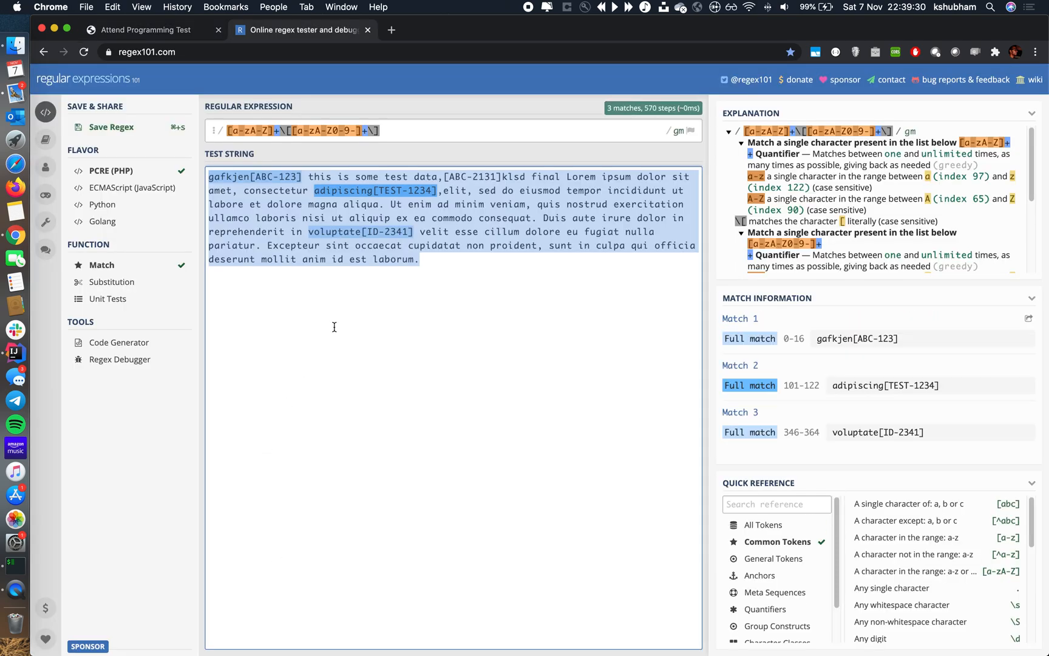
left_click(152, 29)
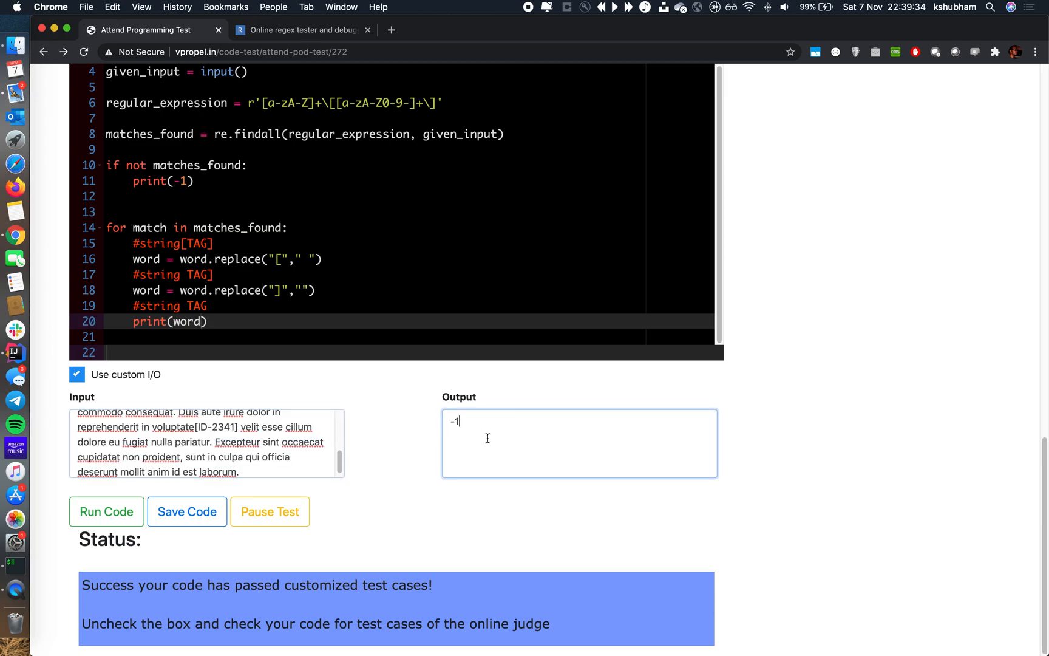
left_click(302, 30)
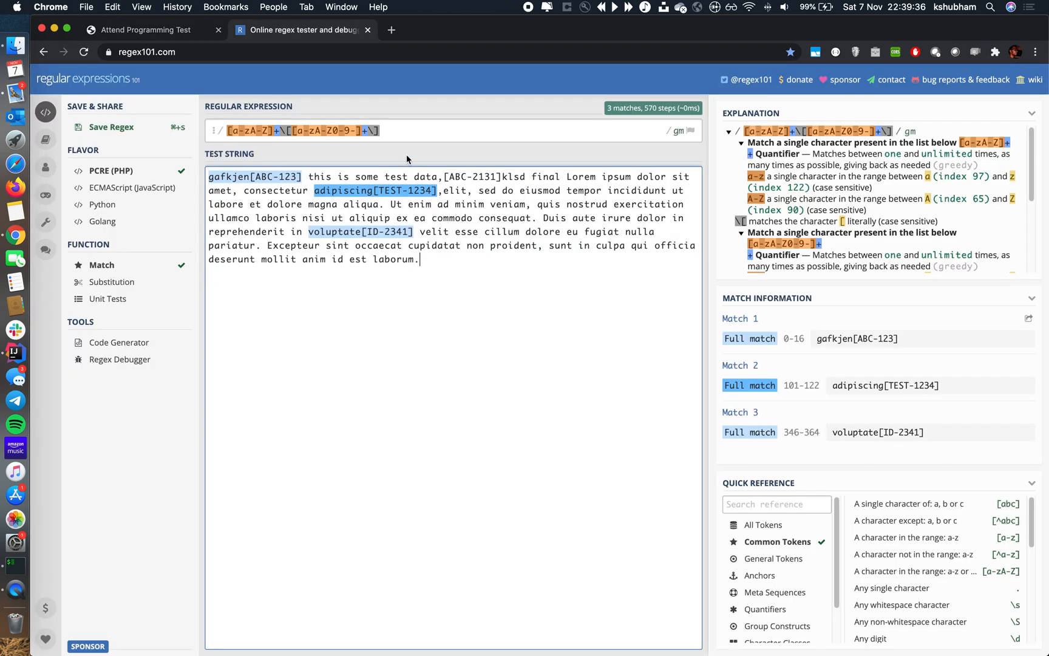
left_click(146, 29)
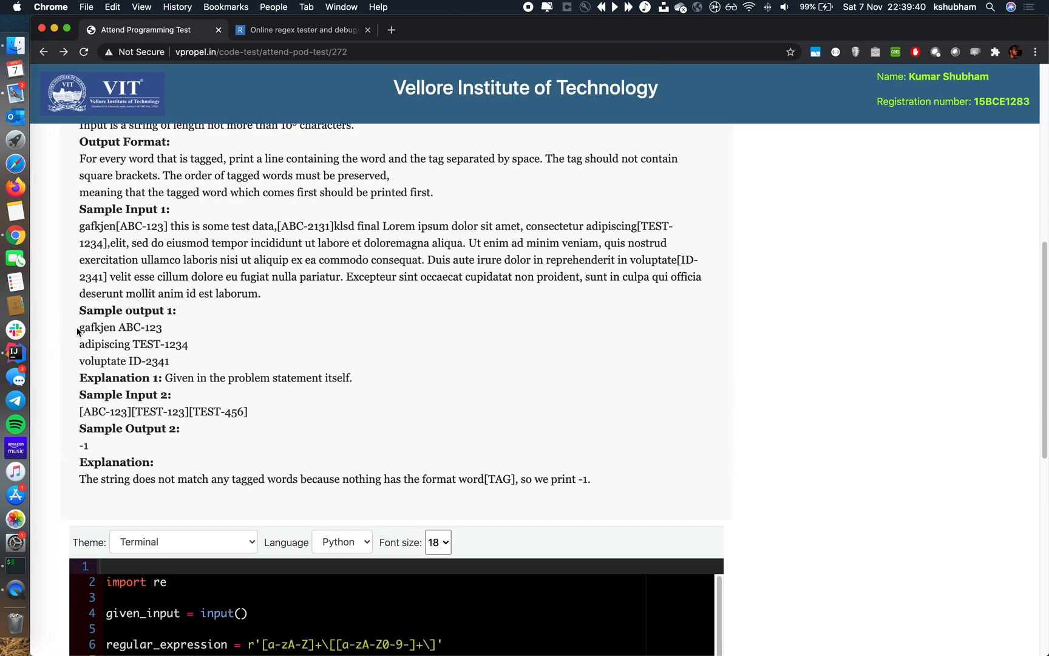
- Run the code on the custom input, which fails with NameError: 'word' is not defined
left_click_drag(79, 327, 169, 360)
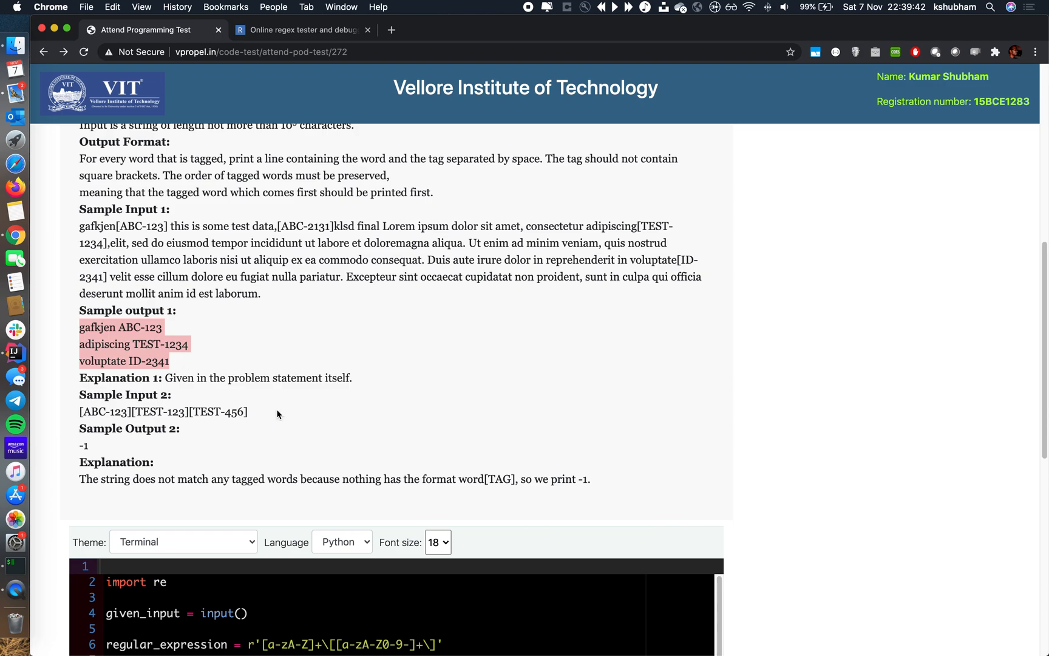
scroll("down", 3)
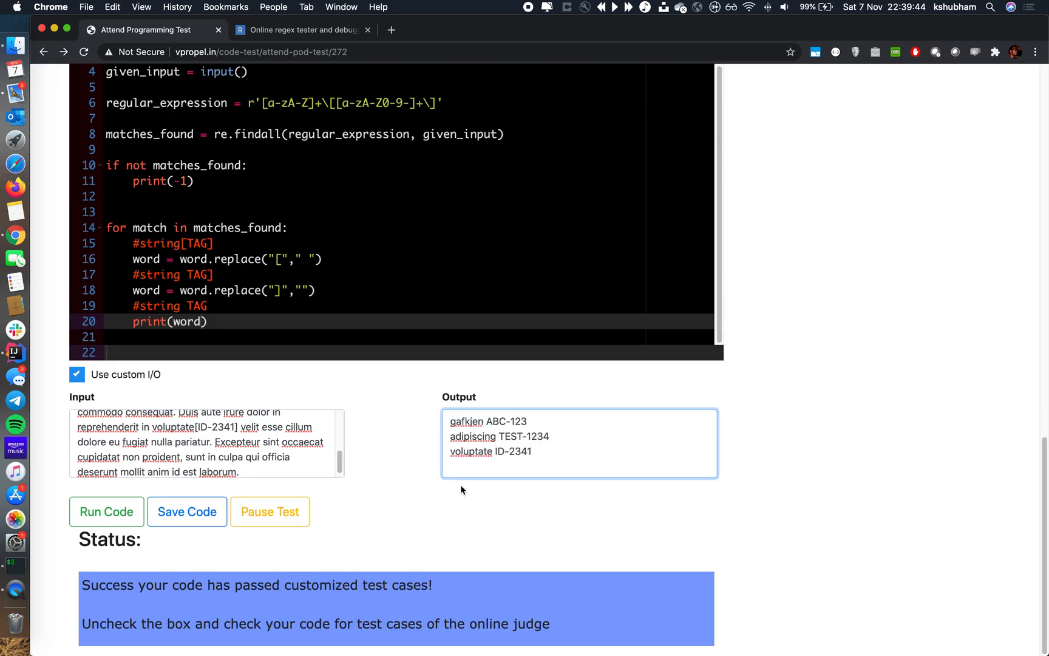
left_click(107, 511)
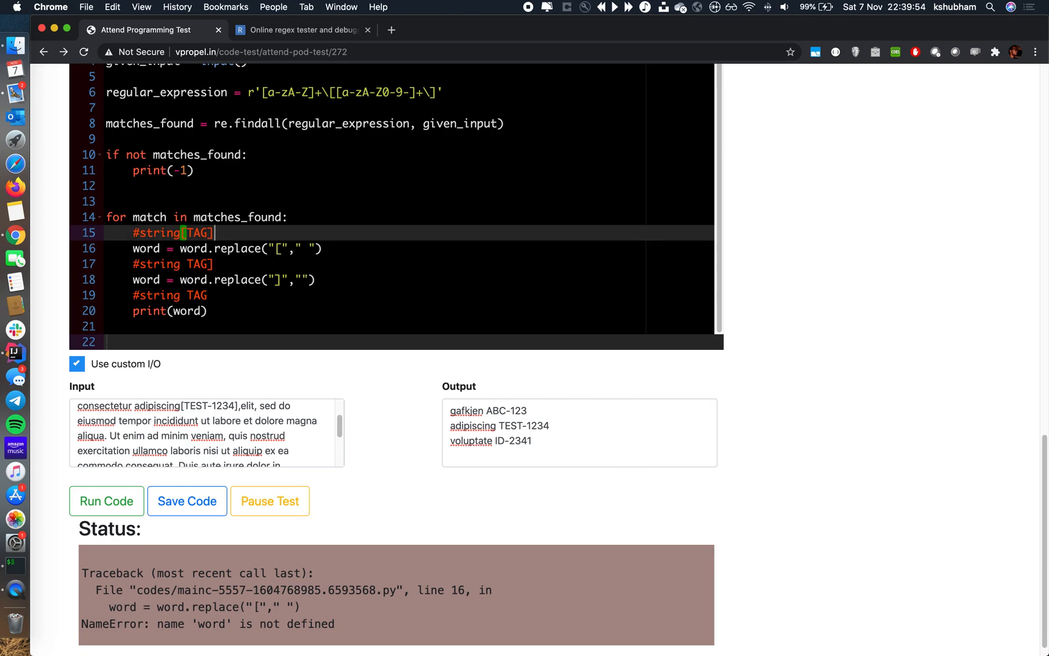
- Rename the loop variable from match to word and rerun the code on custom input
type("wo")
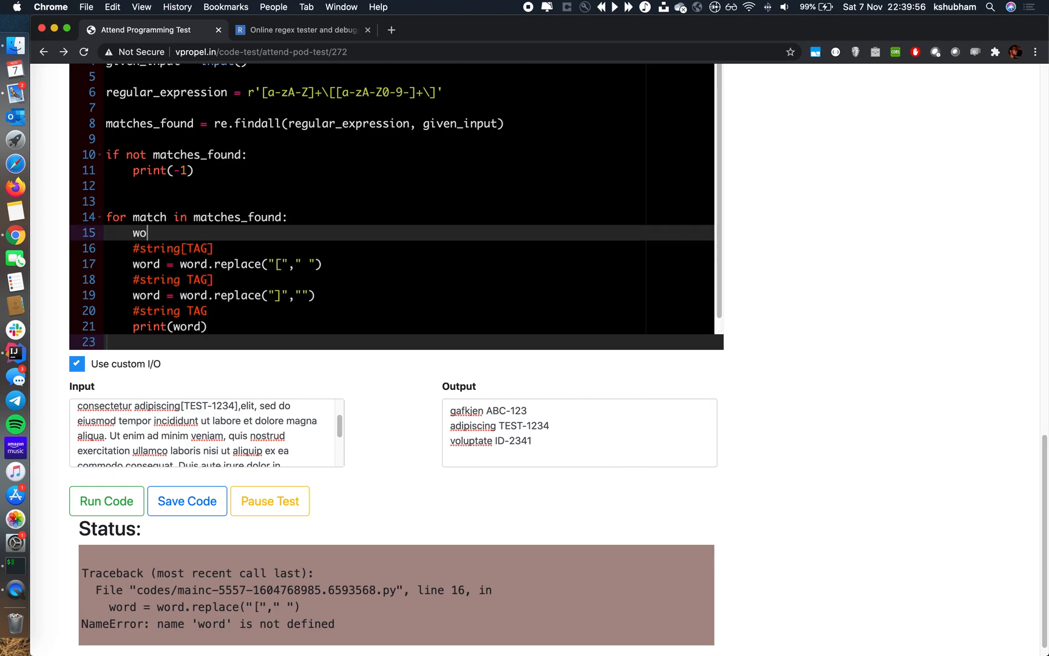
key("Backspace")
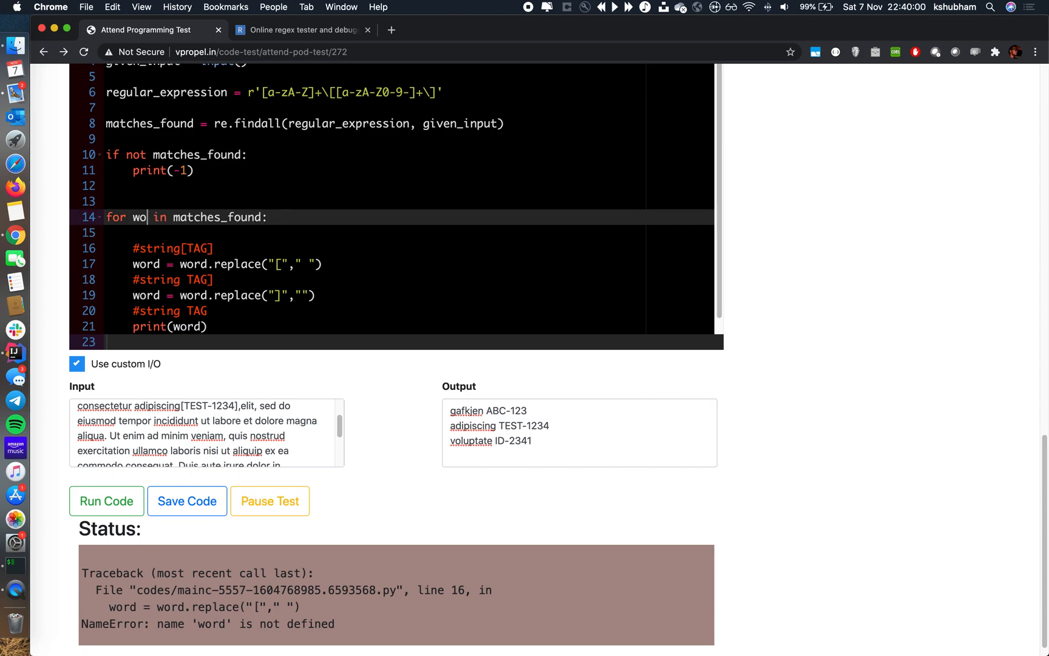
type("rd")
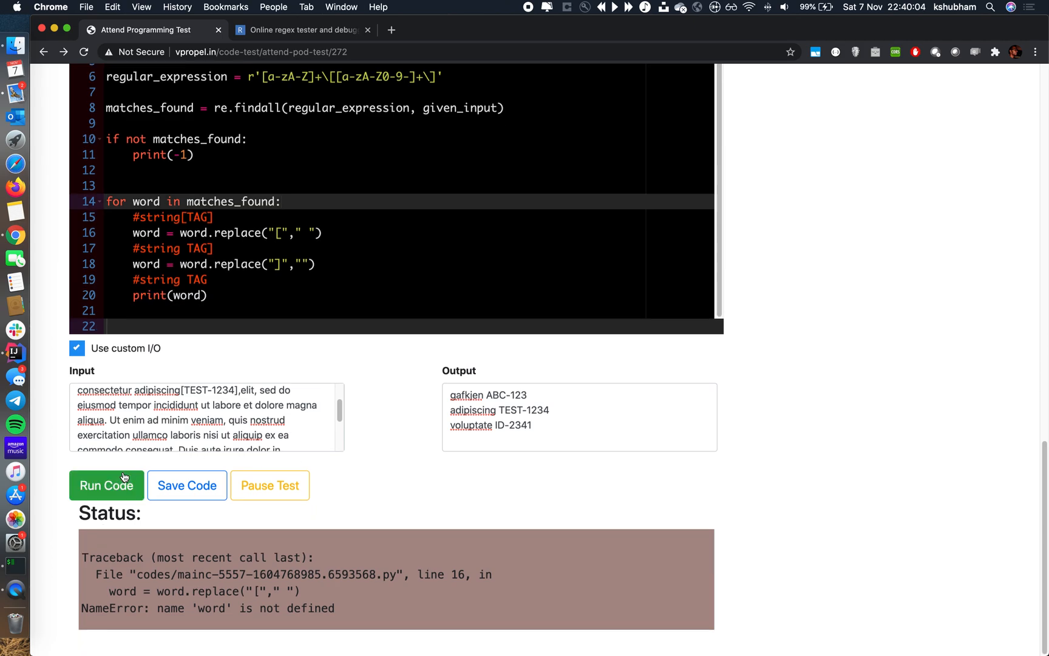
left_click(107, 485)
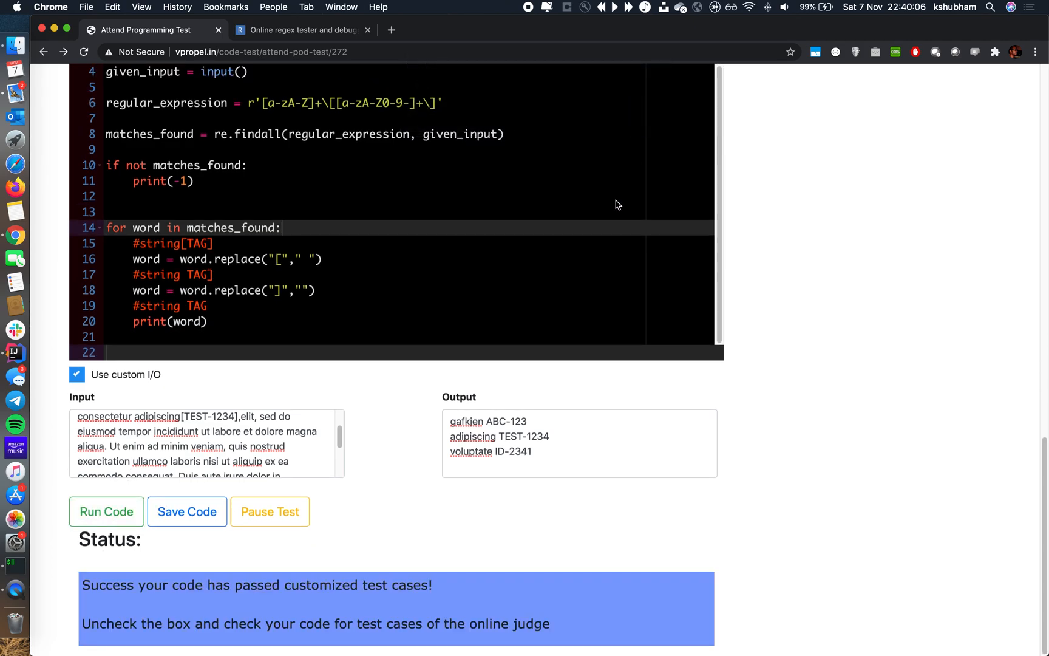
scroll("down", 3)
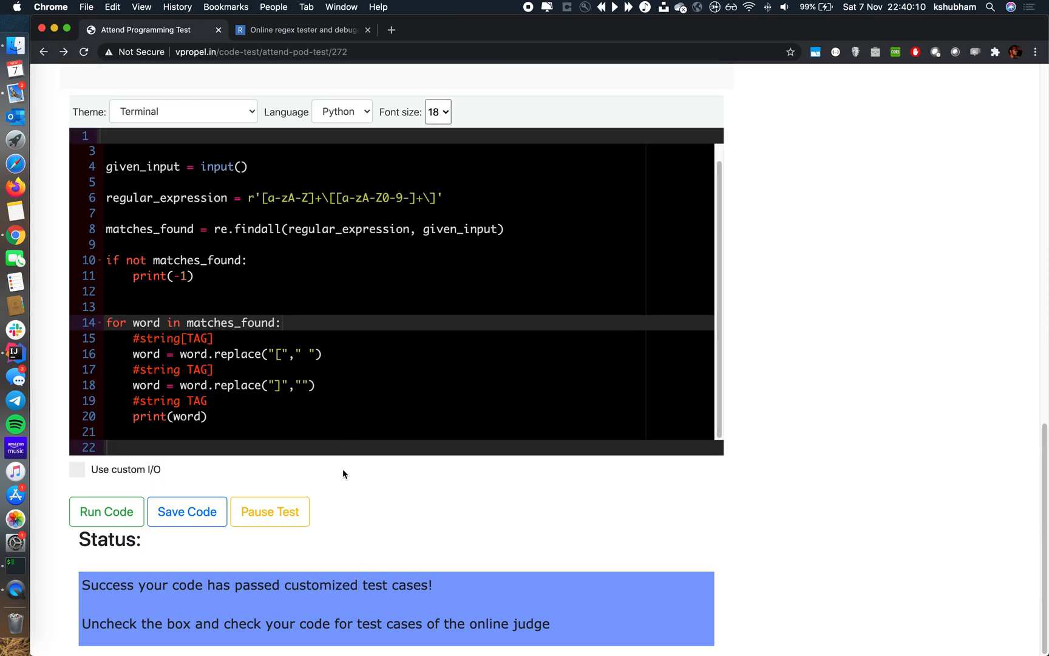
mouse_move(333, 427)
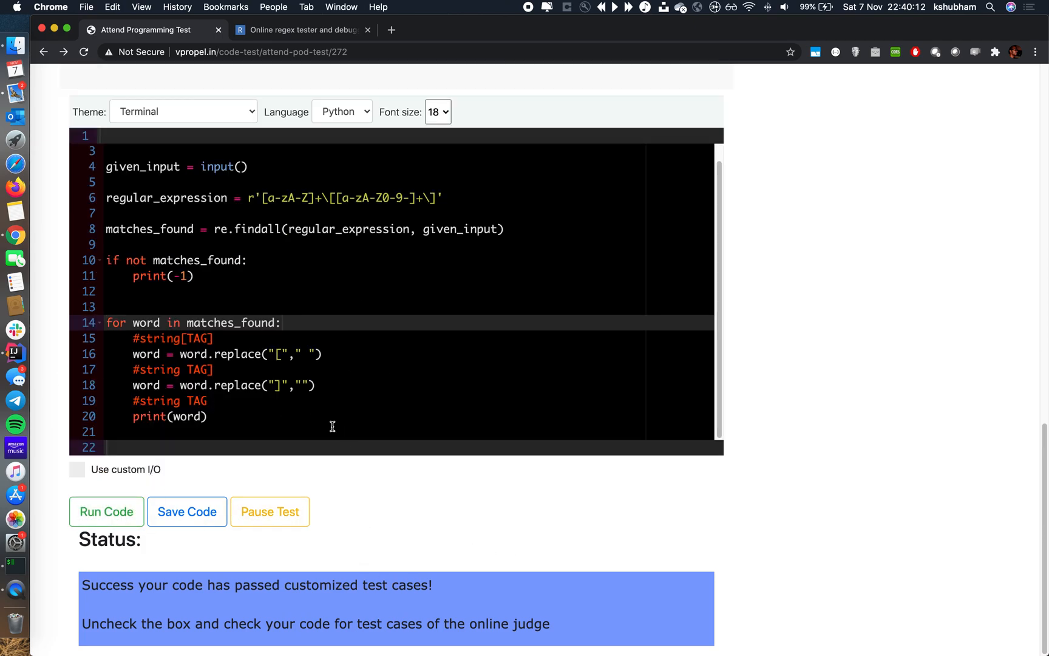
- Run the code against all judge test cases, glance at regex101, and scroll back to the problem statement
left_click(107, 512)
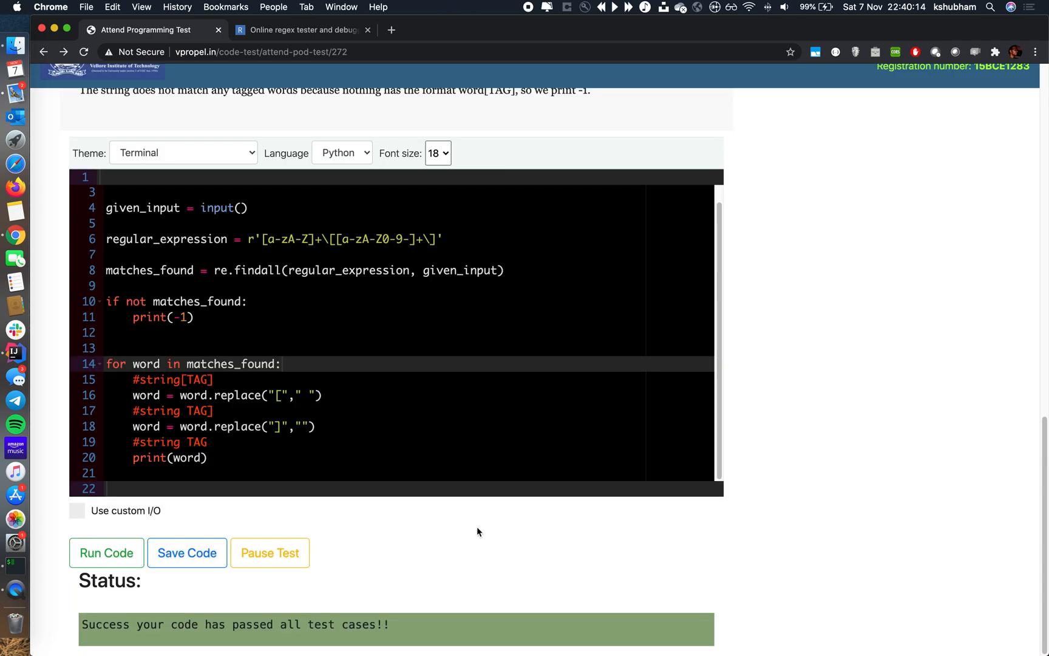
mouse_move(352, 624)
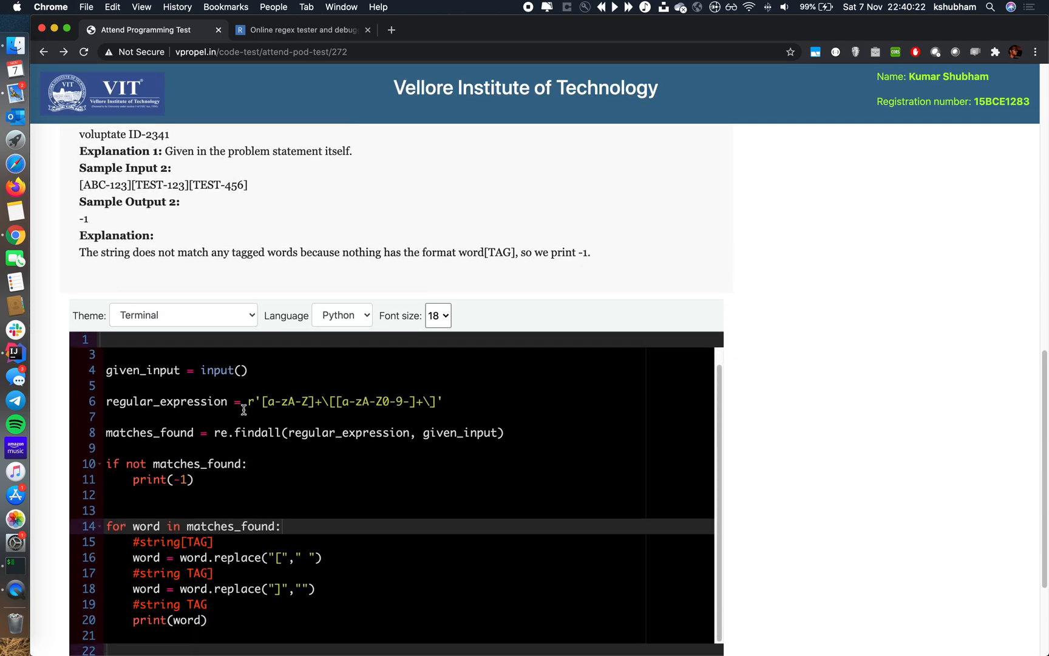
mouse_move(255, 358)
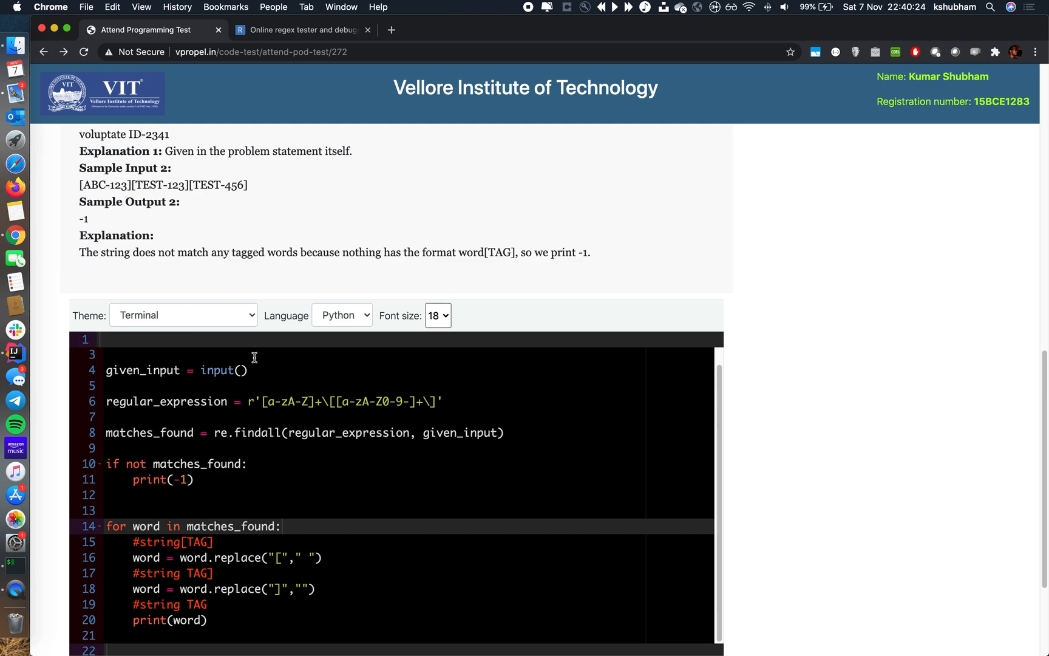
left_click(303, 29)
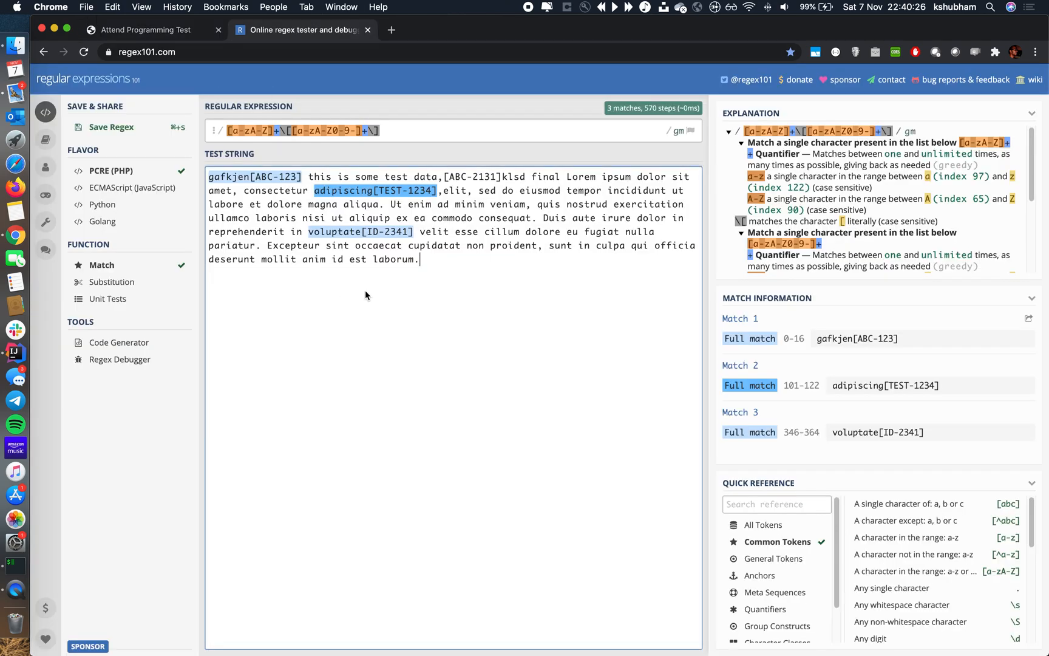
left_click(147, 29)
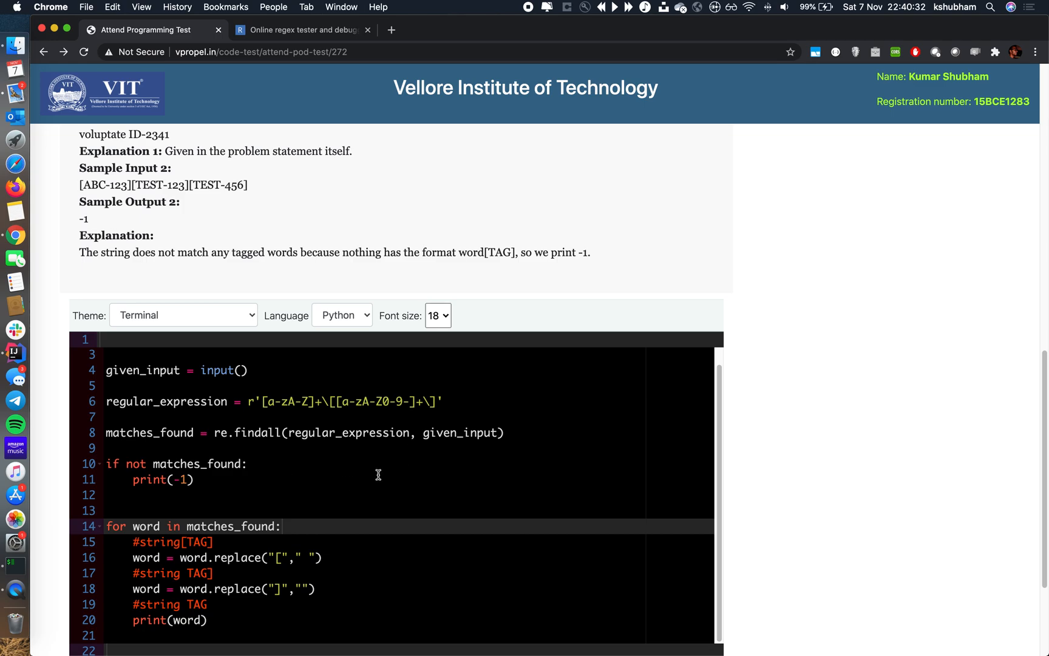
mouse_move(429, 470)
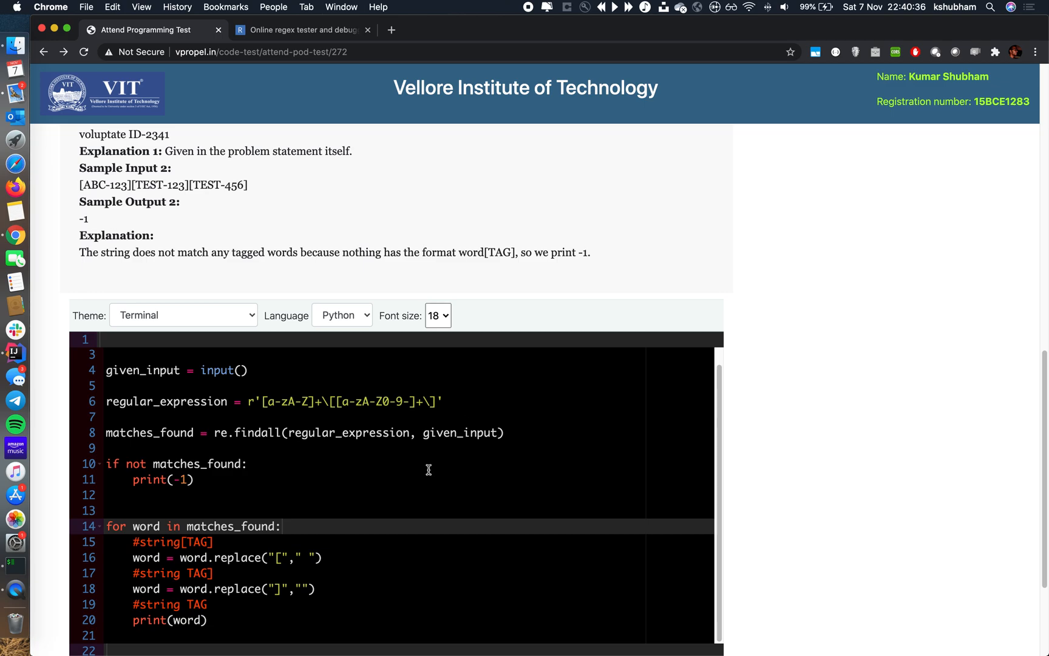
scroll("down", 3)
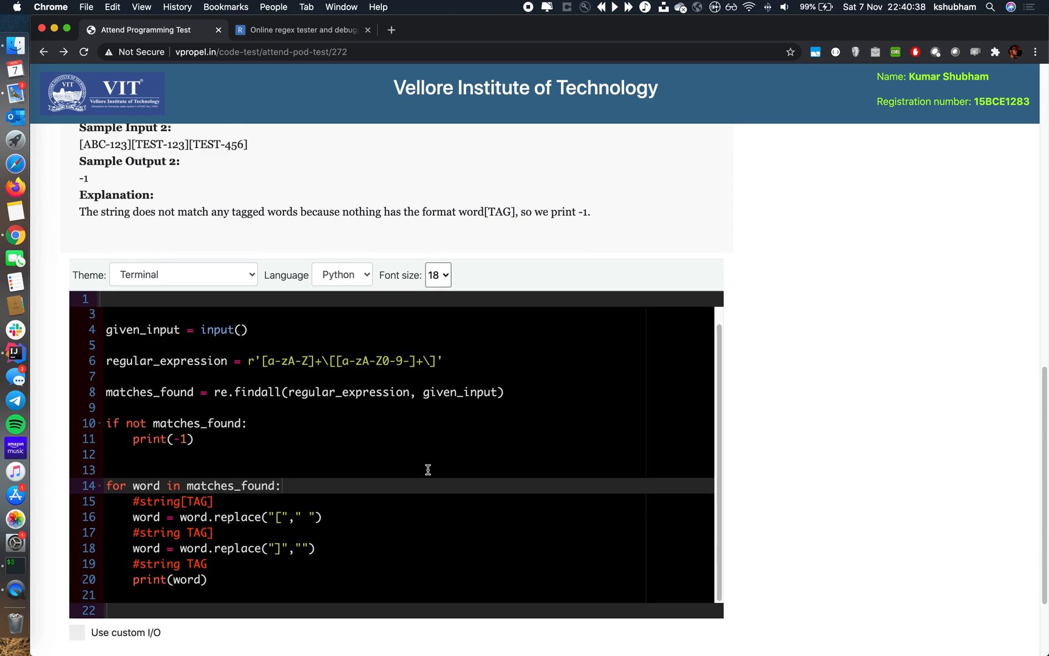
scroll("down", 3)
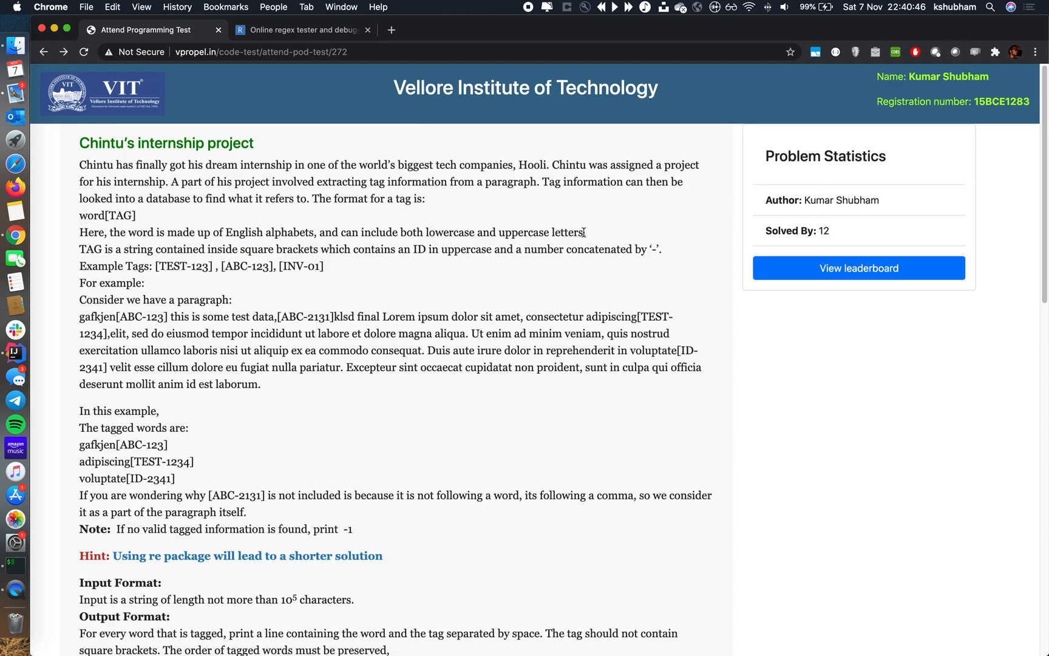
mouse_move(552, 176)
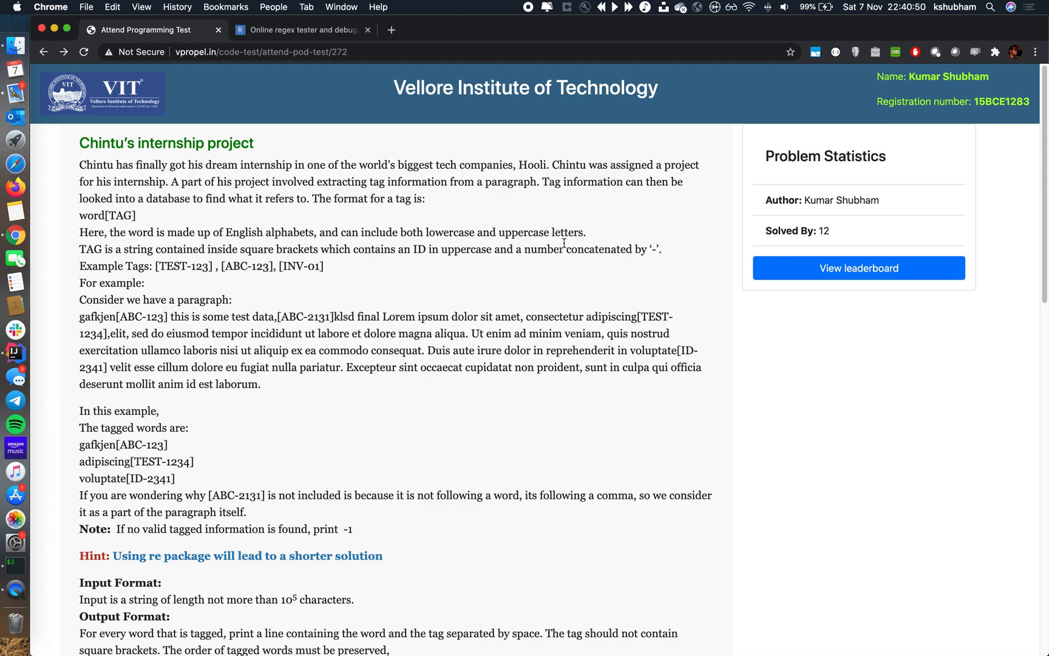
mouse_move(532, 279)
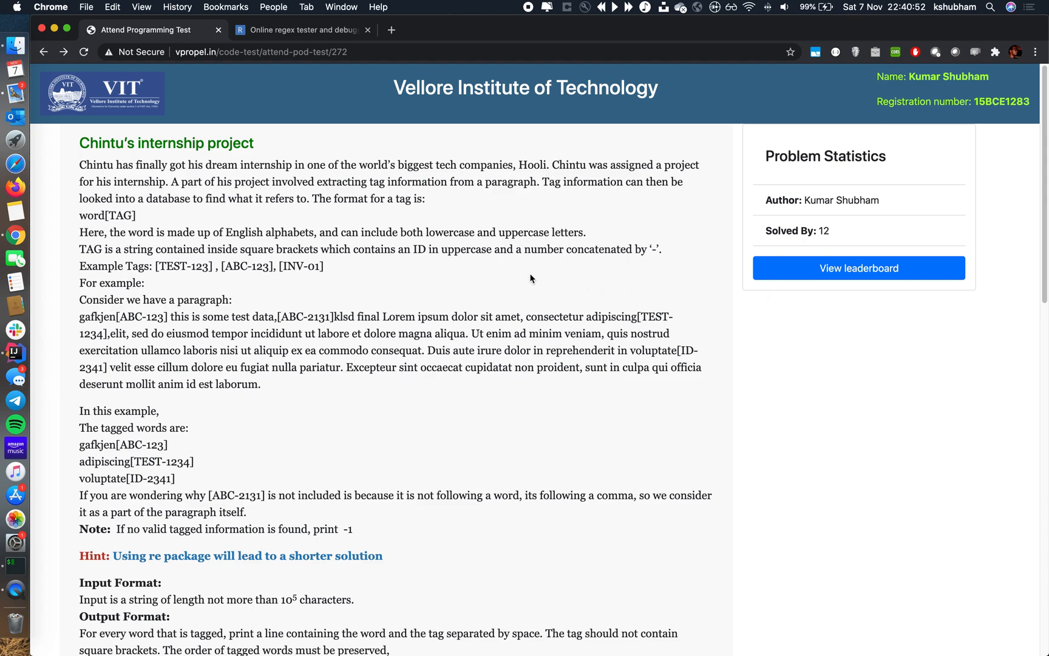
mouse_move(565, 320)
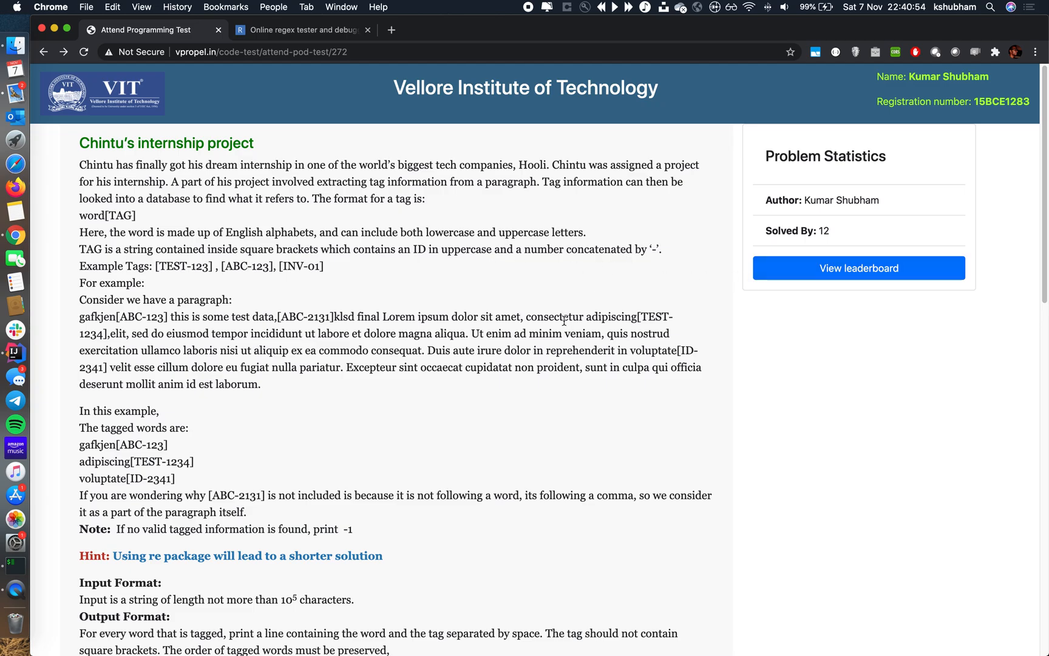
scroll("down", 3)
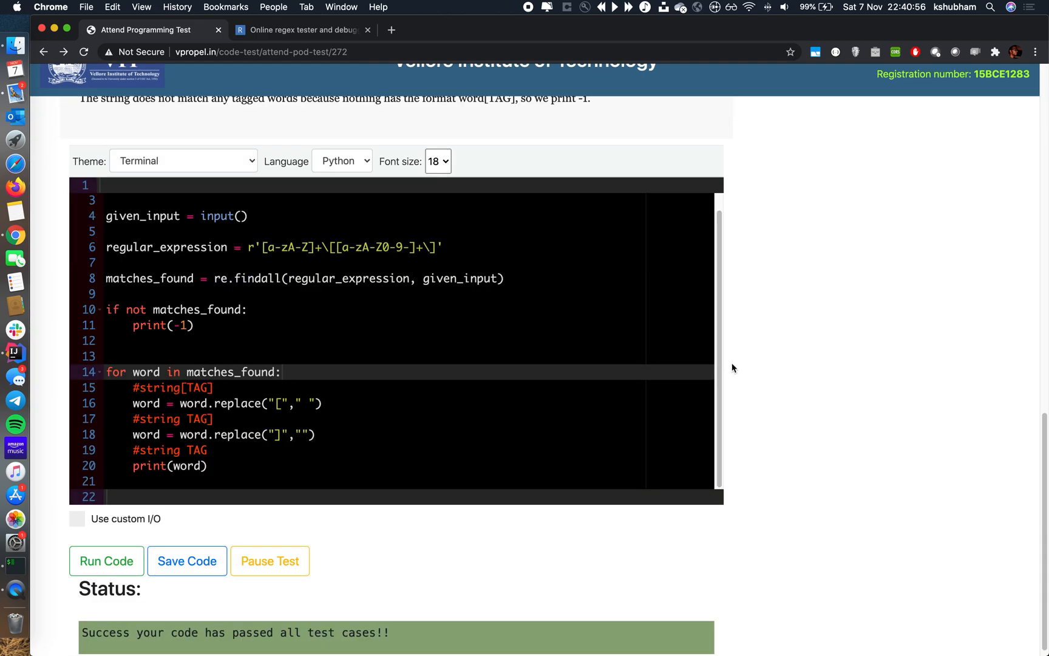
left_click(302, 30)
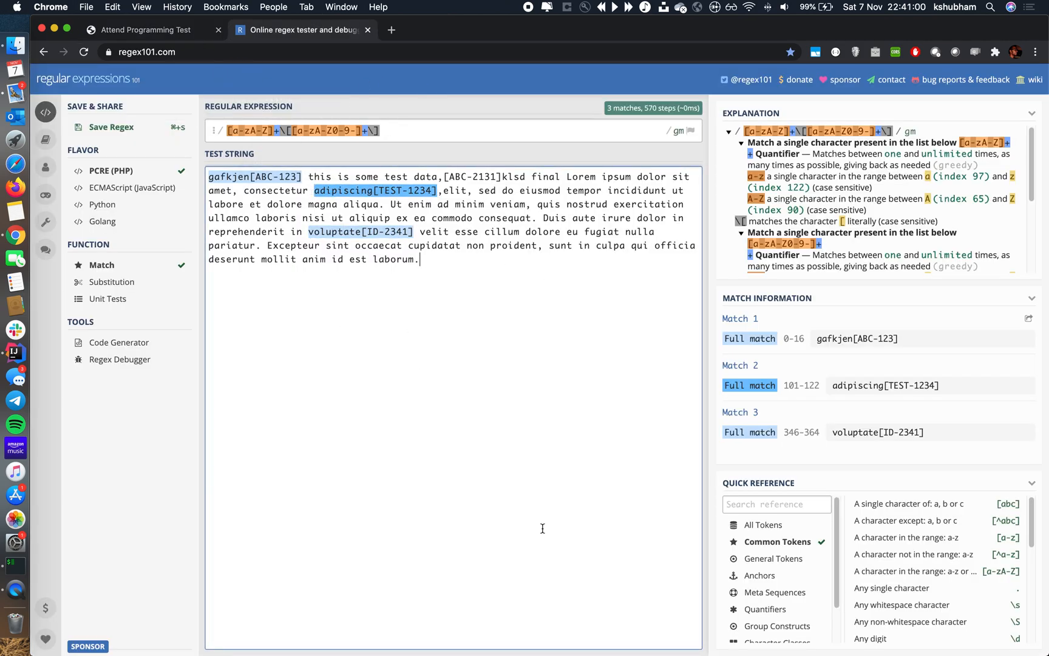
mouse_move(538, 422)
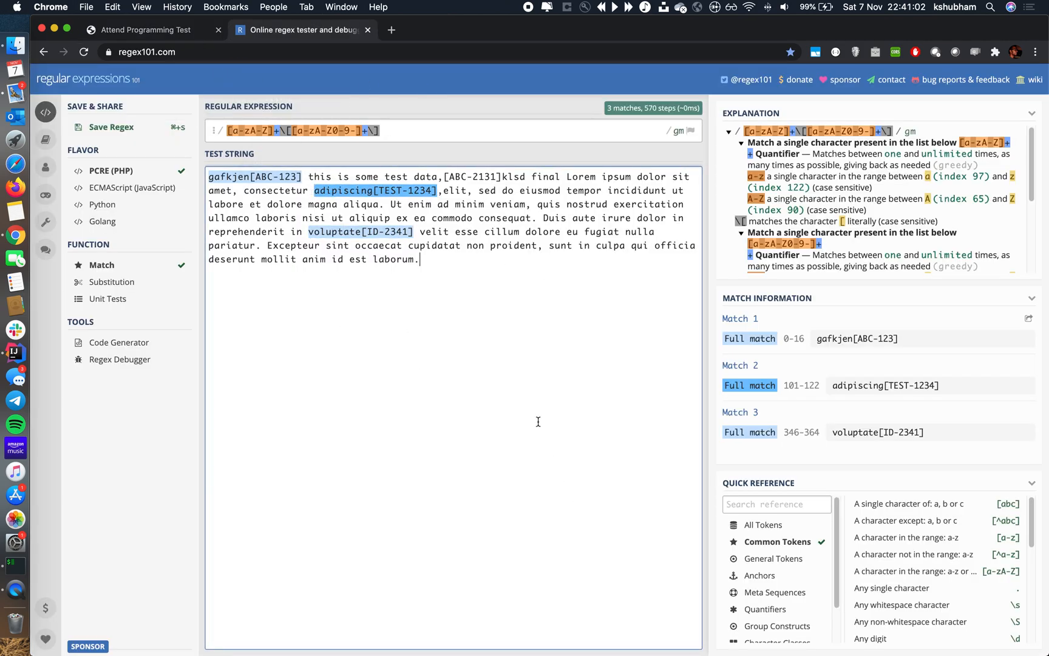
left_click(156, 29)
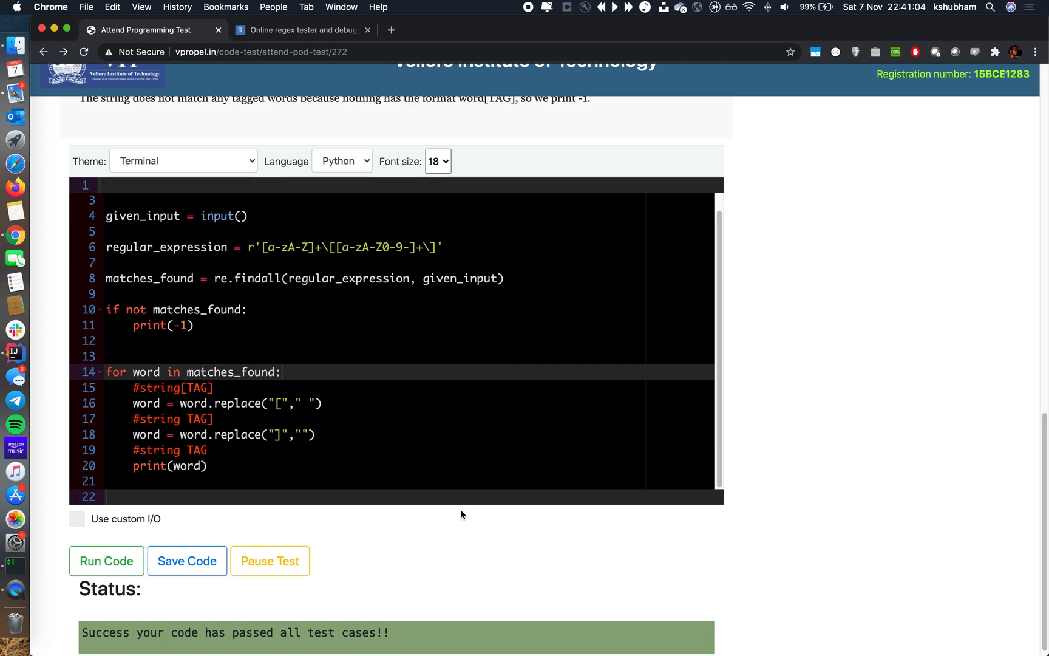